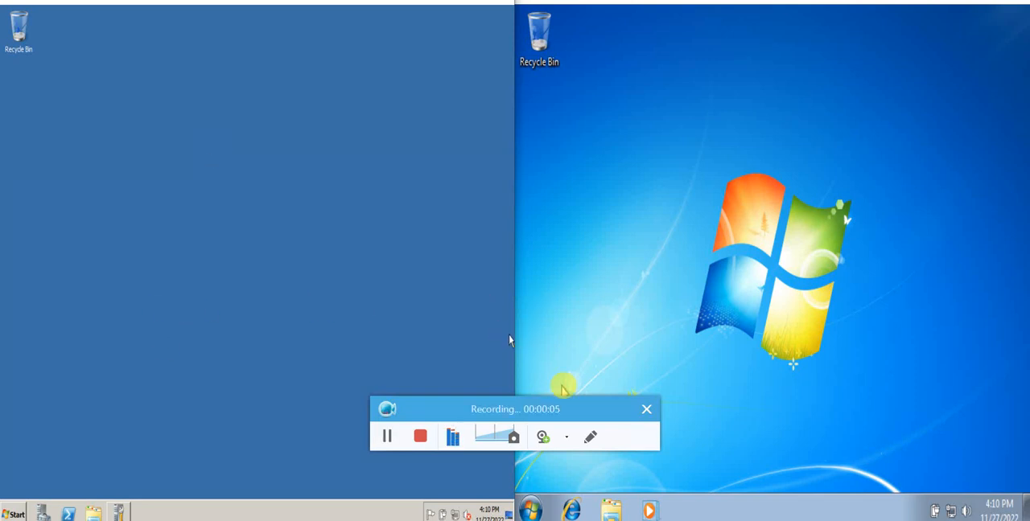
Open the server's Computer window listing its local disks and CD drive
{"action": "left_click", "coordinate": [646, 409]}
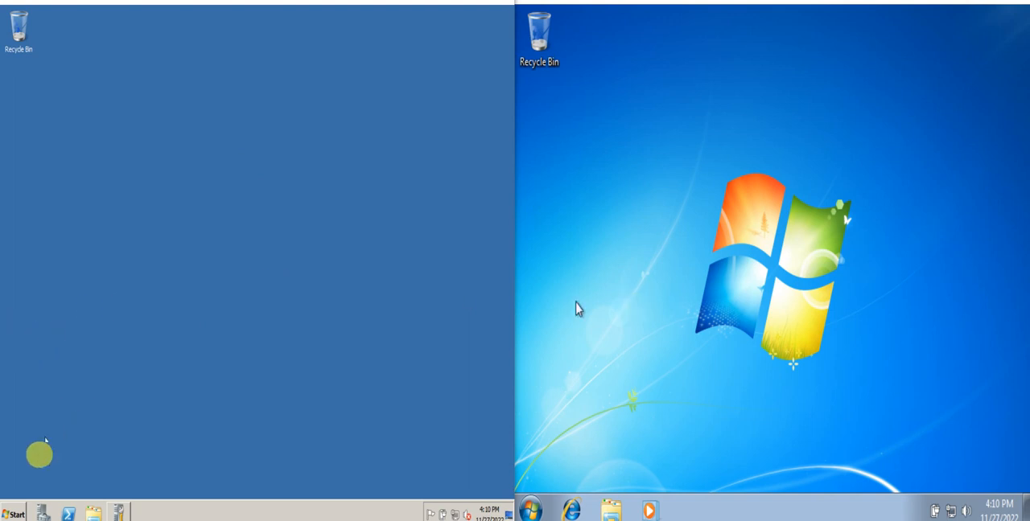
{"action": "left_click", "coordinate": [13, 513]}
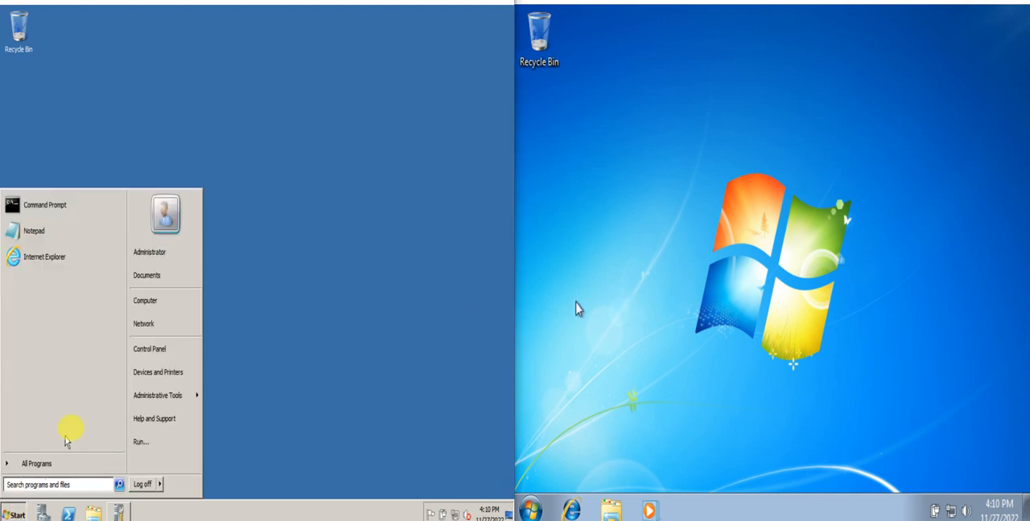
{"action": "left_click", "coordinate": [145, 300]}
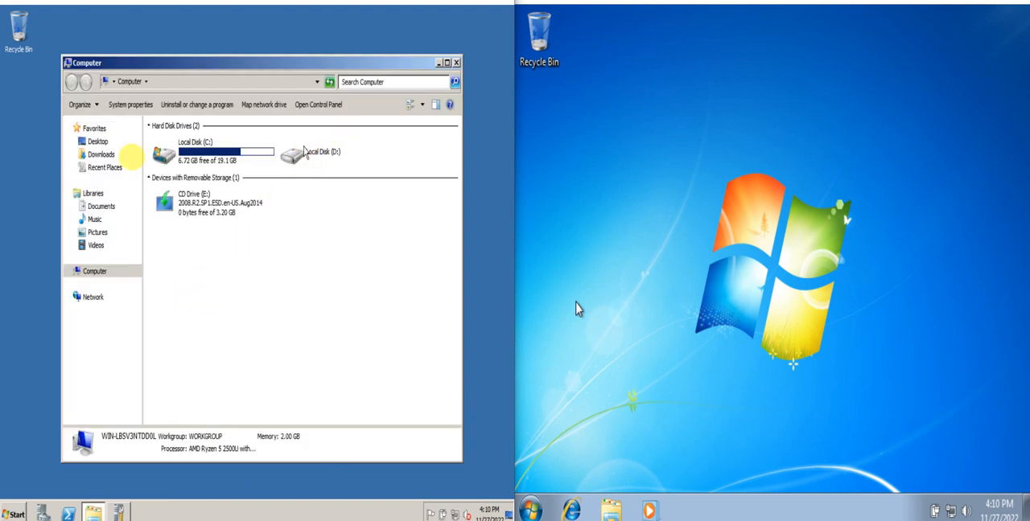
Quick-format Local Disk (D:) as NTFS with 12.3 GB free, then minimize Computer
{"action": "left_click", "coordinate": [314, 153]}
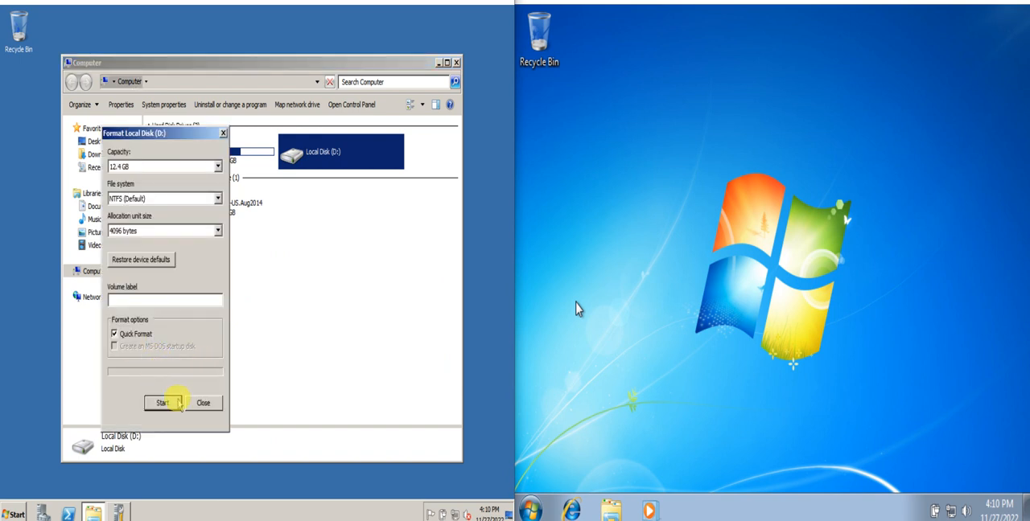
{"action": "left_click", "coordinate": [163, 403]}
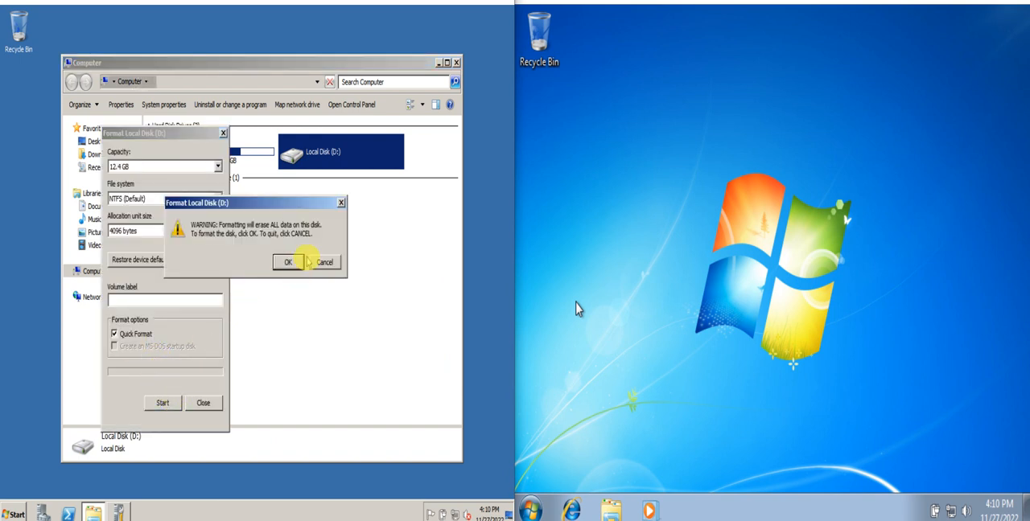
{"action": "left_click", "coordinate": [288, 262]}
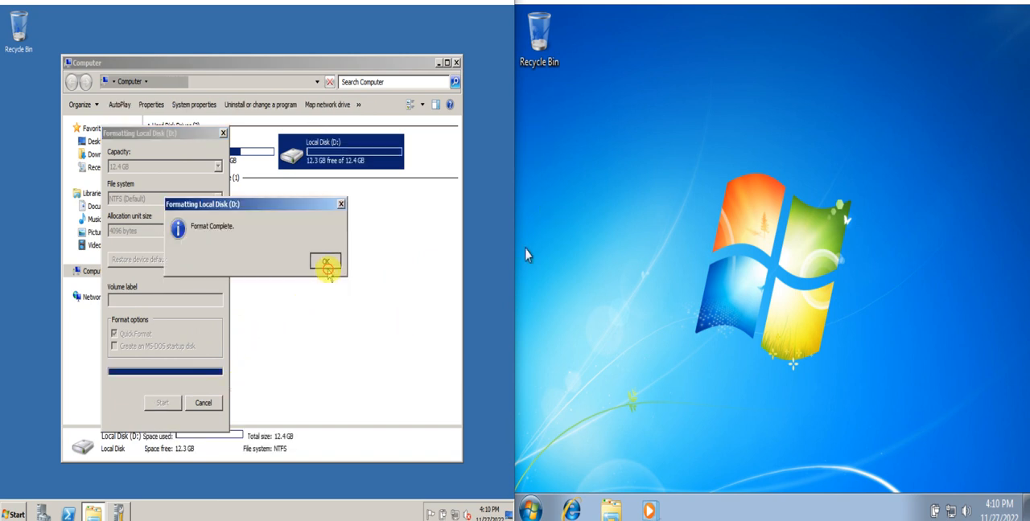
{"action": "left_click", "coordinate": [325, 263]}
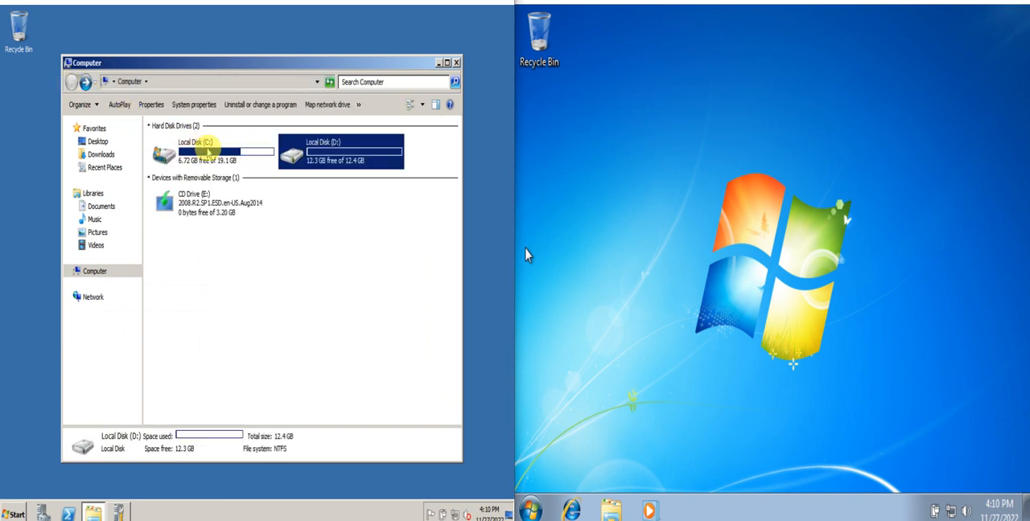
{"action": "left_click", "coordinate": [340, 151]}
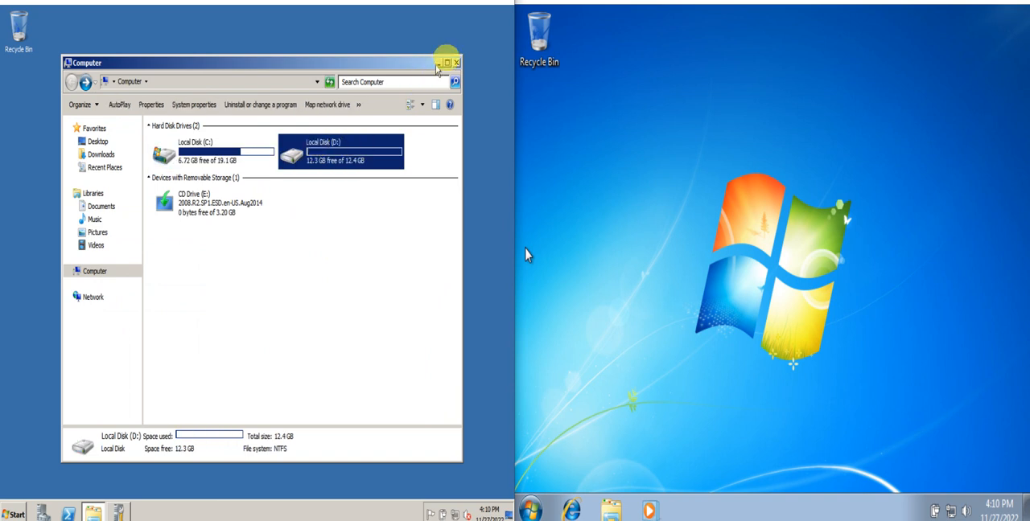
{"action": "left_click", "coordinate": [213, 153]}
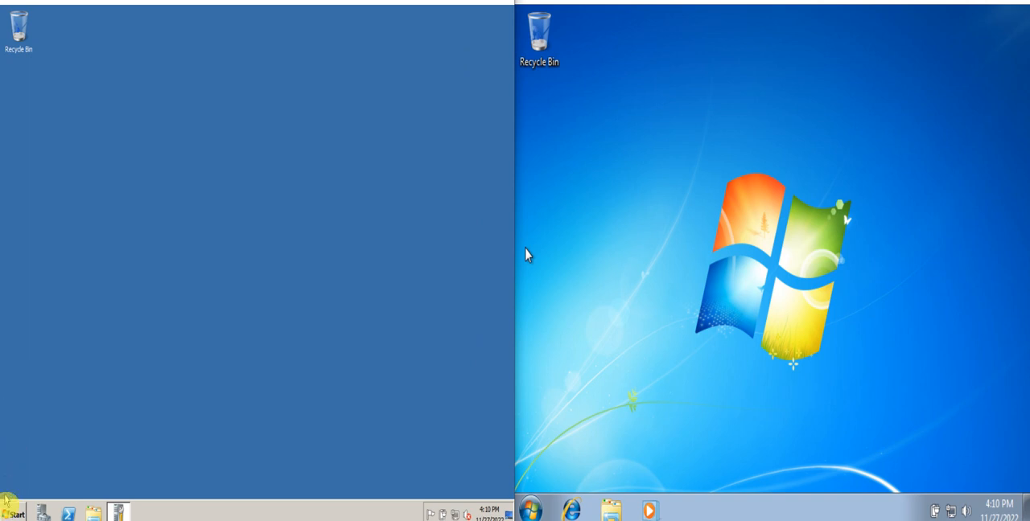
Open Disk Management by searching 'disk' and check D: is a healthy 12.47 GB NTFS partition
{"action": "left_click", "coordinate": [14, 513]}
{"action": "type", "text": "d"}
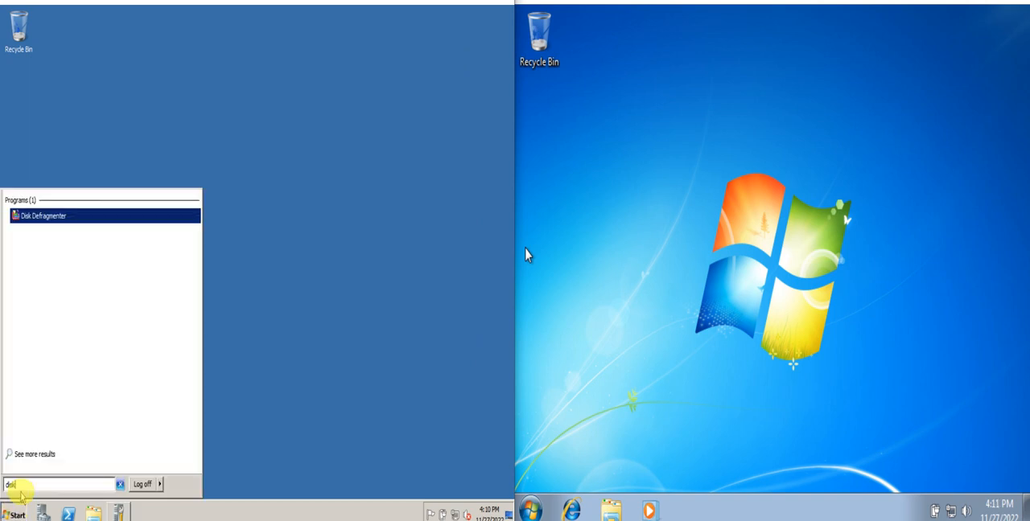
{"action": "type", "text": "isk"}
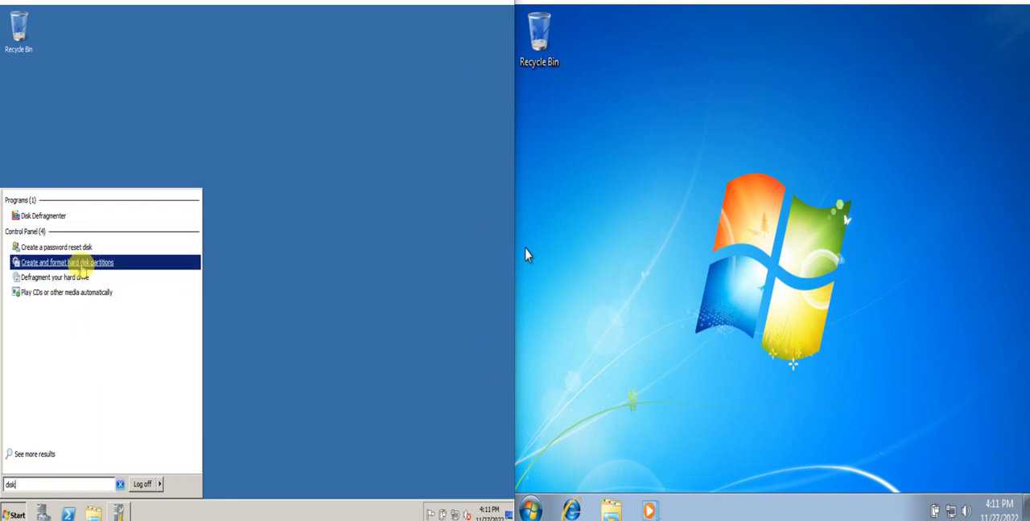
{"action": "left_click", "coordinate": [67, 262]}
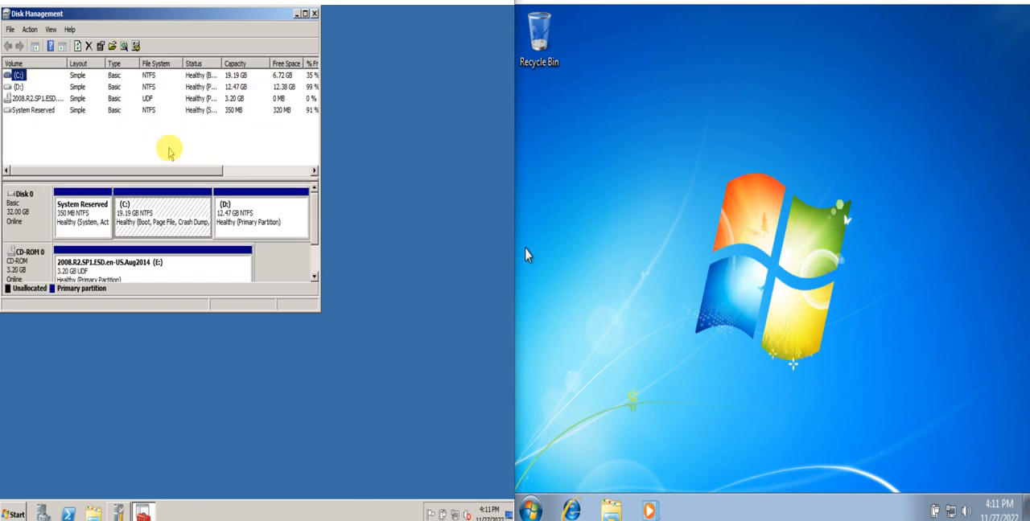
{"action": "left_click", "coordinate": [260, 213]}
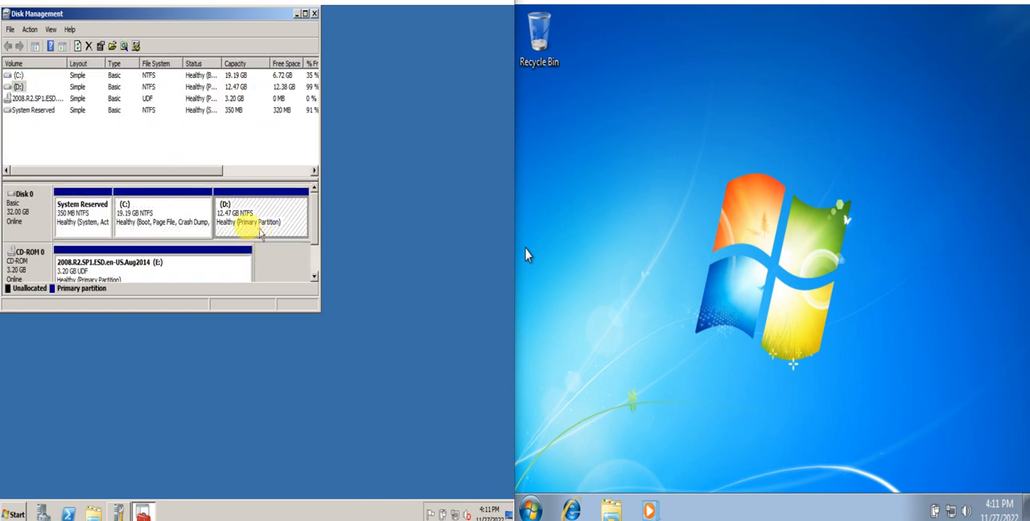
{"action": "left_click", "coordinate": [160, 213]}
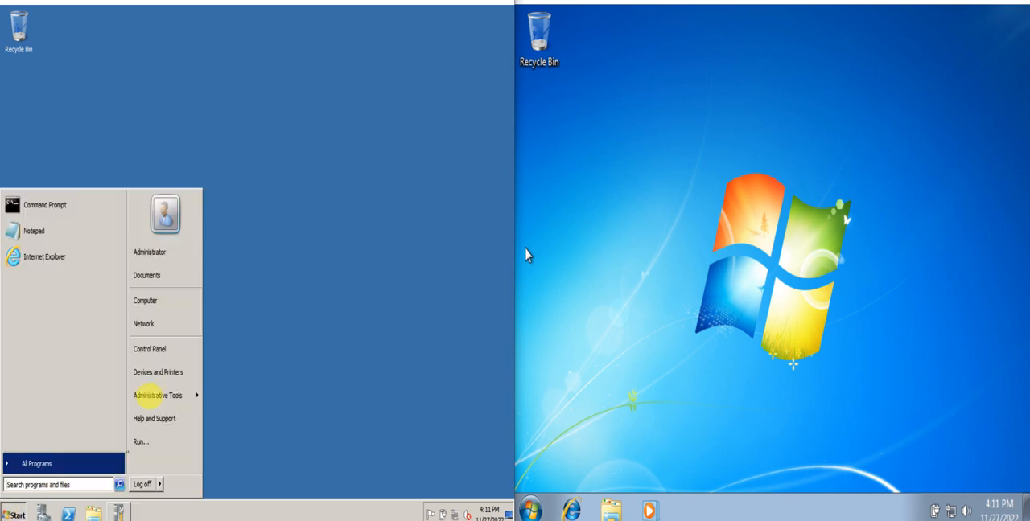
Put the Computer window away and view the 1024 × 768 screen resolution
{"action": "left_click", "coordinate": [145, 300]}
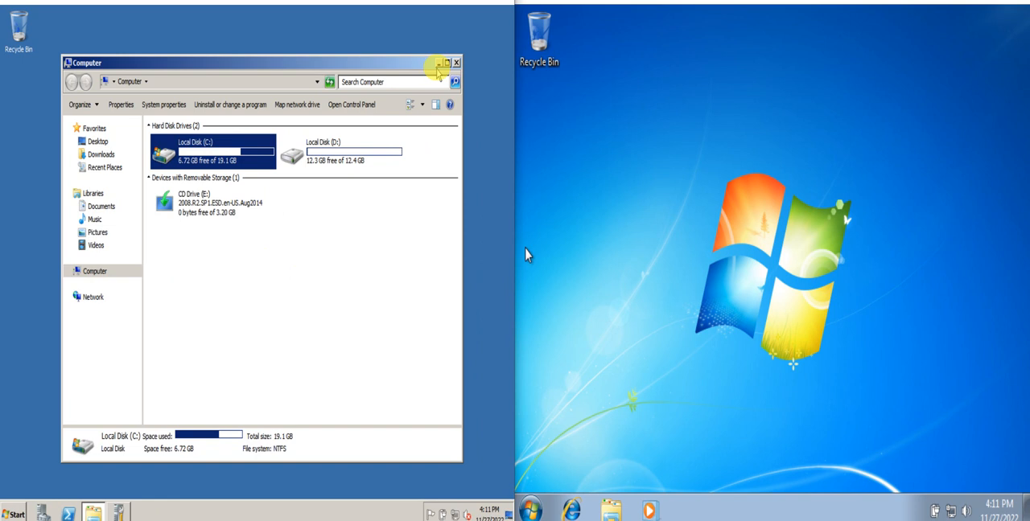
{"action": "left_click", "coordinate": [457, 62]}
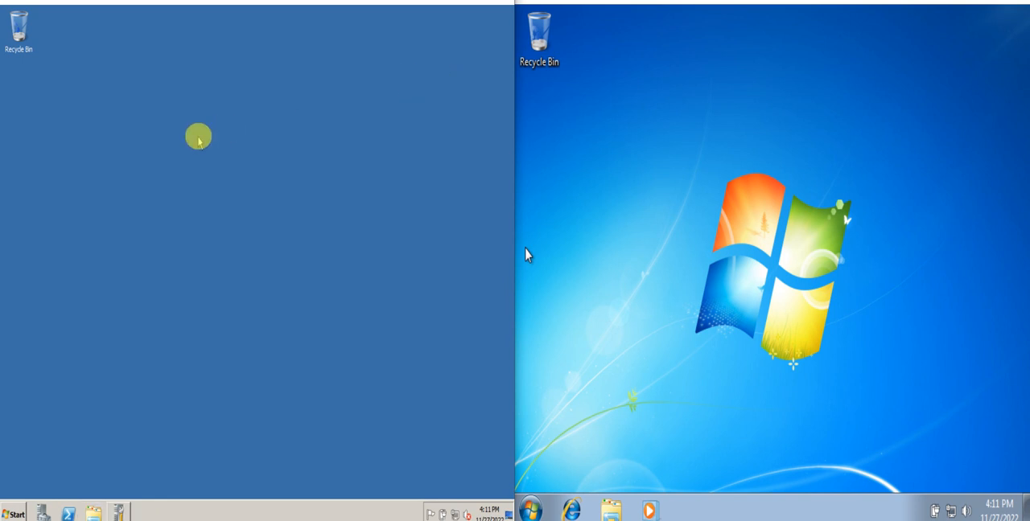
{"action": "right_click", "coordinate": [199, 136]}
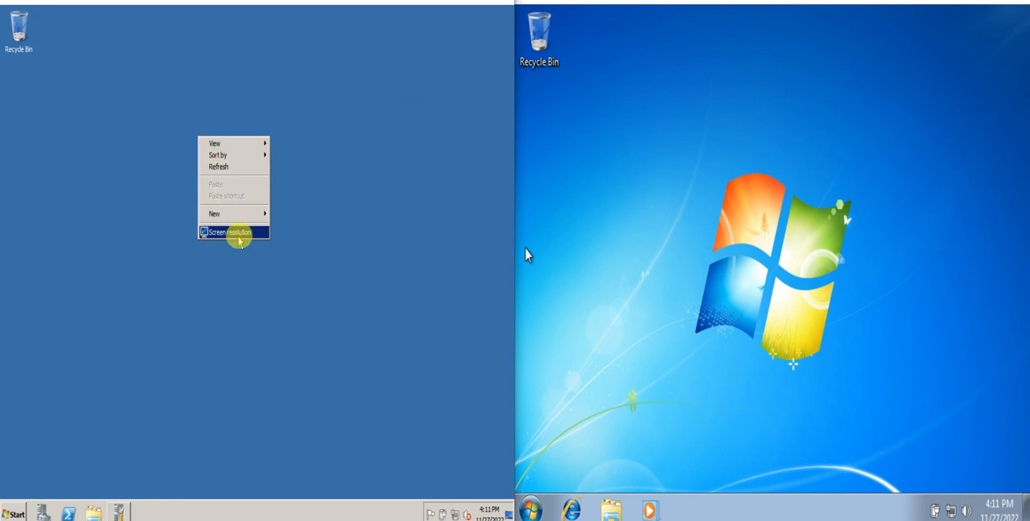
{"action": "left_click", "coordinate": [233, 233]}
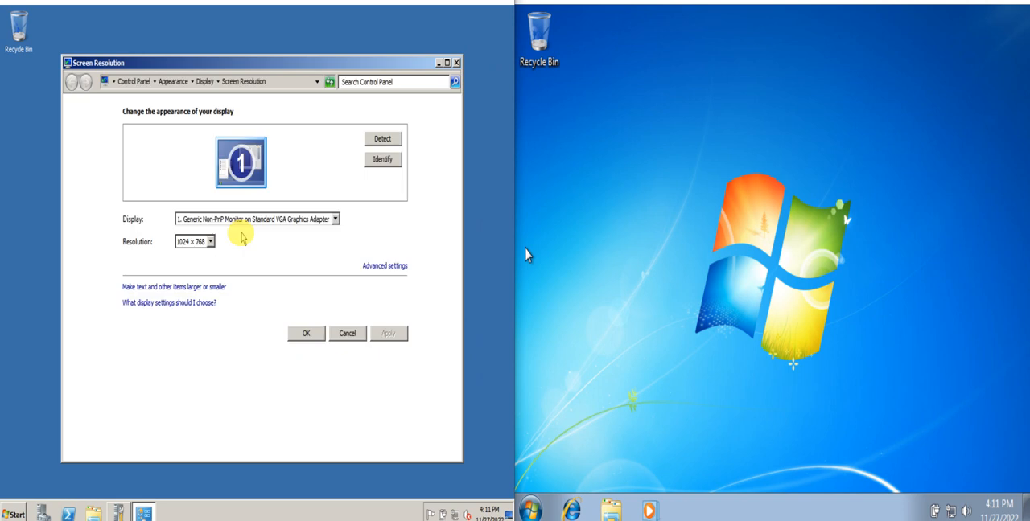
{"action": "mouse_move", "coordinate": [169, 302]}
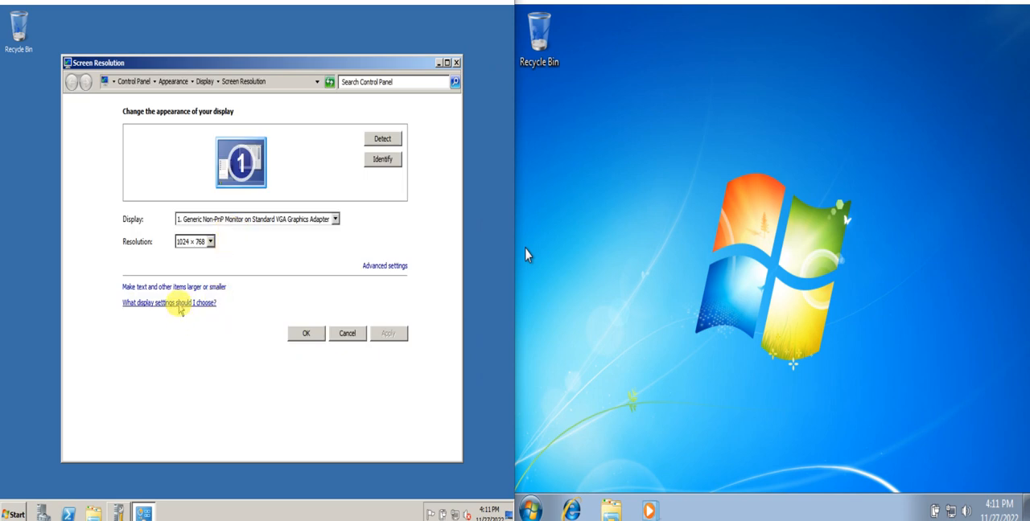
Read the display settings help, then close Help and Screen Resolution
{"action": "left_click", "coordinate": [169, 303]}
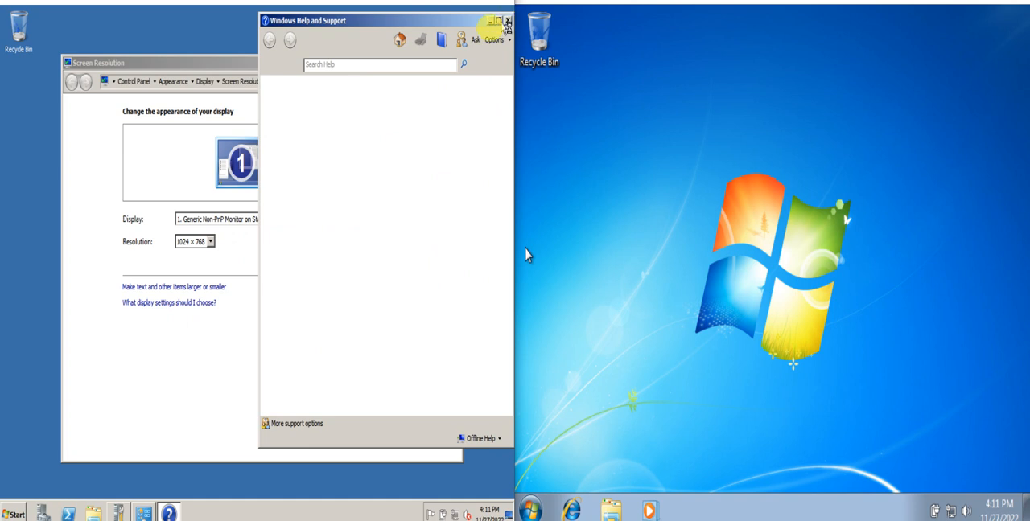
{"action": "left_click", "coordinate": [507, 21]}
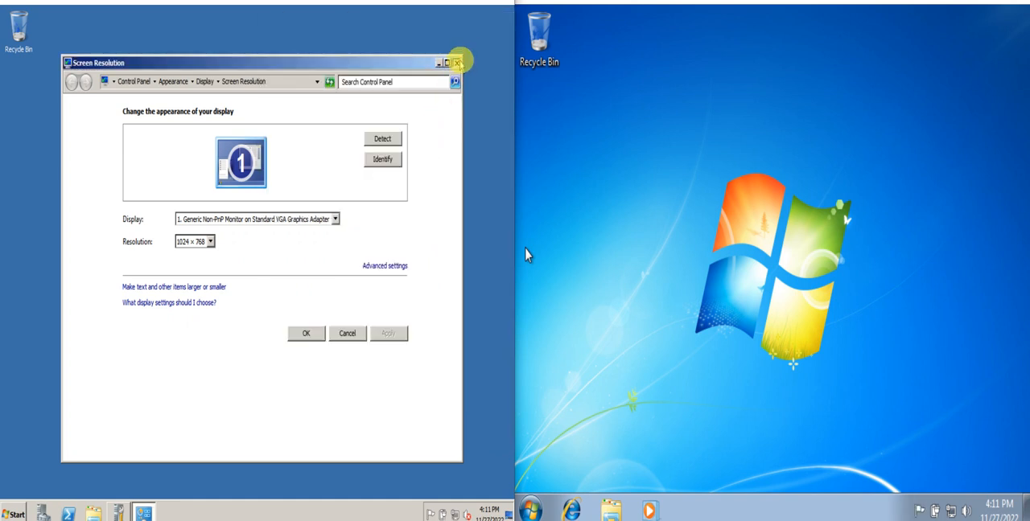
{"action": "left_click", "coordinate": [457, 62]}
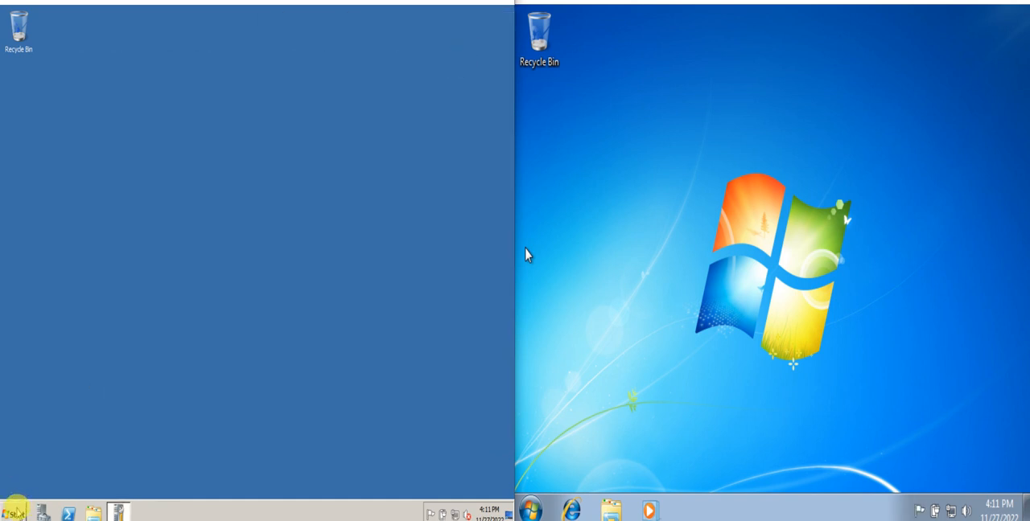
Enable Computer, User's Files, Network and Control Panel desktop icons via the 'icons' search
{"action": "left_click", "coordinate": [12, 514]}
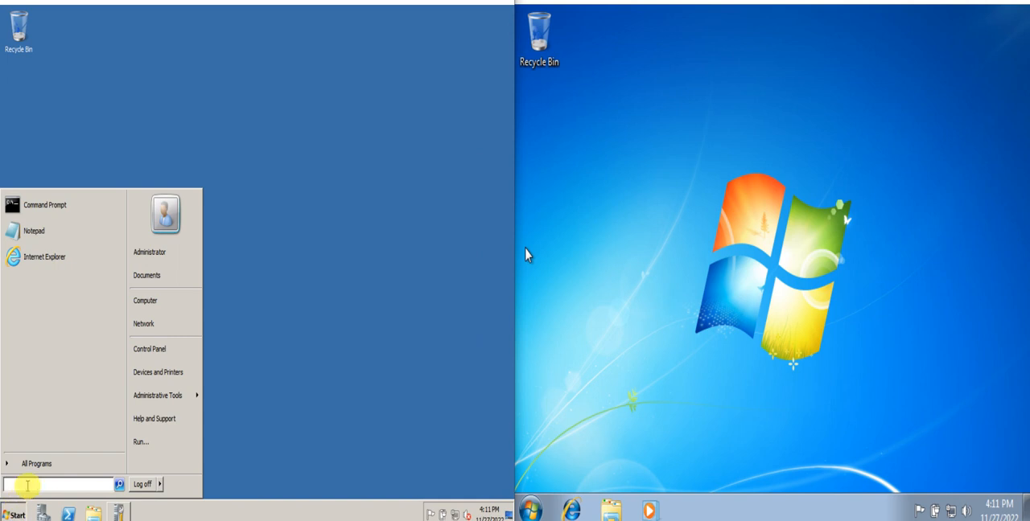
{"action": "type", "text": "icons"}
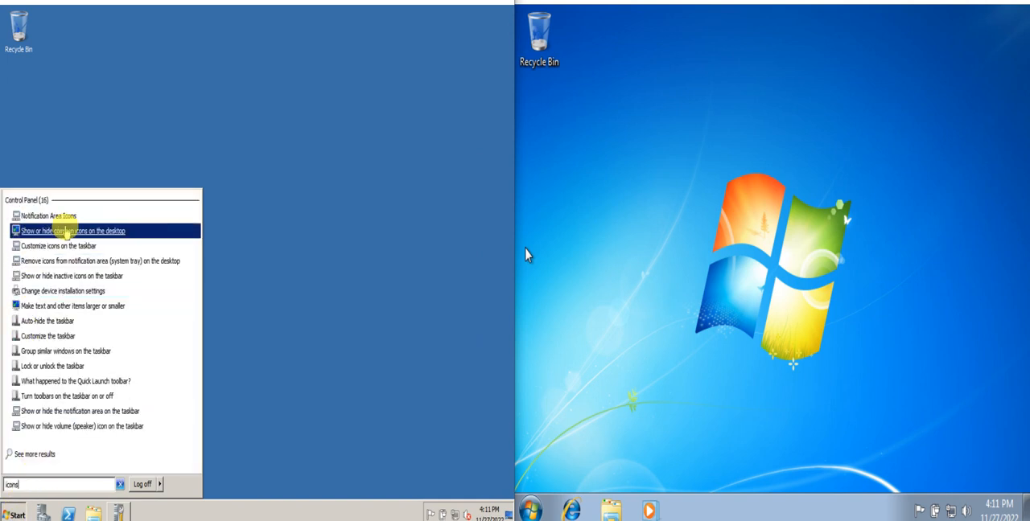
{"action": "left_click", "coordinate": [77, 231]}
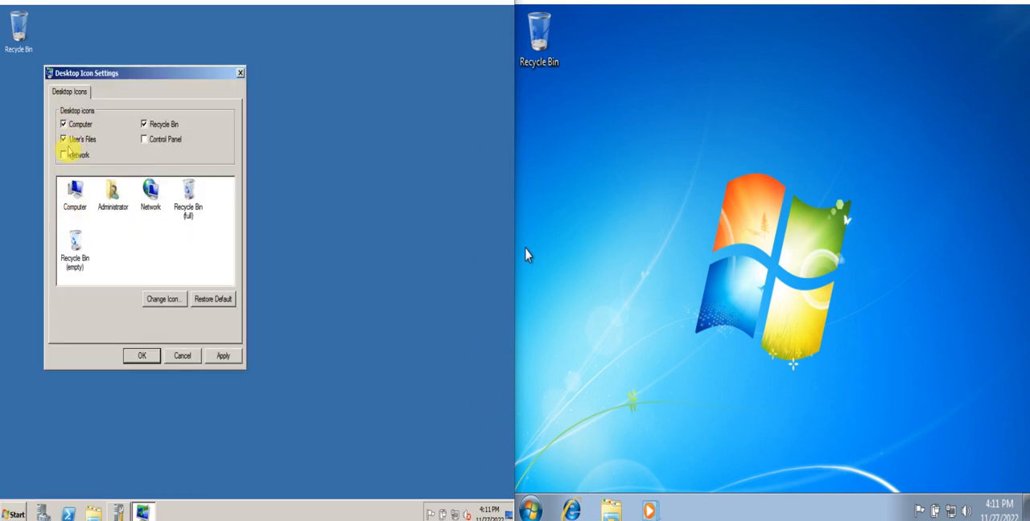
{"action": "left_click", "coordinate": [222, 356]}
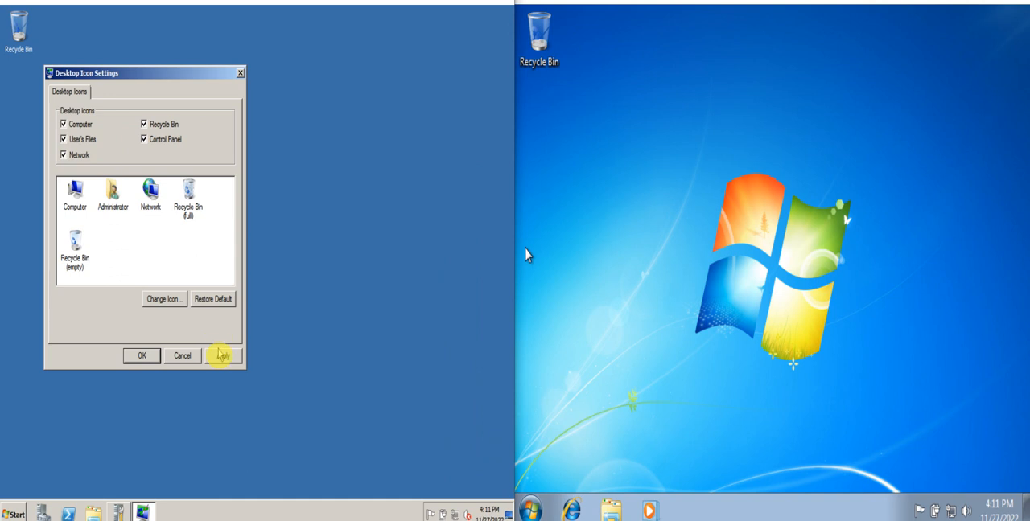
{"action": "left_click", "coordinate": [141, 356]}
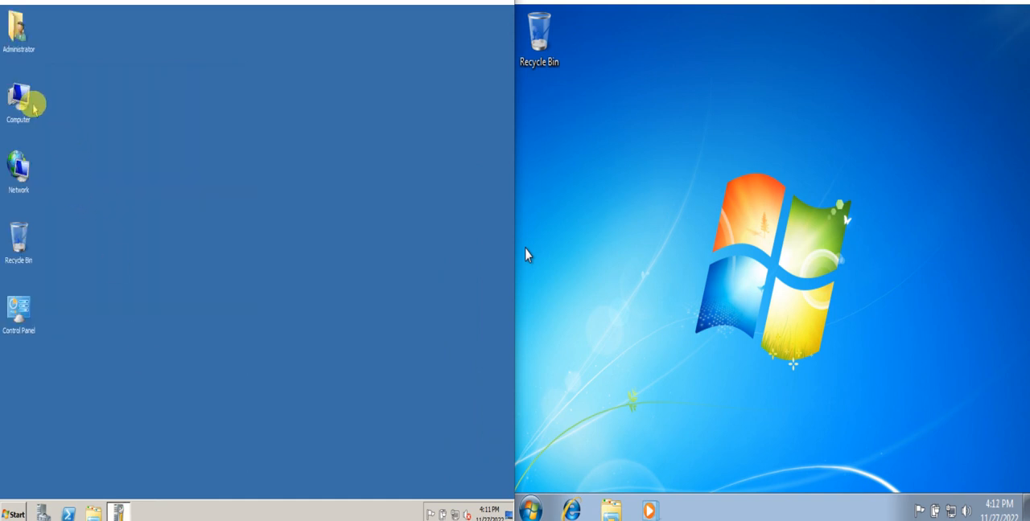
Dismiss the Start menu and close the server's Computer window
{"action": "left_click", "coordinate": [14, 514]}
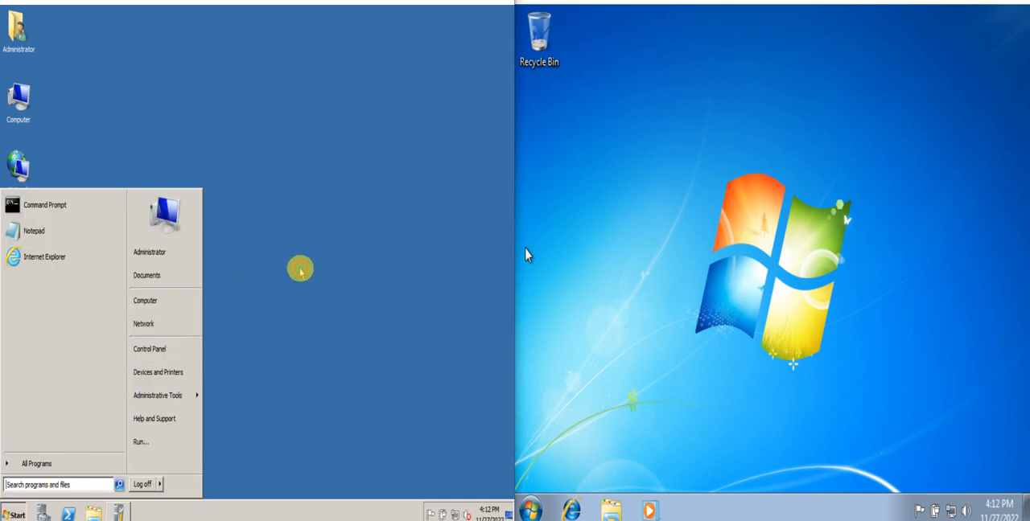
{"action": "left_click", "coordinate": [145, 300]}
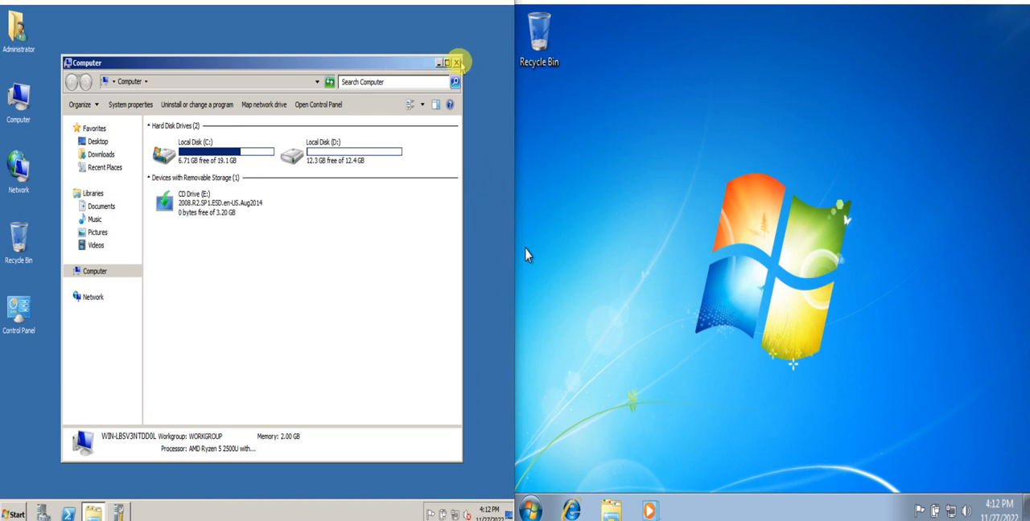
{"action": "left_click", "coordinate": [456, 62]}
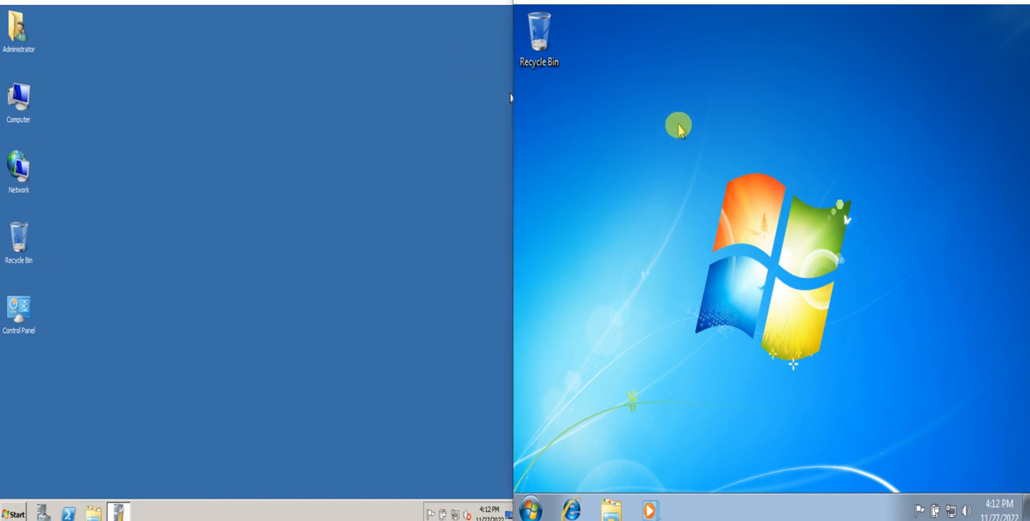
{"action": "right_click", "coordinate": [679, 129]}
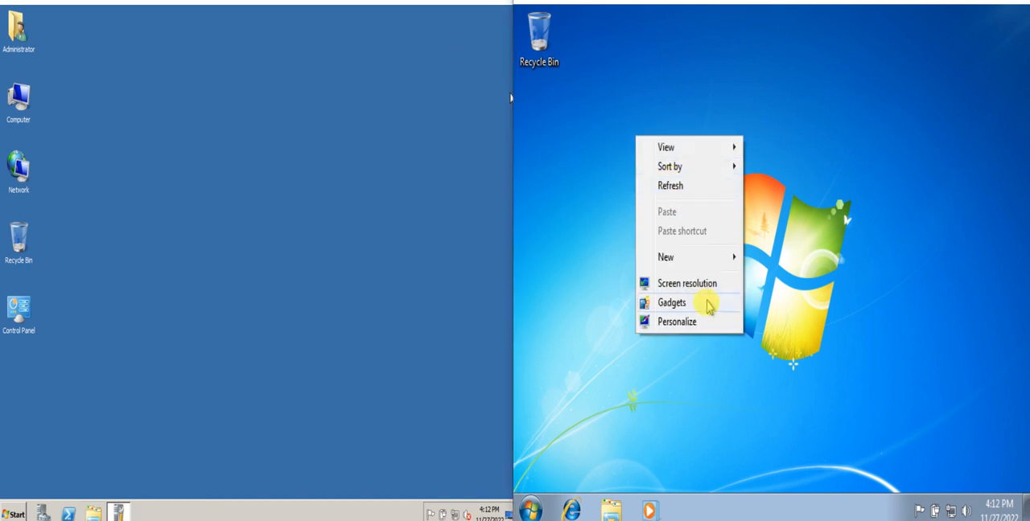
{"action": "left_click", "coordinate": [671, 301]}
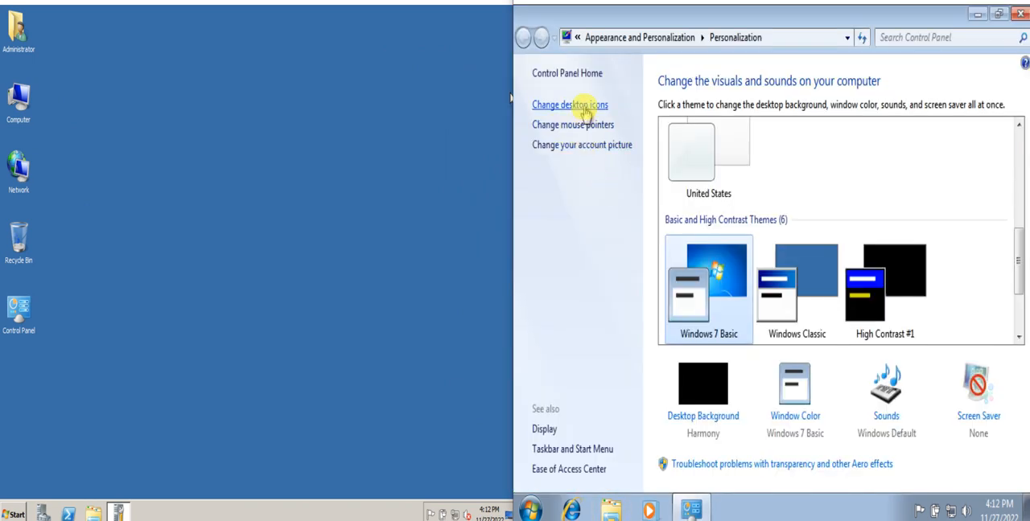
{"action": "left_click", "coordinate": [569, 104]}
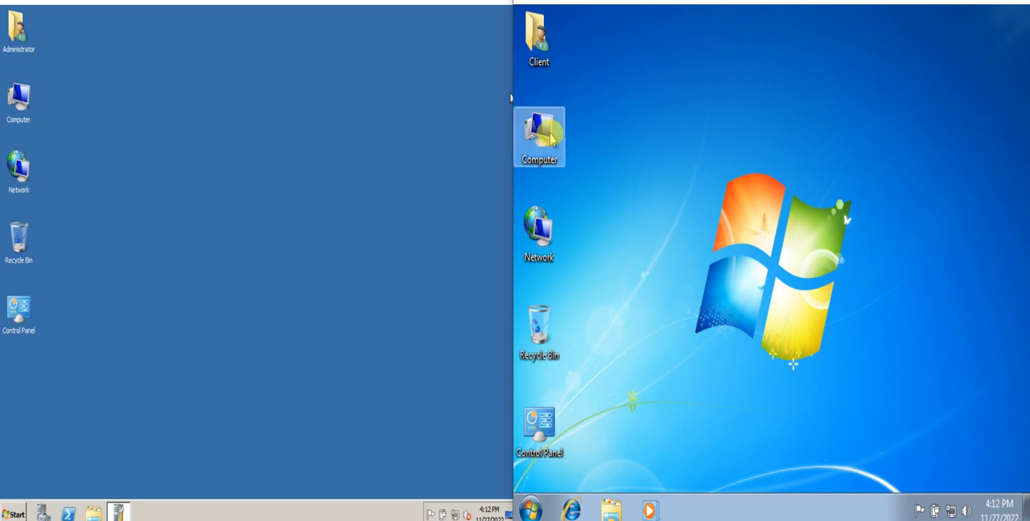
Quick-format the client's Local Disk (D:) as NTFS, then close Format and Computer windows
{"action": "double_click", "coordinate": [539, 137]}
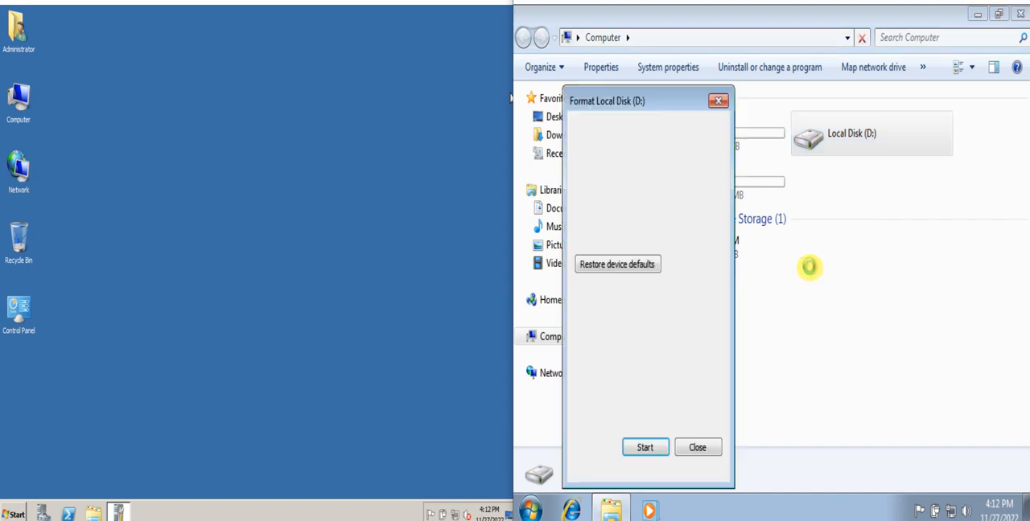
{"action": "left_click", "coordinate": [645, 447]}
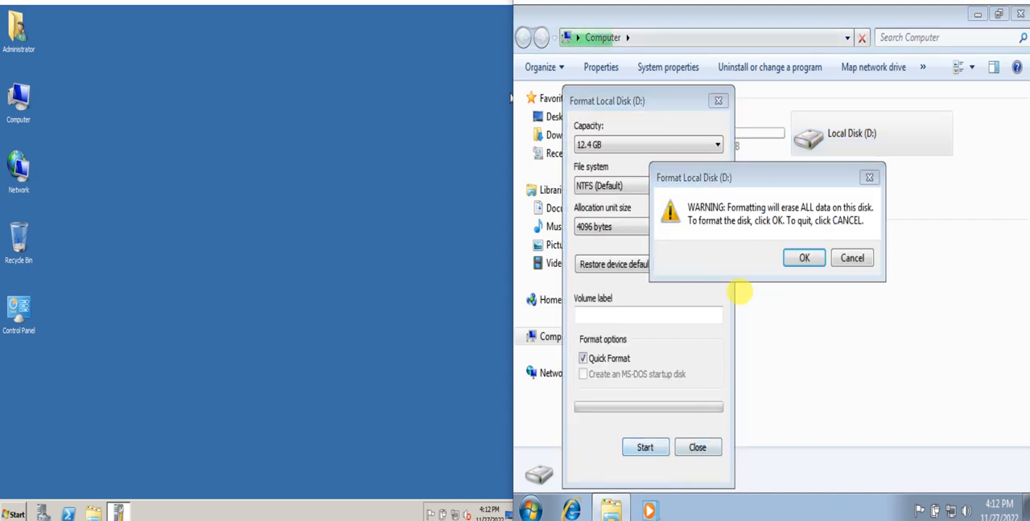
{"action": "left_click", "coordinate": [804, 258]}
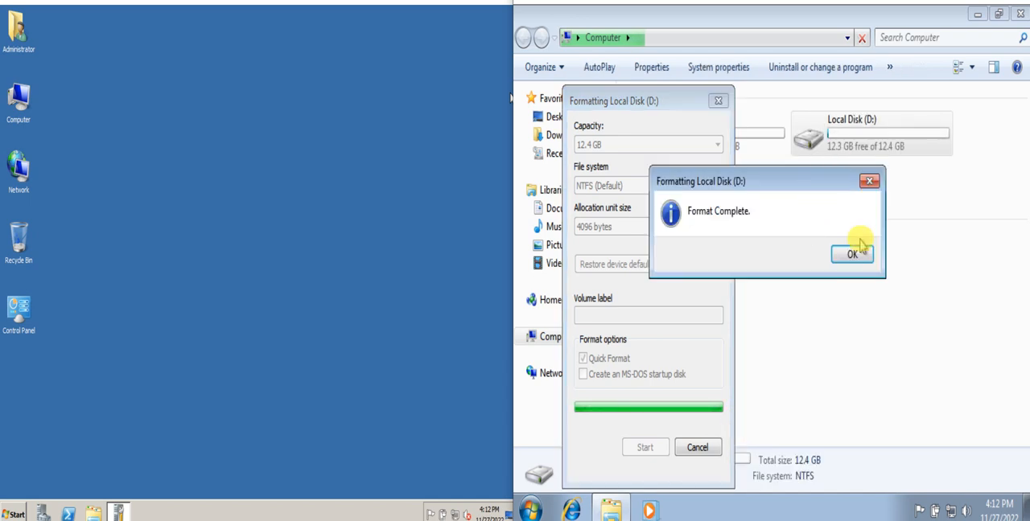
{"action": "left_click", "coordinate": [851, 255]}
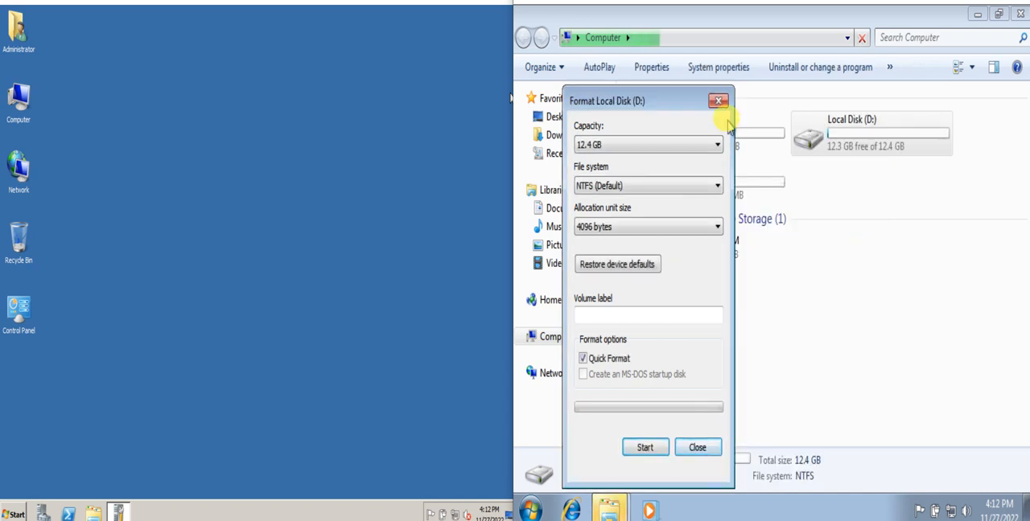
{"action": "left_click", "coordinate": [696, 447]}
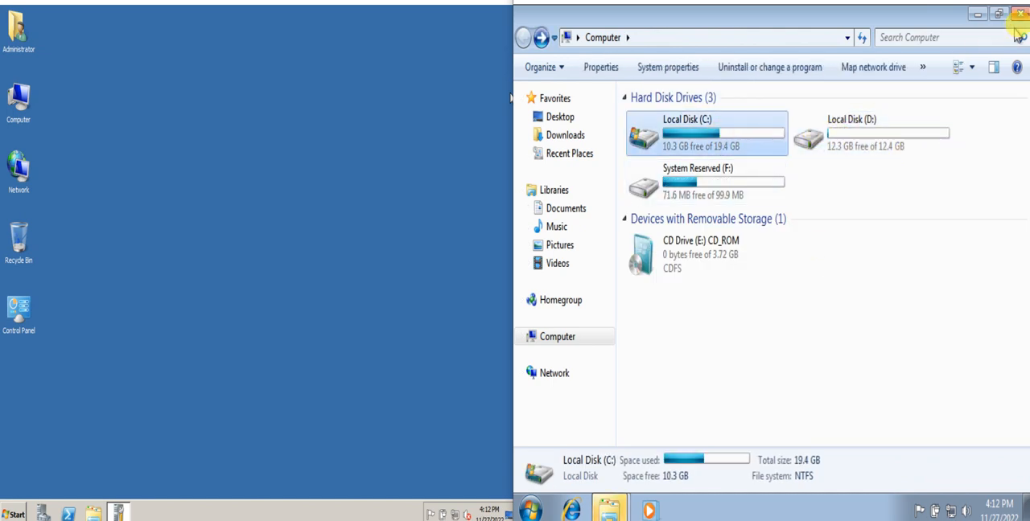
{"action": "left_click", "coordinate": [1020, 15]}
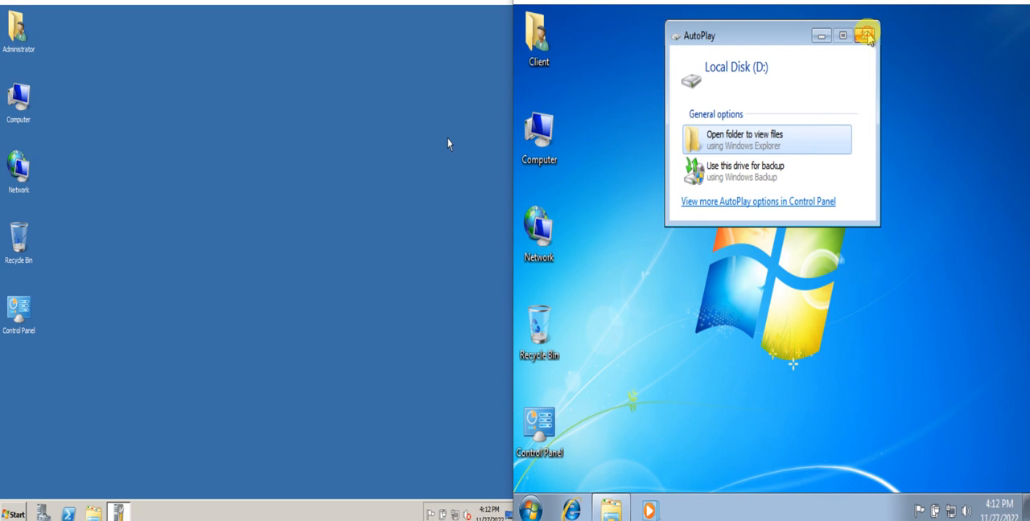
Close AutoPlay and enter 'Client' as the client computer's description in System Properties
{"action": "left_click", "coordinate": [867, 34]}
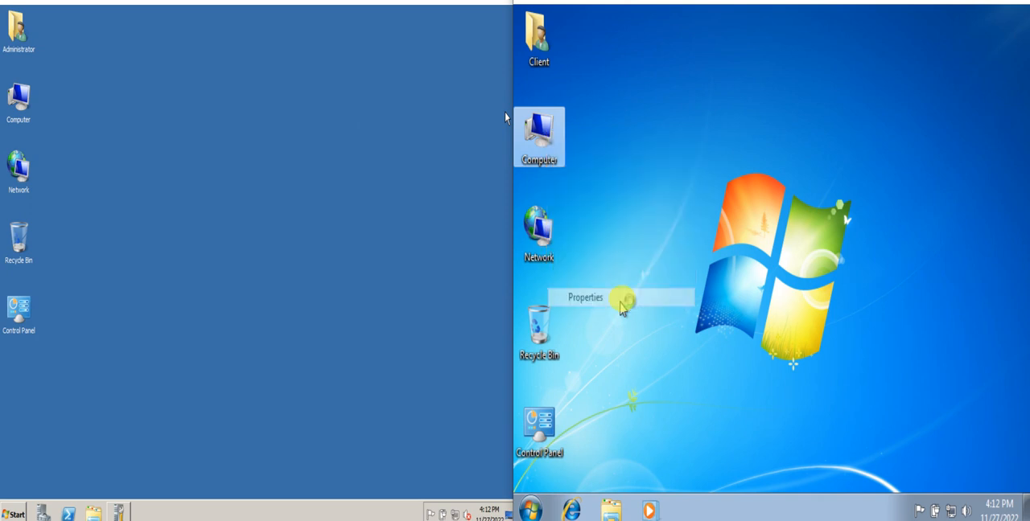
{"action": "left_click", "coordinate": [584, 297]}
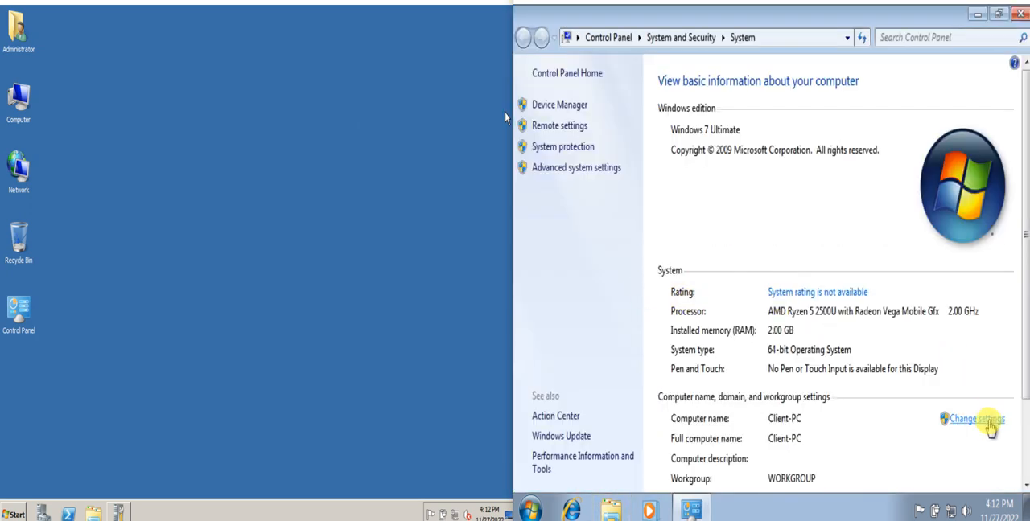
{"action": "left_click", "coordinate": [976, 418]}
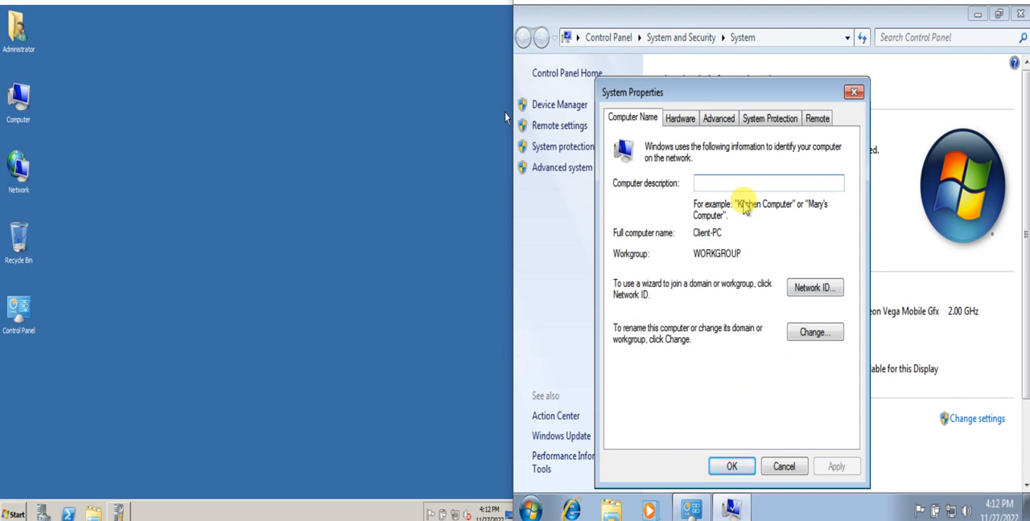
{"action": "type", "text": "Client"}
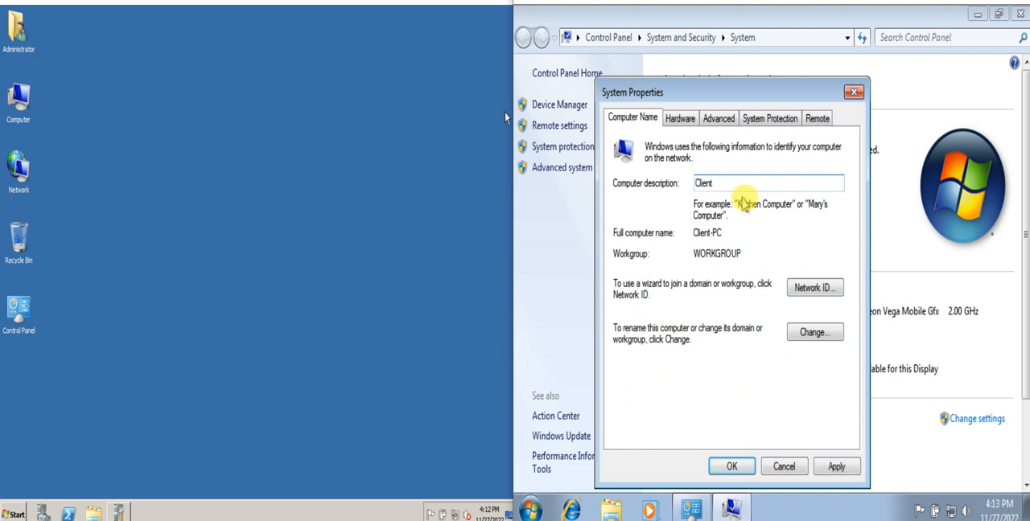
{"action": "left_click", "coordinate": [813, 331]}
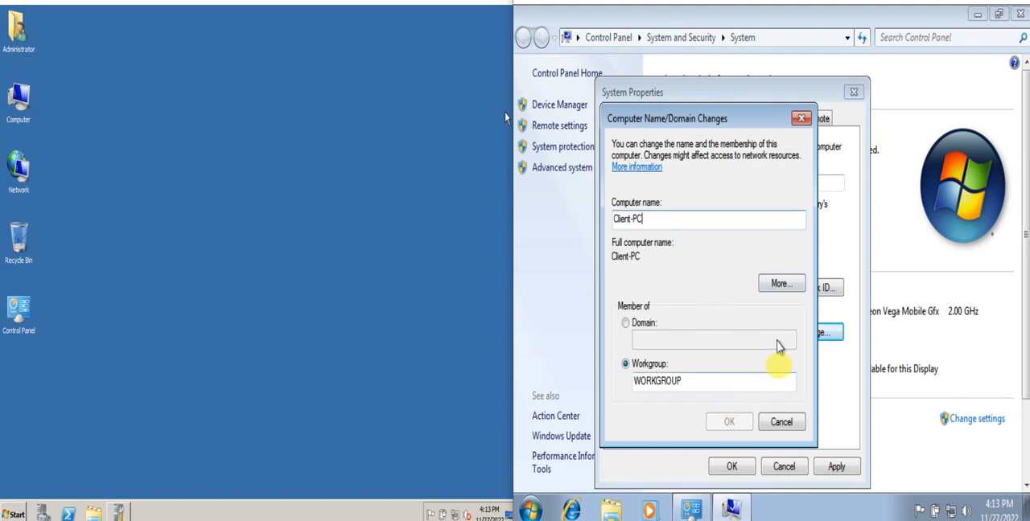
{"action": "left_click", "coordinate": [779, 283]}
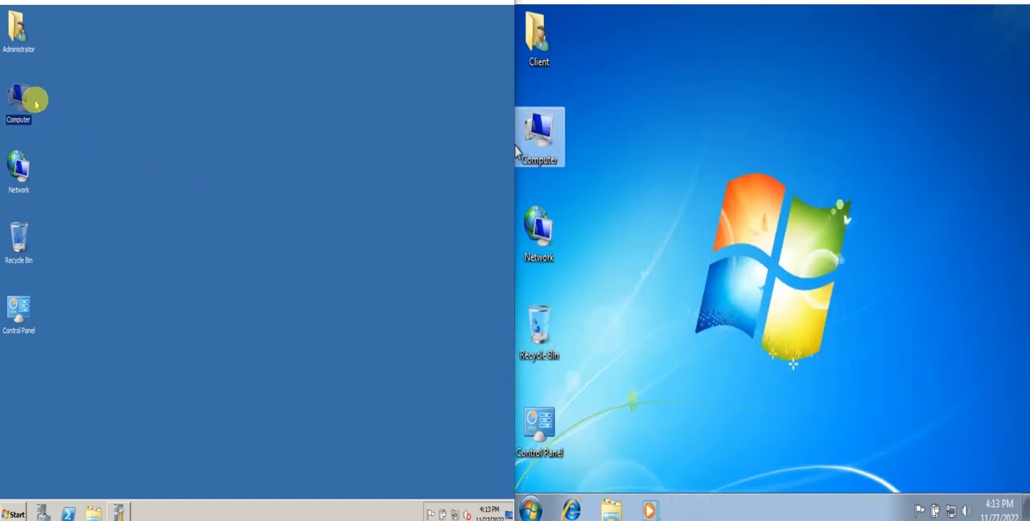
Open System Properties for server WIN-LBSV3NTDD0L from the Computer icon's Properties
{"action": "right_click", "coordinate": [18, 99]}
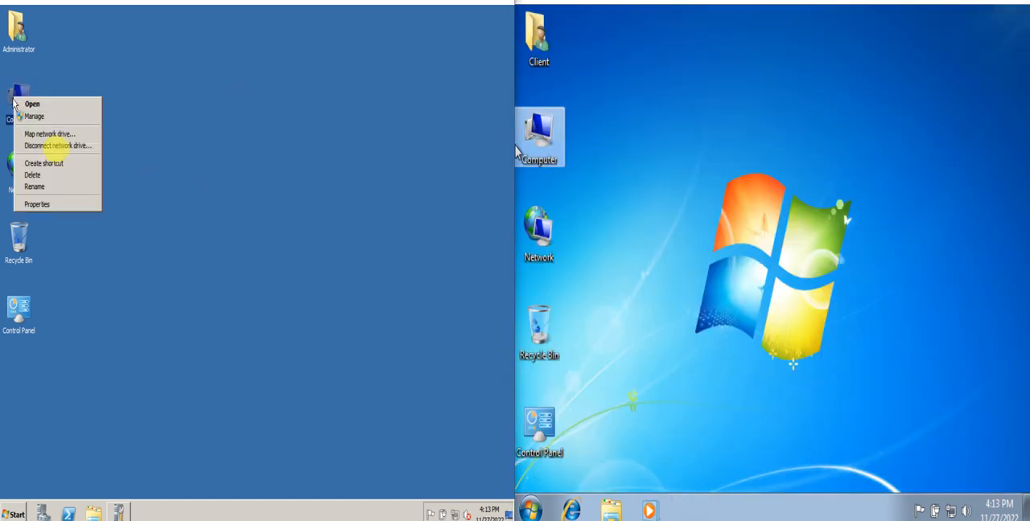
{"action": "left_click", "coordinate": [36, 203]}
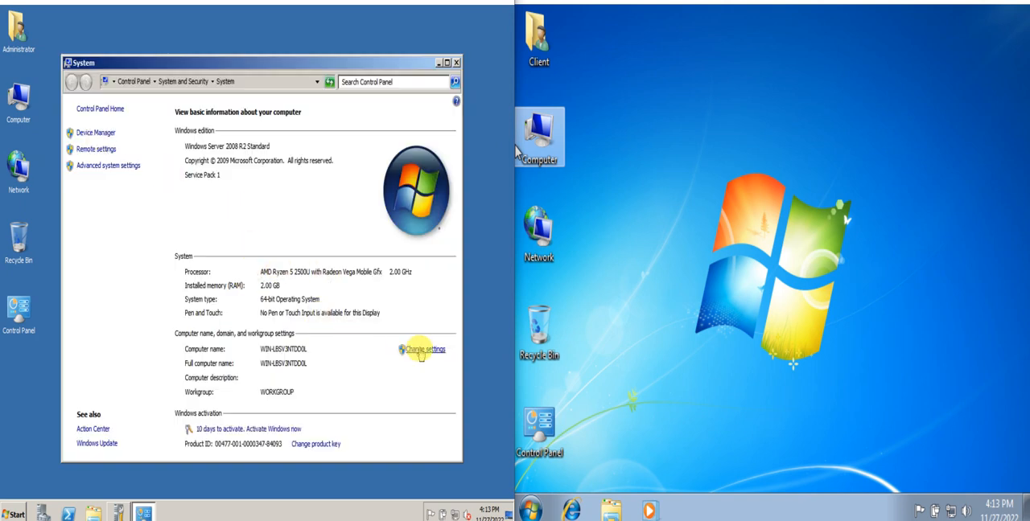
{"action": "left_click", "coordinate": [424, 349]}
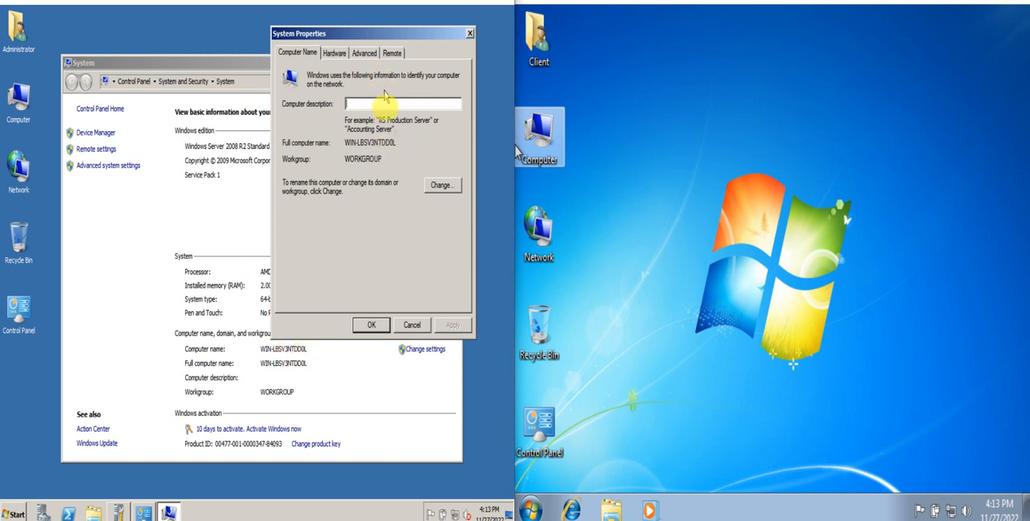
Rename the server to ICT-SERVER and acknowledge the required restart notice
{"action": "left_click", "coordinate": [441, 185]}
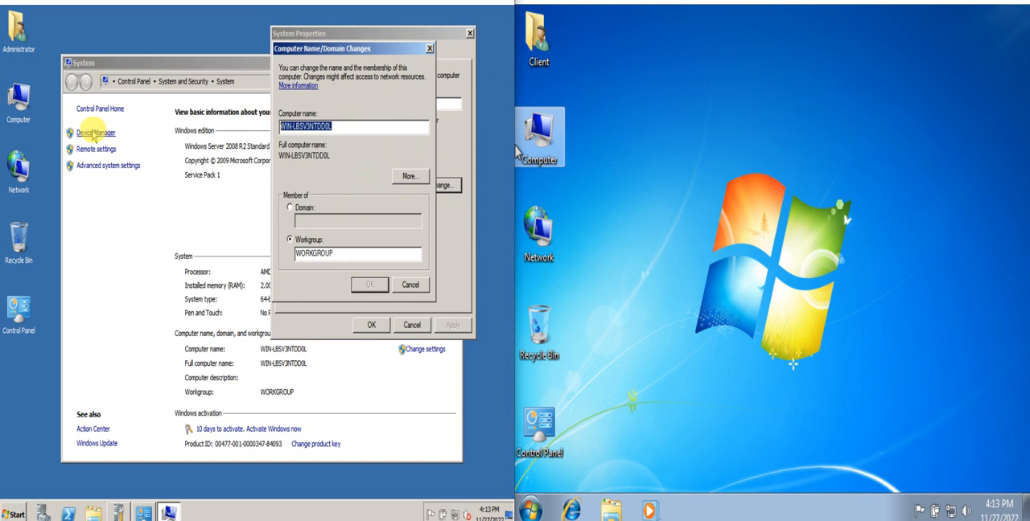
{"action": "type", "text": "See"}
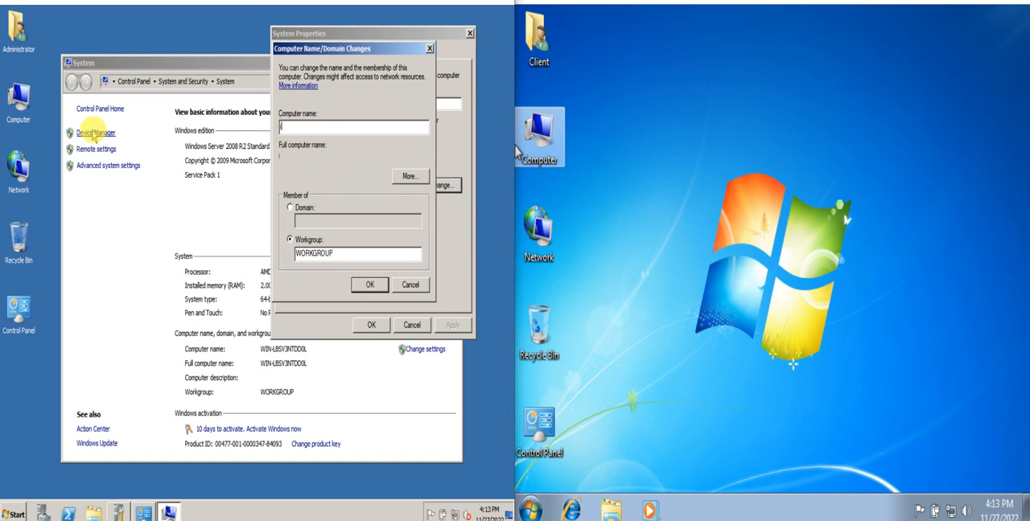
{"action": "type", "text": "ITC"}
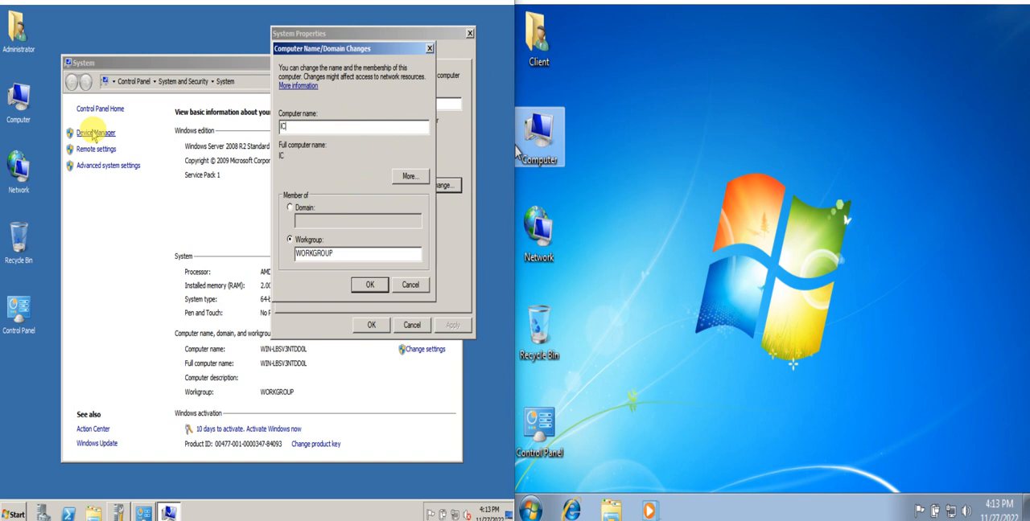
{"action": "type", "text": "CT-SERVER"}
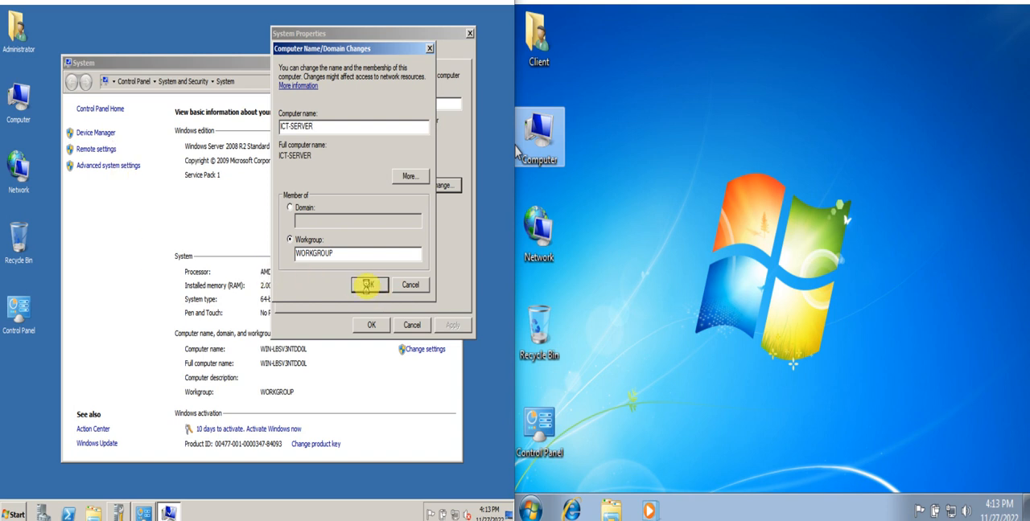
{"action": "left_click", "coordinate": [369, 285]}
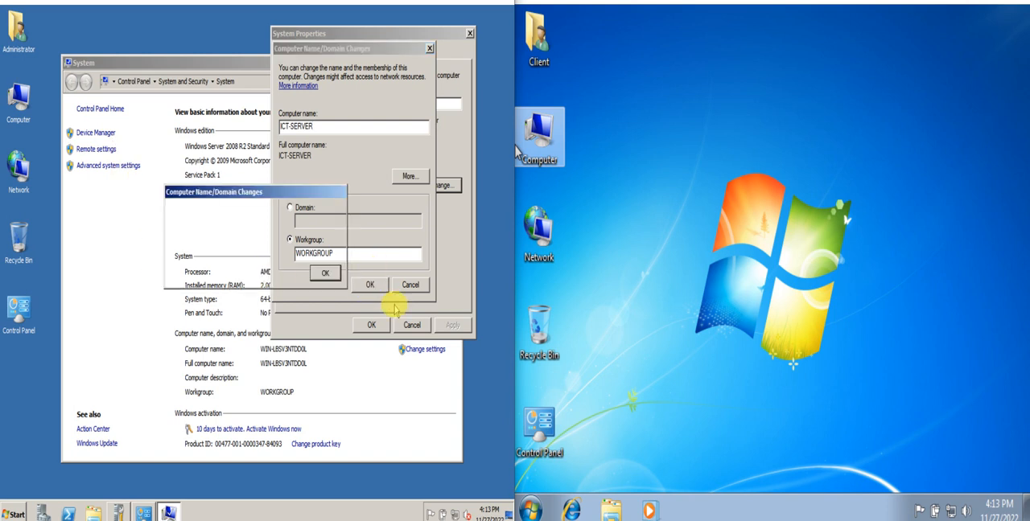
{"action": "left_click", "coordinate": [324, 272]}
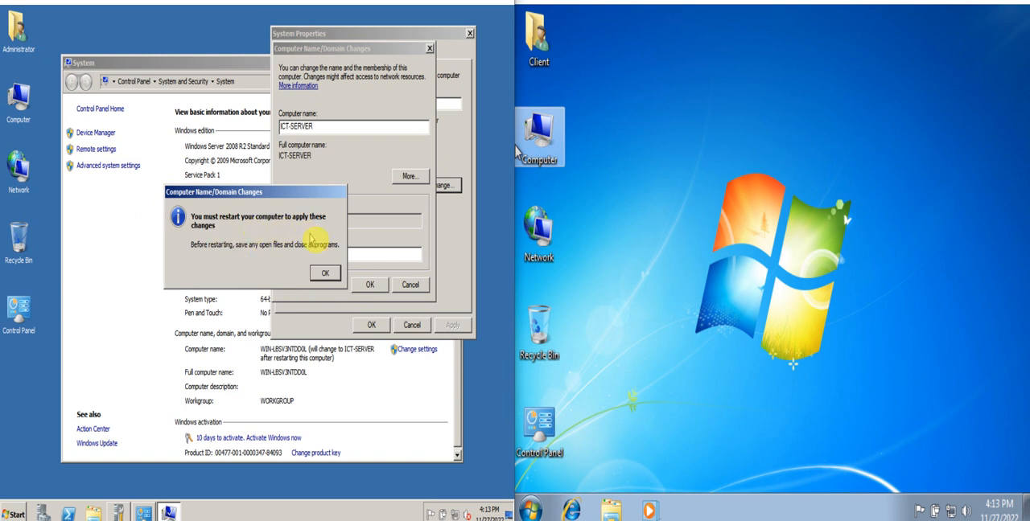
{"action": "left_click", "coordinate": [325, 273]}
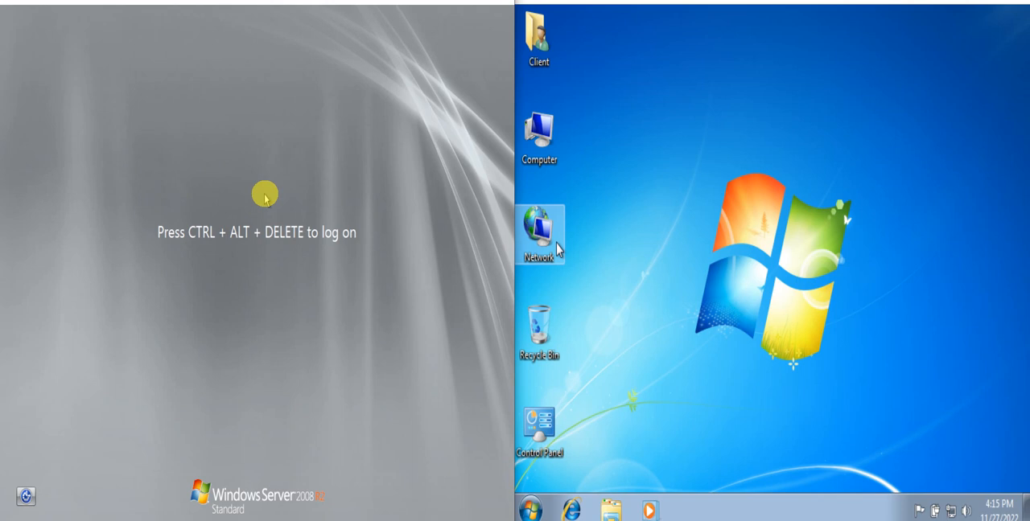
Press Ctrl+Alt+Delete and sign in to the server as Administrator
{"action": "key", "text": "ctrl+alt+delete"}
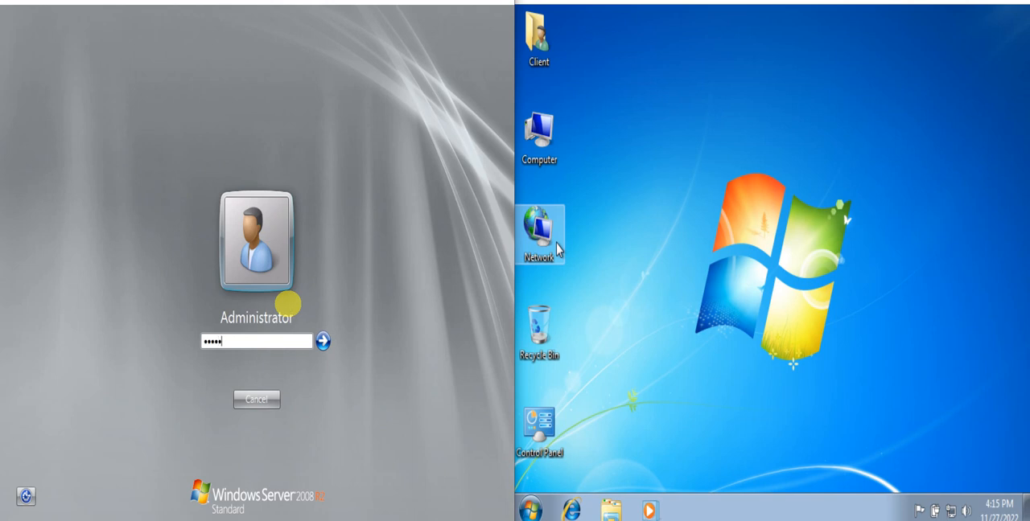
{"action": "left_click", "coordinate": [322, 341]}
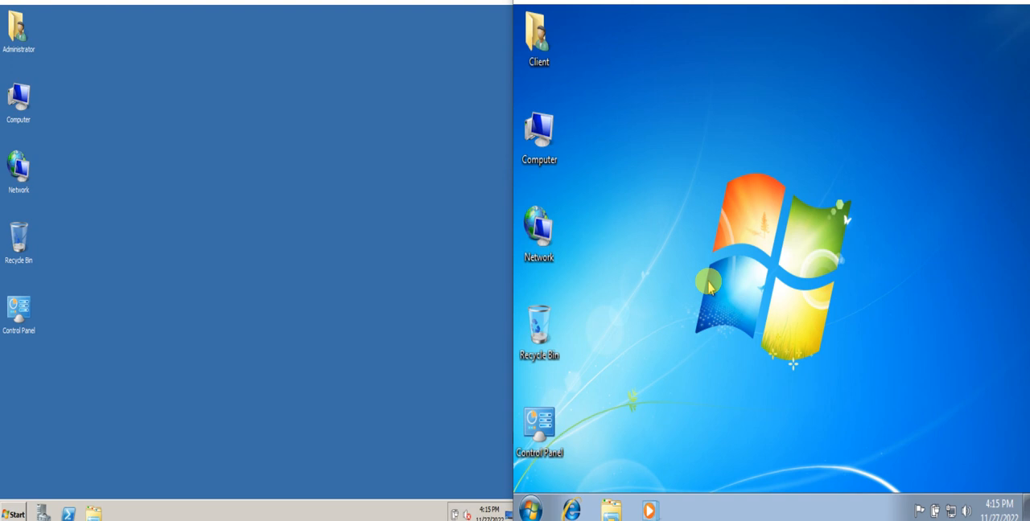
{"action": "mouse_move", "coordinate": [780, 334]}
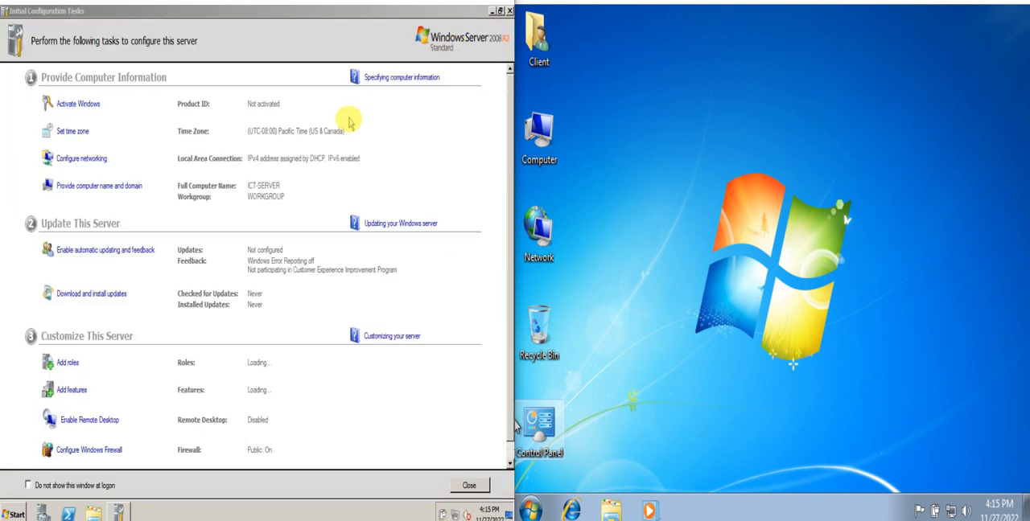
{"action": "mouse_move", "coordinate": [149, 117]}
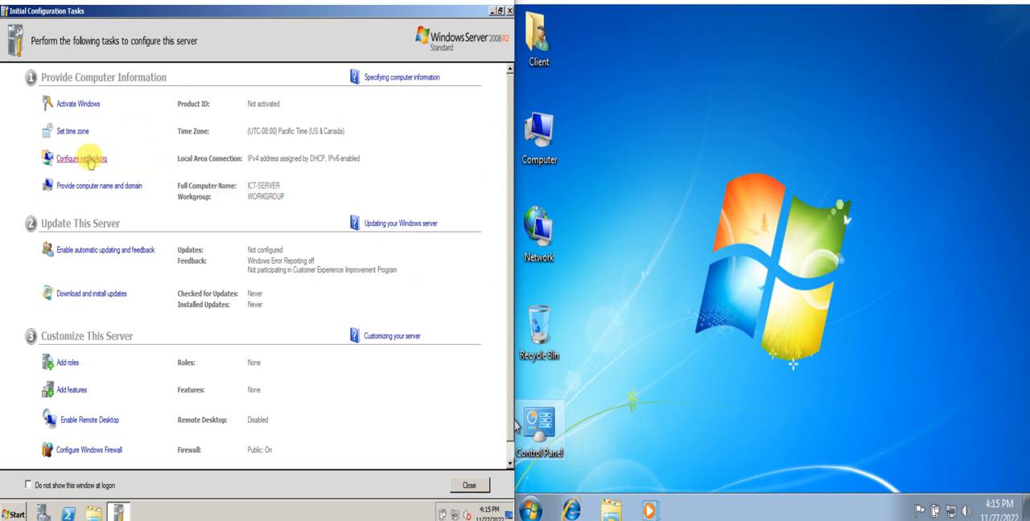
Open Network Connections from Configure networking and select Local Area Connection
{"action": "left_click", "coordinate": [80, 158]}
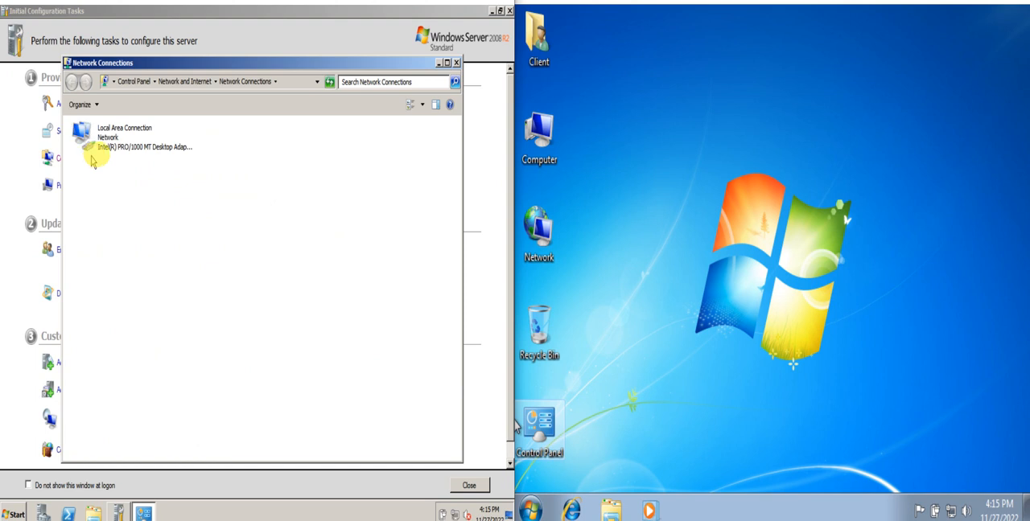
{"action": "left_click", "coordinate": [125, 136]}
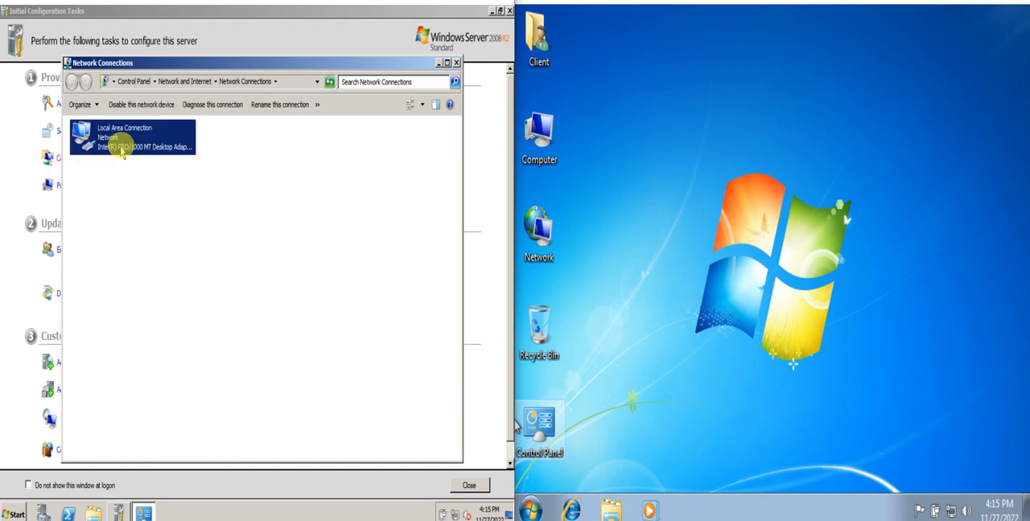
{"action": "left_click", "coordinate": [170, 195]}
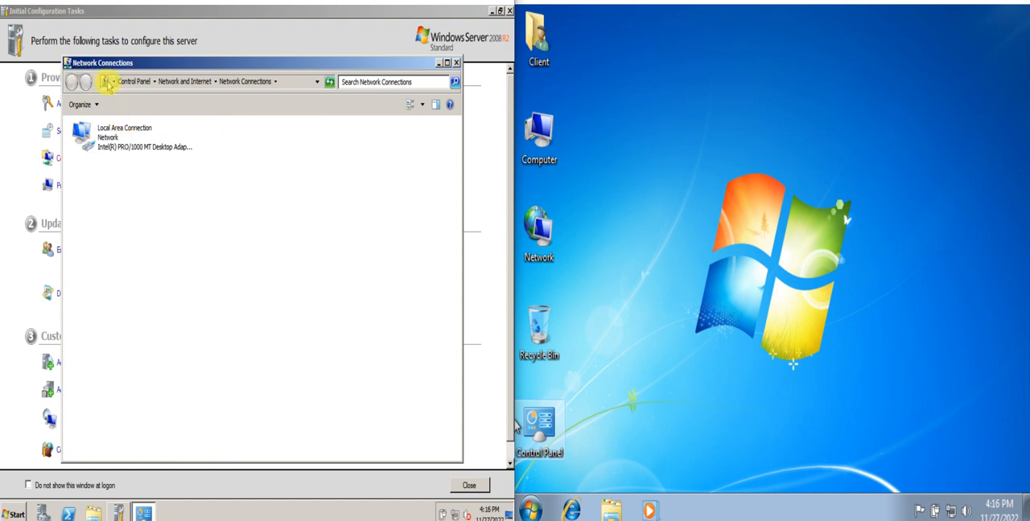
{"action": "left_click", "coordinate": [125, 137]}
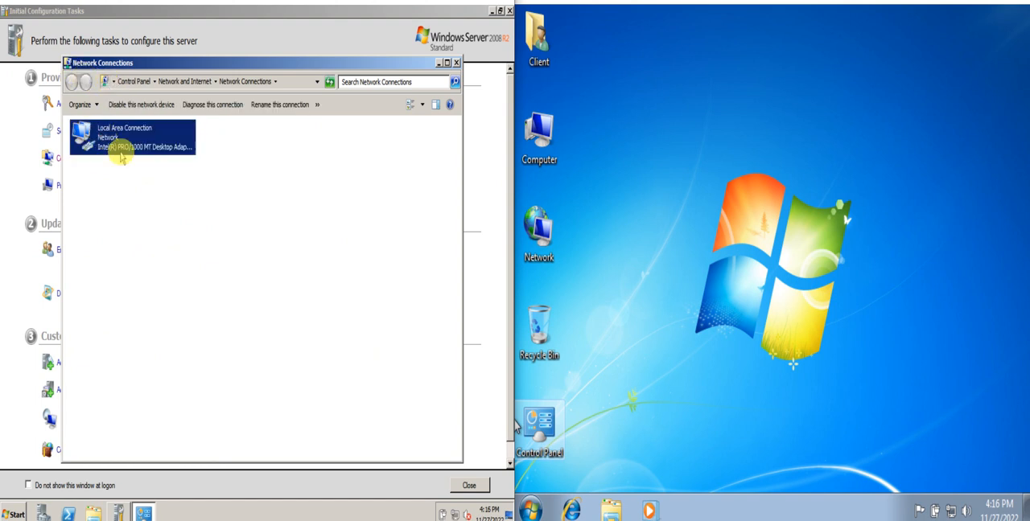
{"action": "left_click", "coordinate": [128, 171]}
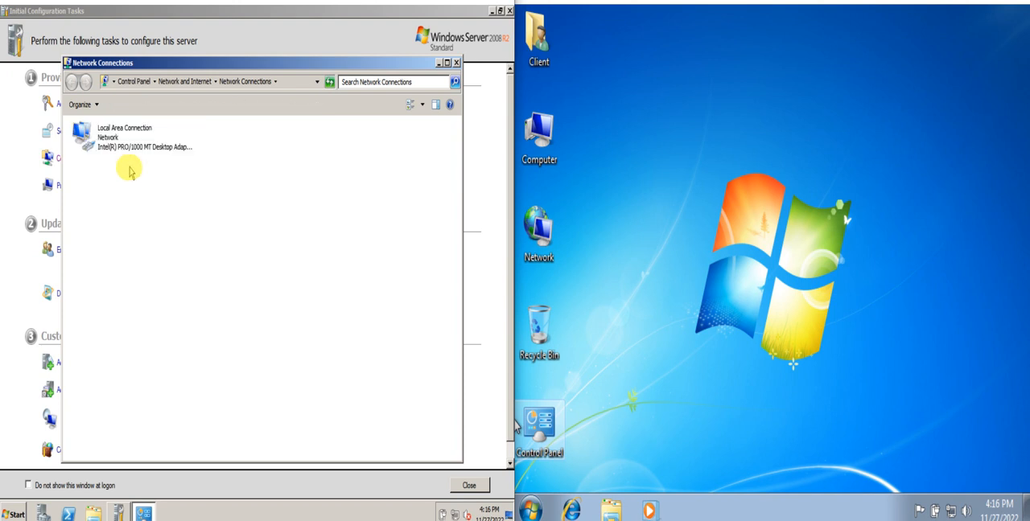
{"action": "mouse_move", "coordinate": [131, 171]}
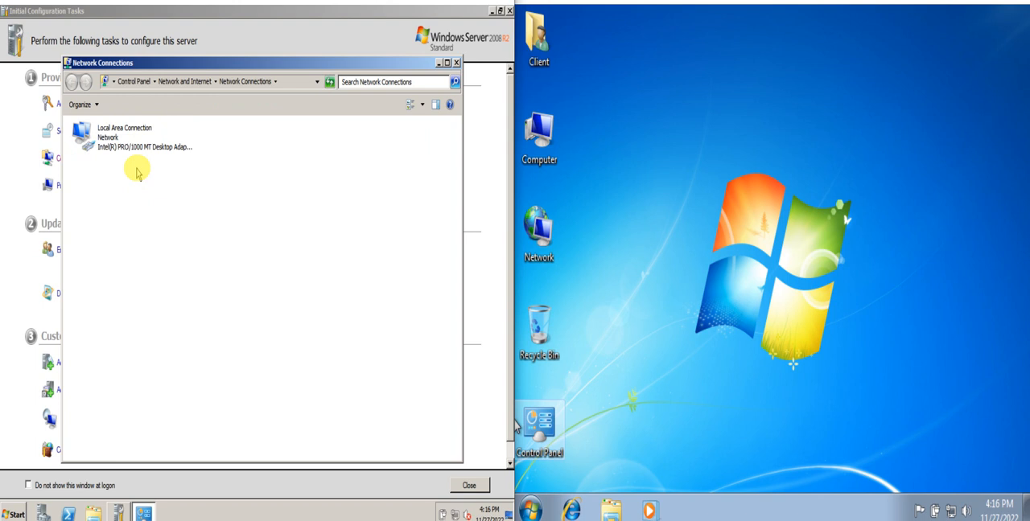
{"action": "left_click", "coordinate": [124, 133]}
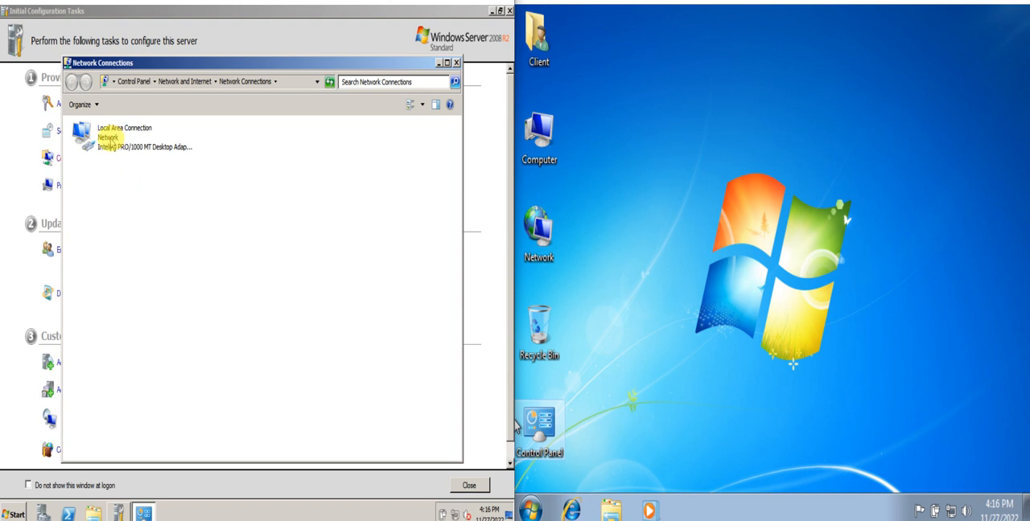
Set the server's Local Area Connection IPv4 to 192.168.1.1, mask 255.255.255.0, and confirm
{"action": "double_click", "coordinate": [125, 135]}
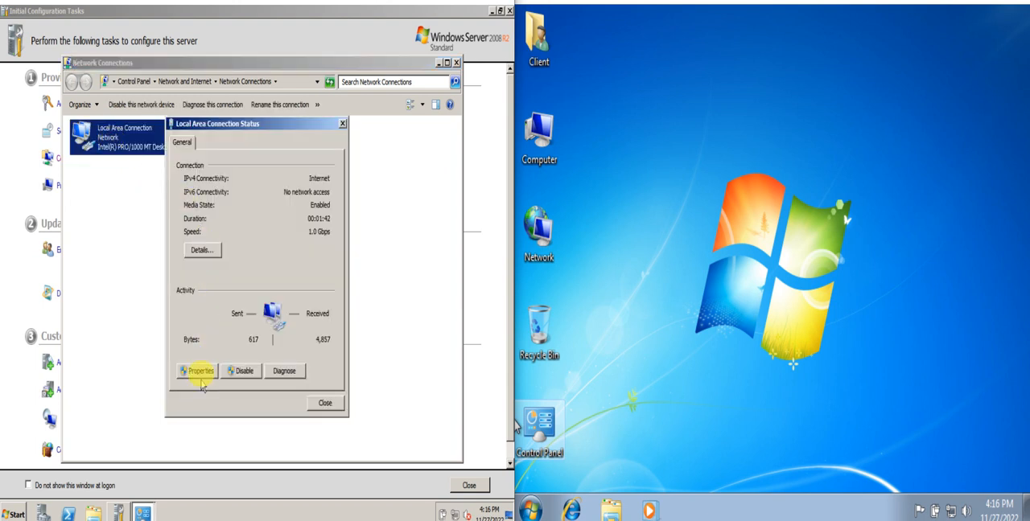
{"action": "left_click", "coordinate": [198, 371]}
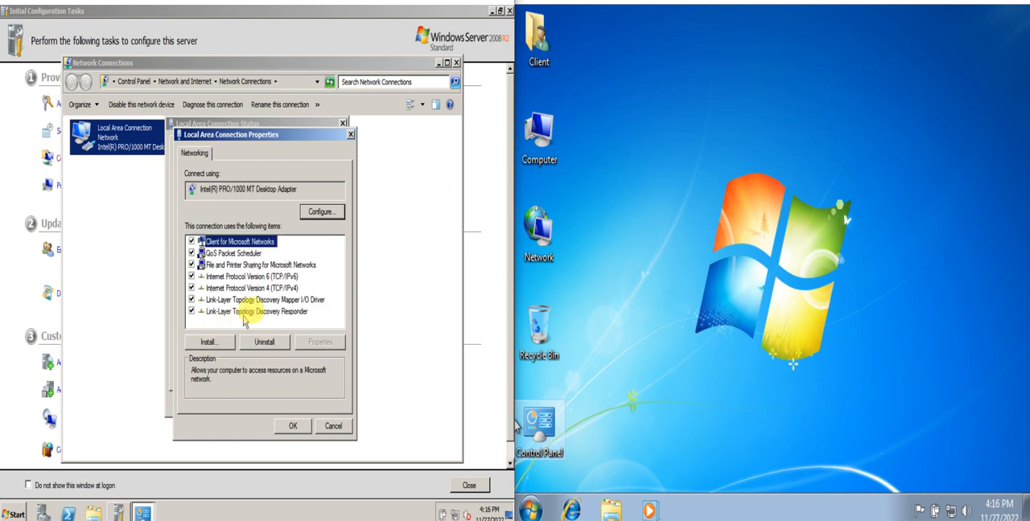
{"action": "left_click", "coordinate": [249, 288]}
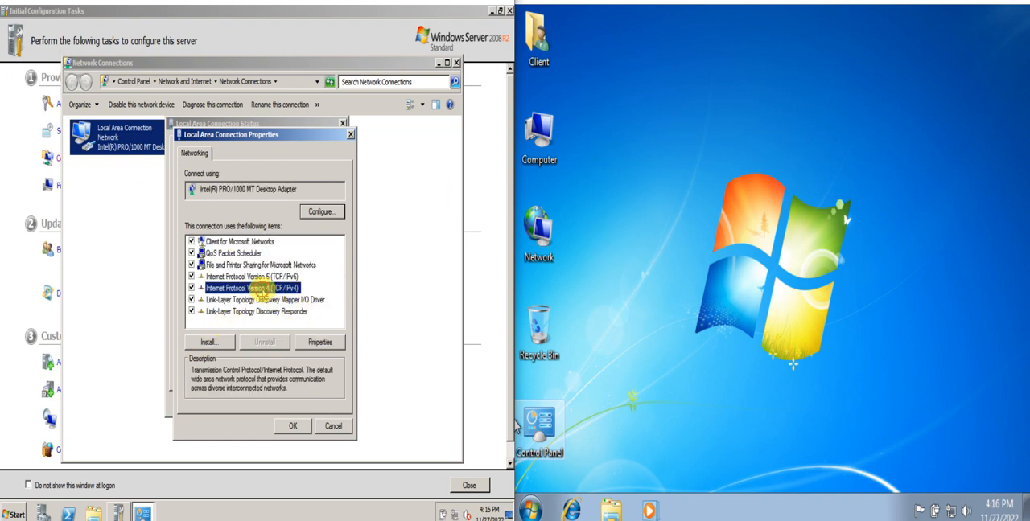
{"action": "left_click", "coordinate": [319, 342]}
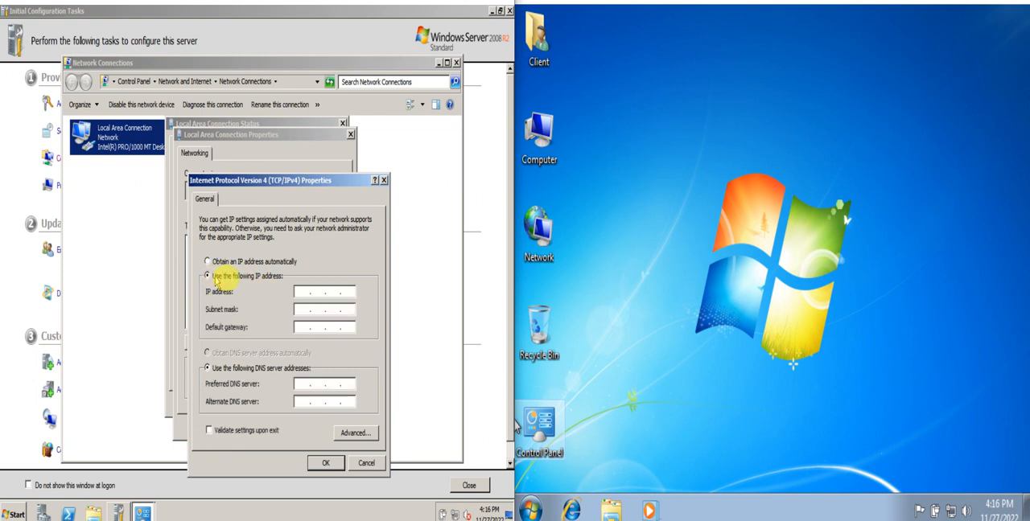
{"action": "left_click", "coordinate": [306, 291]}
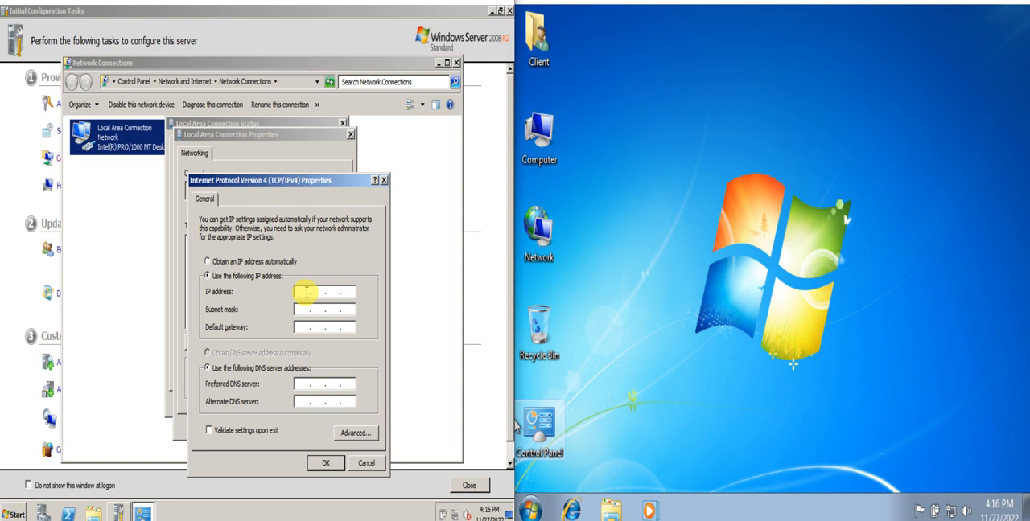
{"action": "type", "text": "192. . ."}
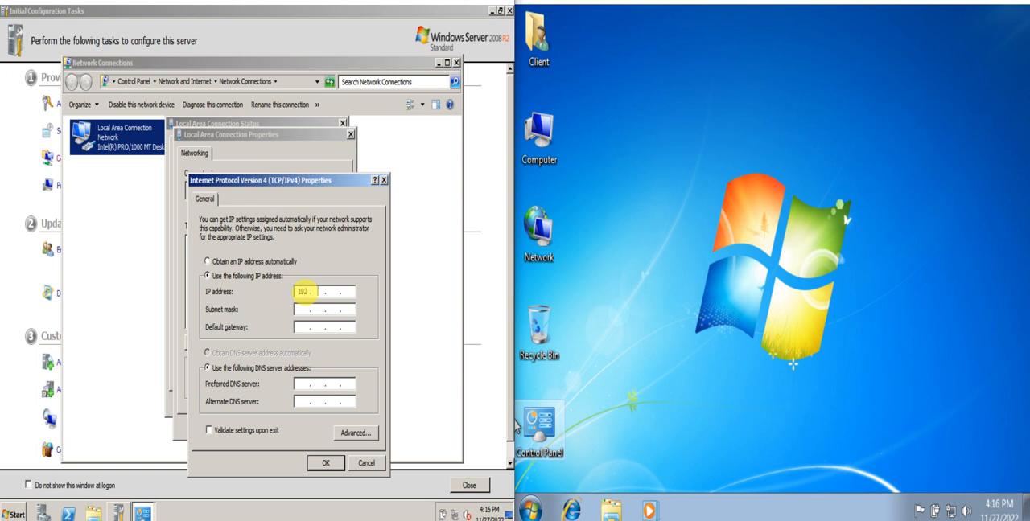
{"action": "type", "text": "168.1"}
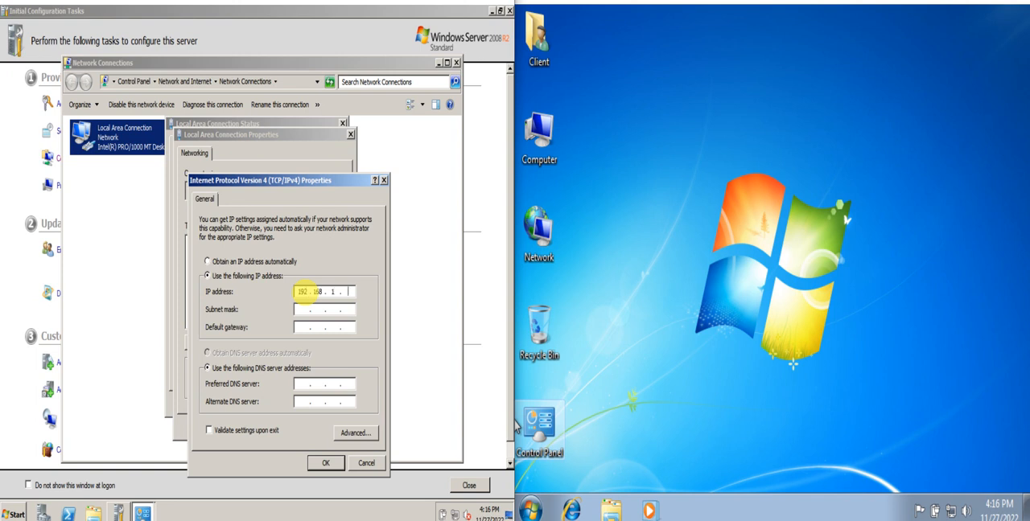
{"action": "left_click", "coordinate": [322, 310]}
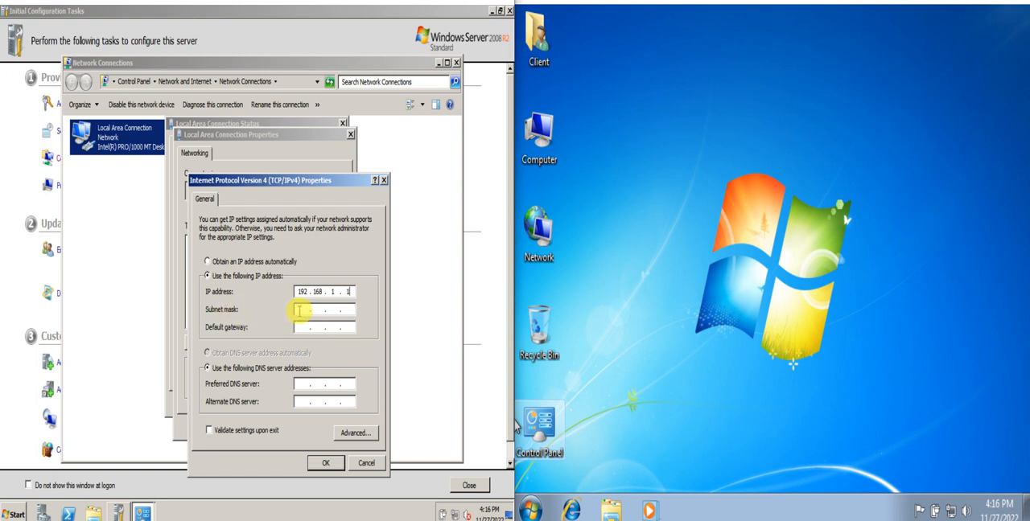
{"action": "type", "text": "255.255.255.0"}
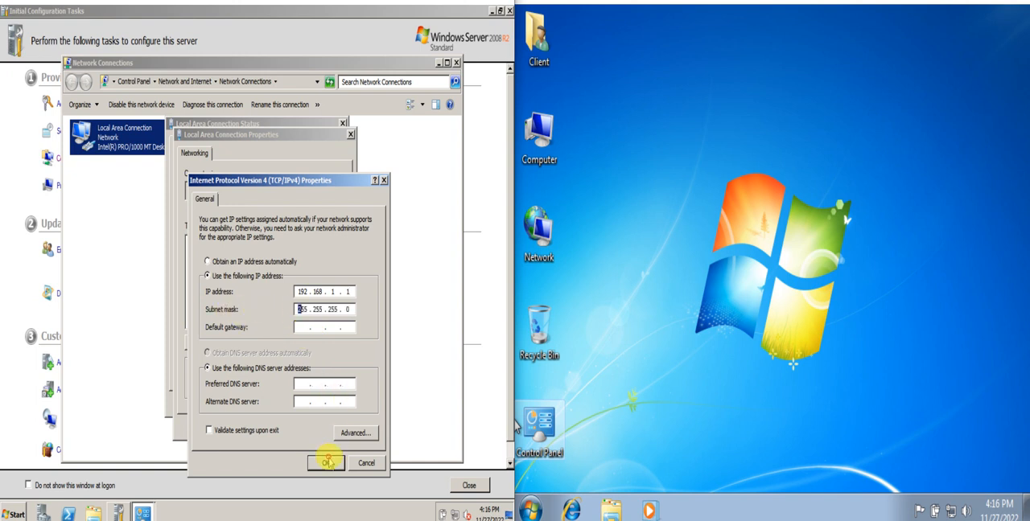
{"action": "left_click", "coordinate": [326, 462]}
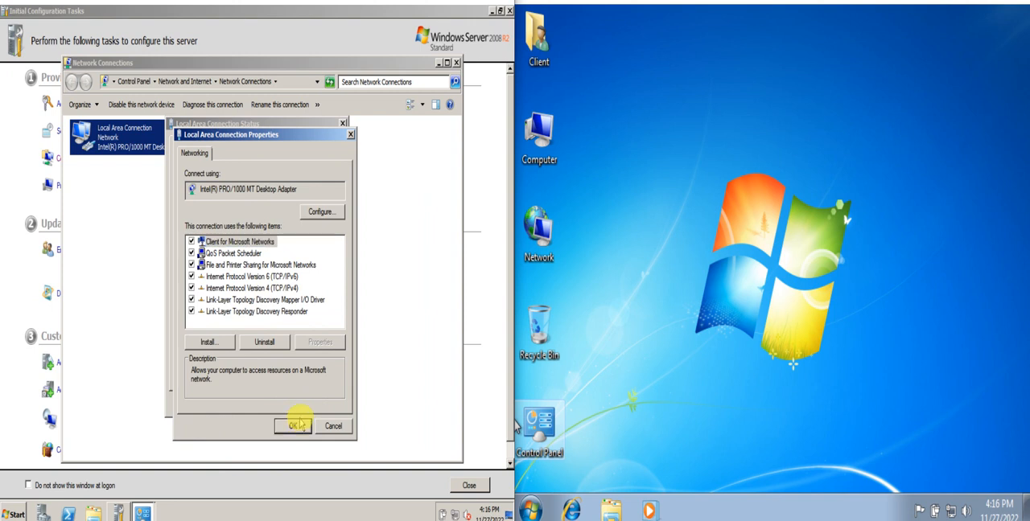
{"action": "left_click", "coordinate": [293, 425]}
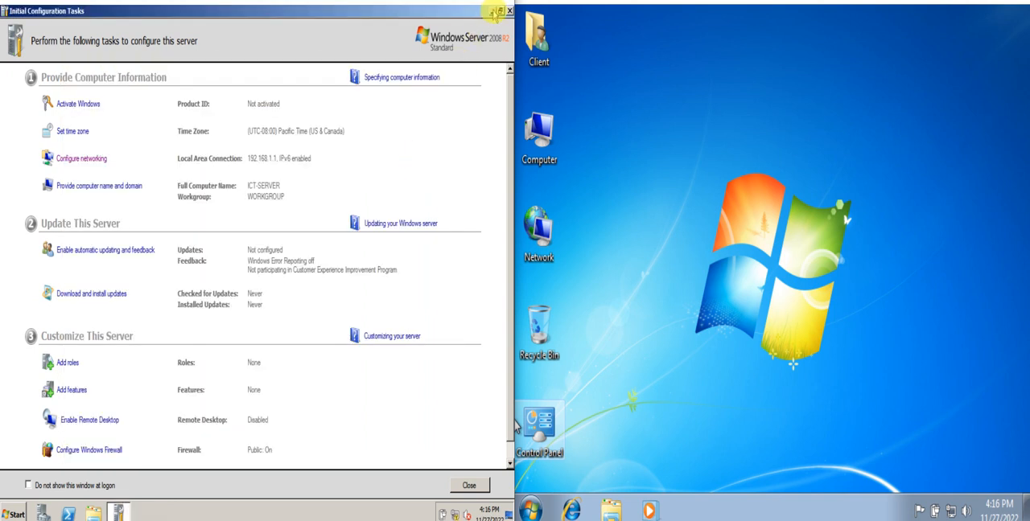
Minimize the server window and open the client's Network and Sharing Center from the tray
{"action": "left_click", "coordinate": [468, 485]}
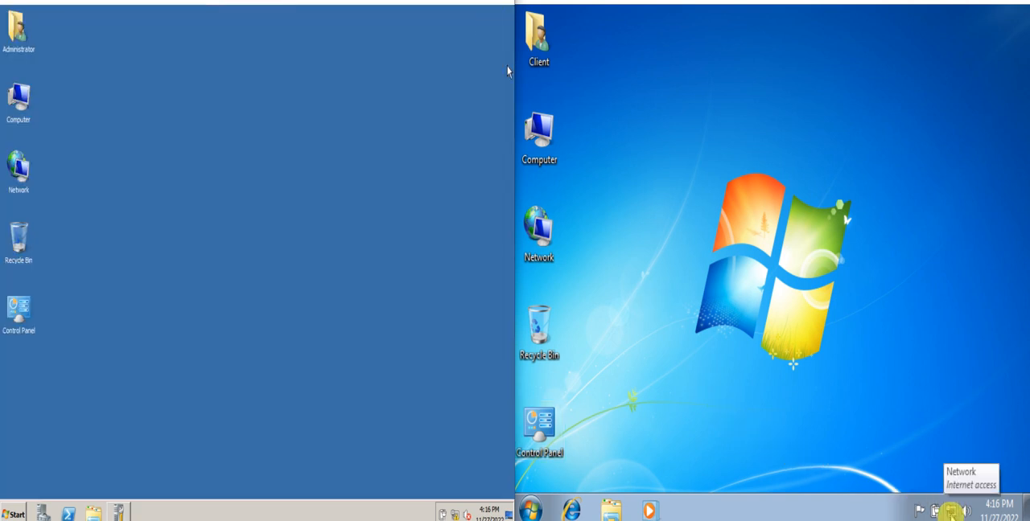
{"action": "left_click", "coordinate": [953, 510]}
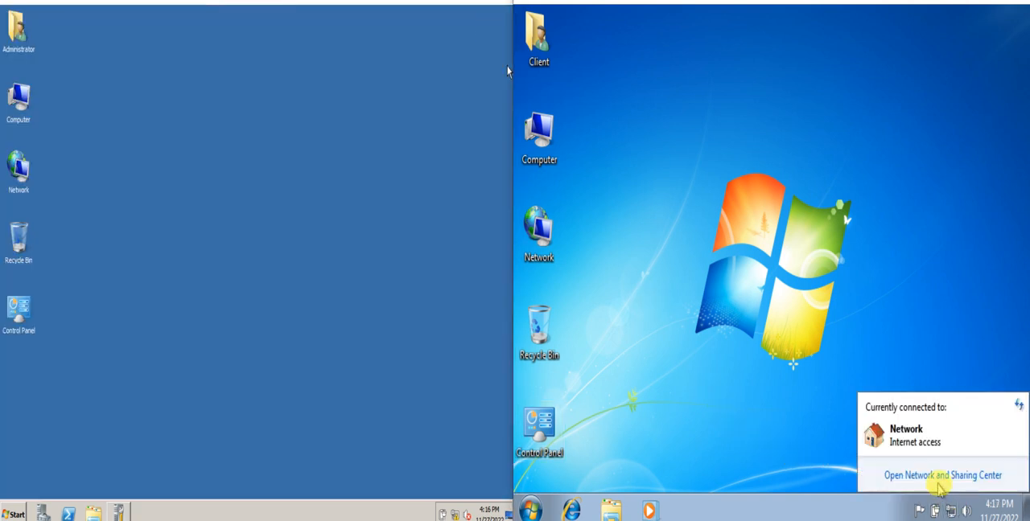
{"action": "left_click", "coordinate": [943, 474]}
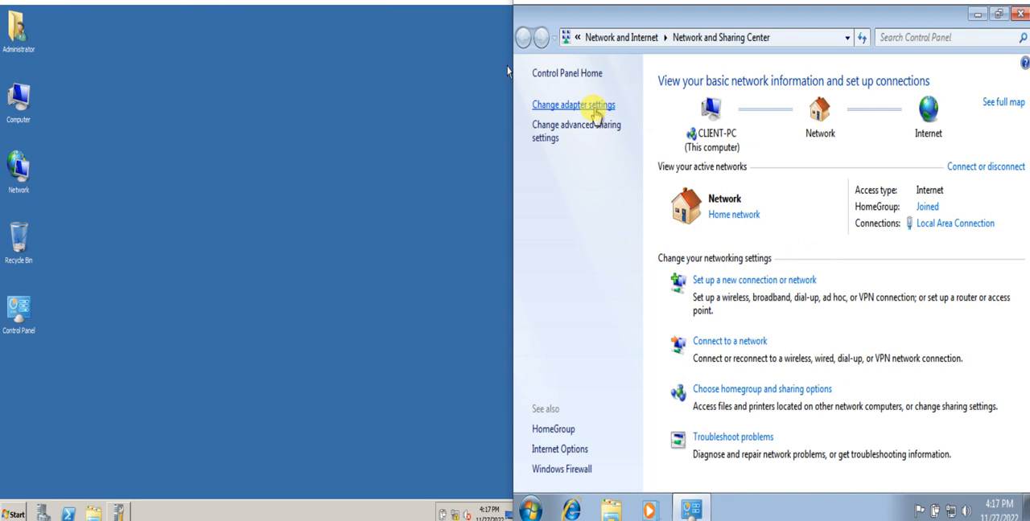
Open the IPv4 properties of the client's Local Area Connection
{"action": "left_click", "coordinate": [573, 104]}
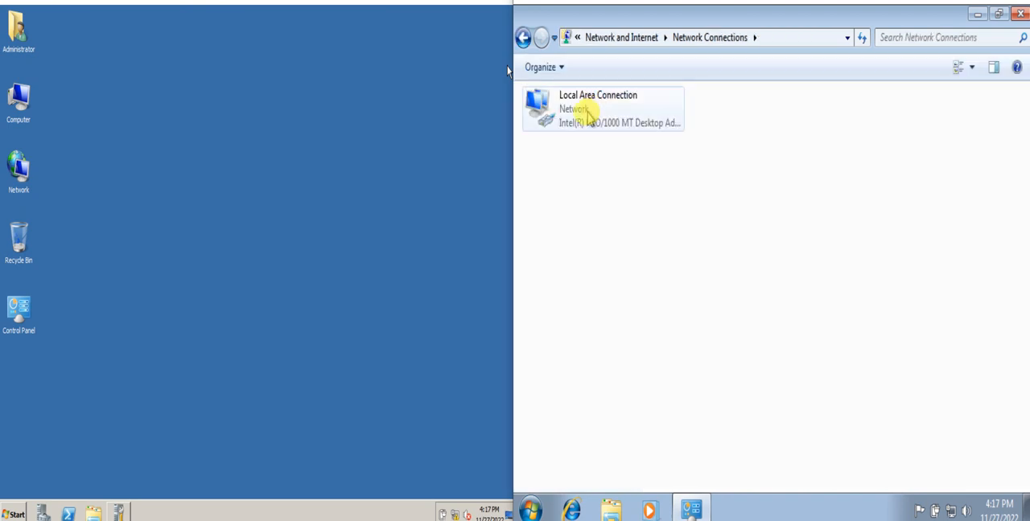
{"action": "double_click", "coordinate": [598, 109]}
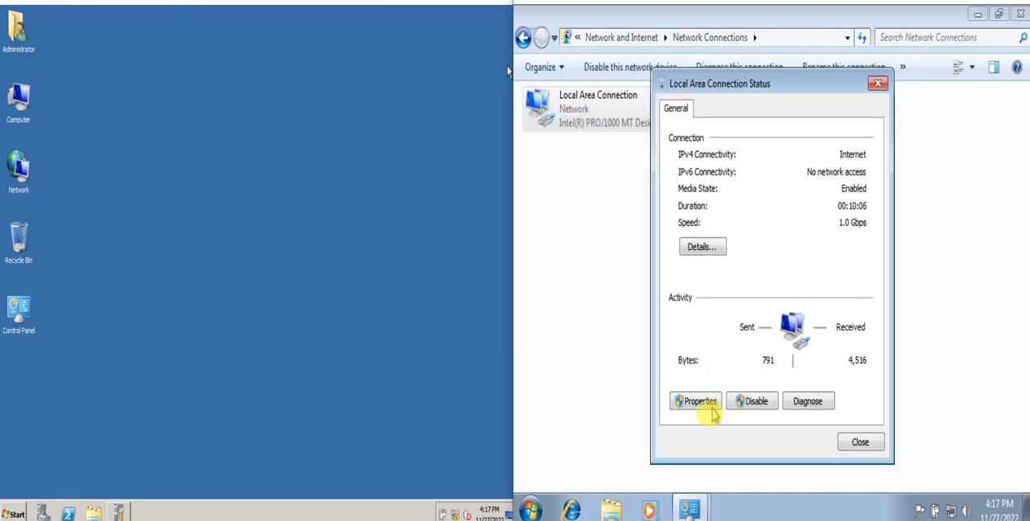
{"action": "left_click", "coordinate": [695, 401]}
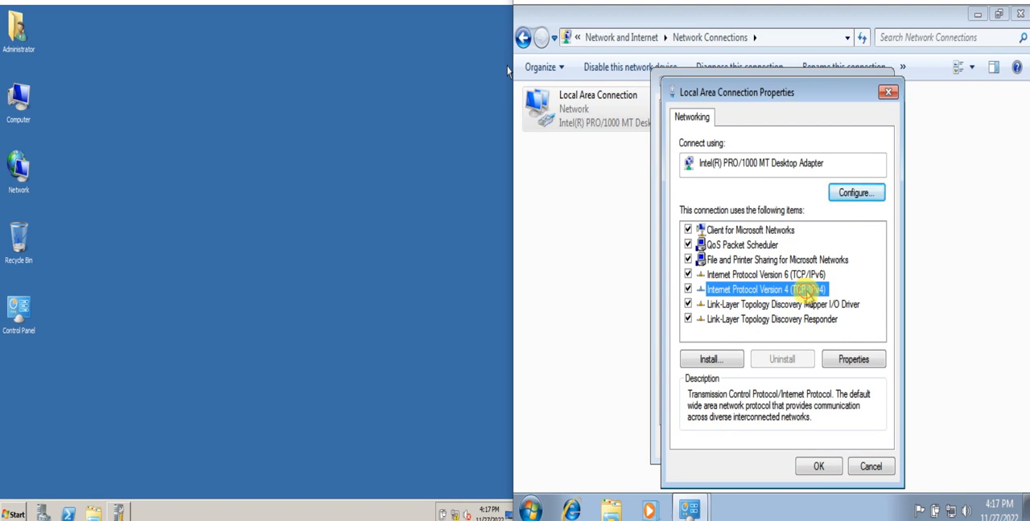
{"action": "left_click", "coordinate": [852, 359]}
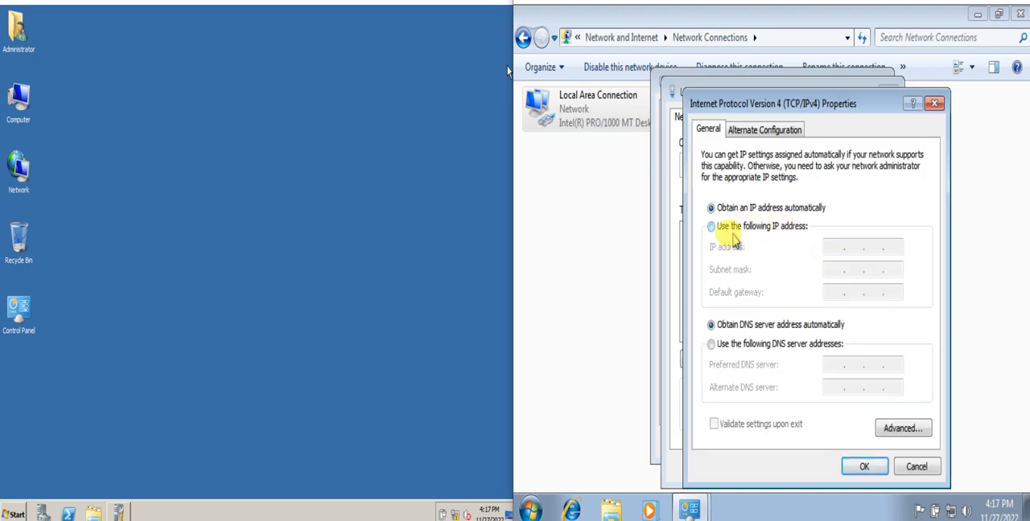
Switch to a manually assigned IP address and enter 192.168.1.2
{"action": "left_click", "coordinate": [710, 226]}
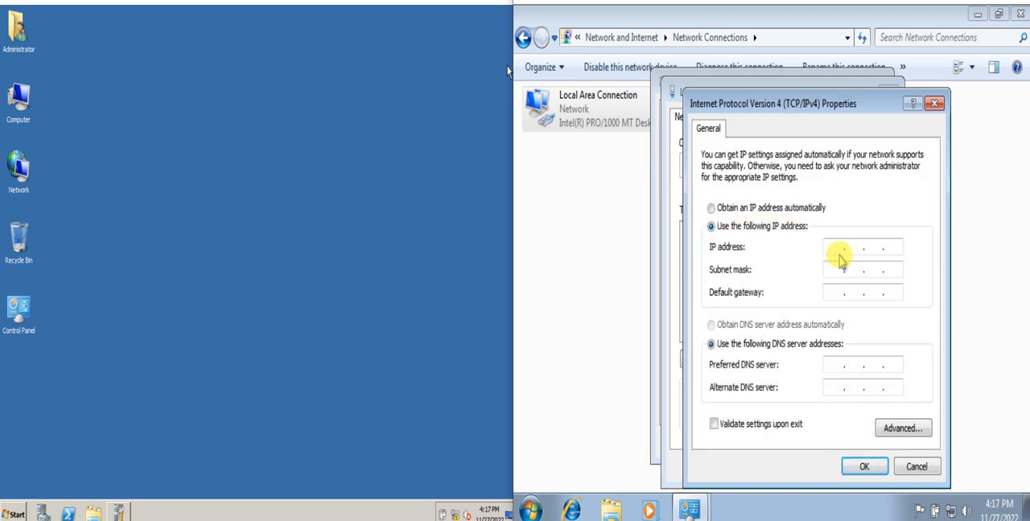
{"action": "left_click", "coordinate": [828, 247]}
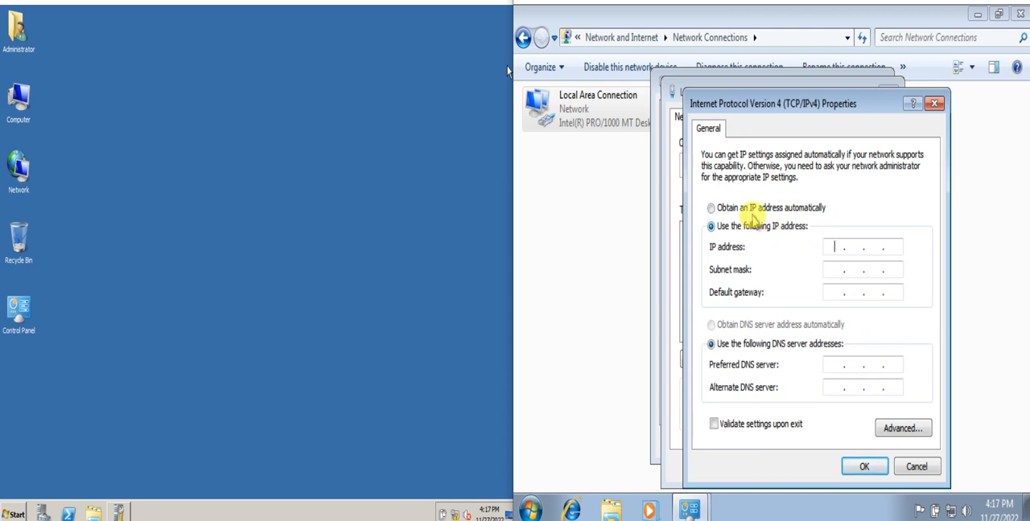
{"action": "left_click", "coordinate": [711, 208]}
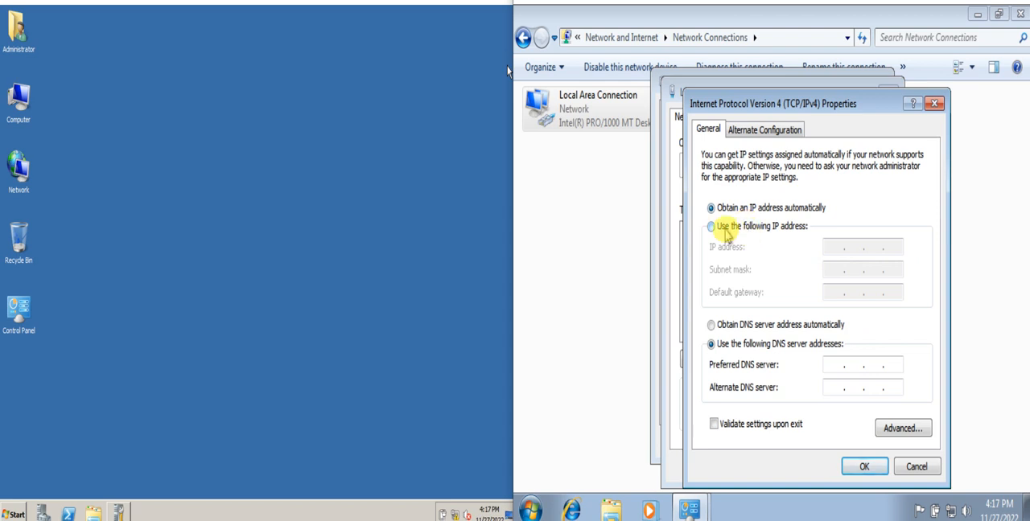
{"action": "left_click", "coordinate": [711, 226]}
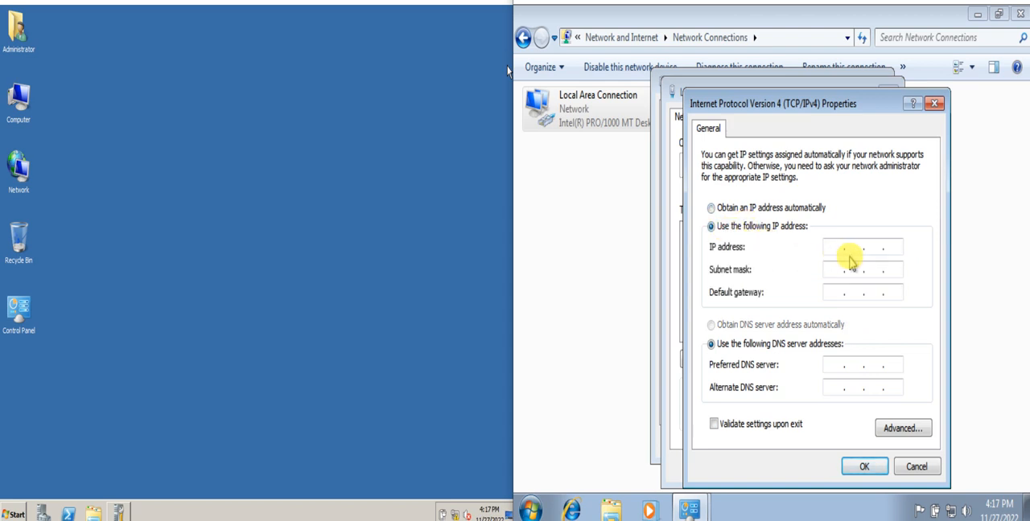
{"action": "mouse_move", "coordinate": [895, 269]}
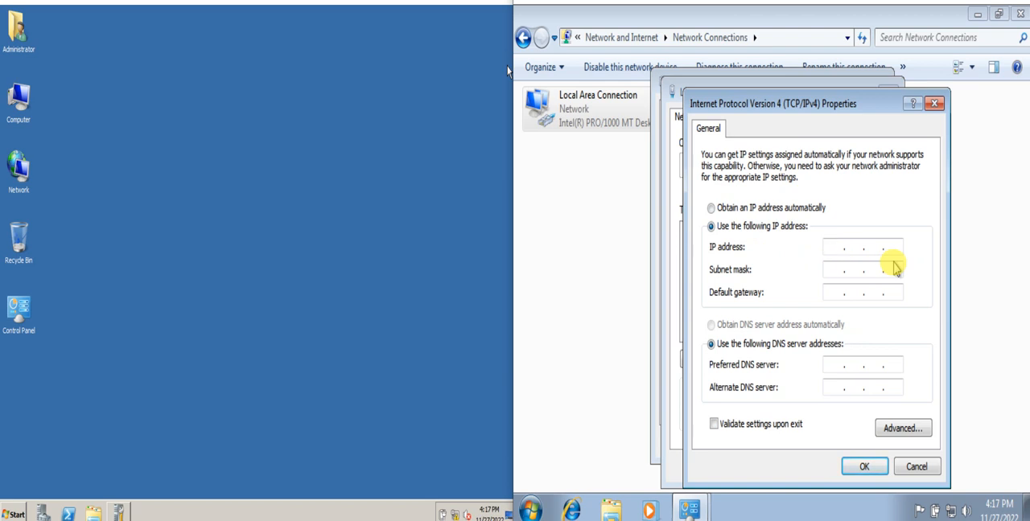
{"action": "type", "text": "192.1"}
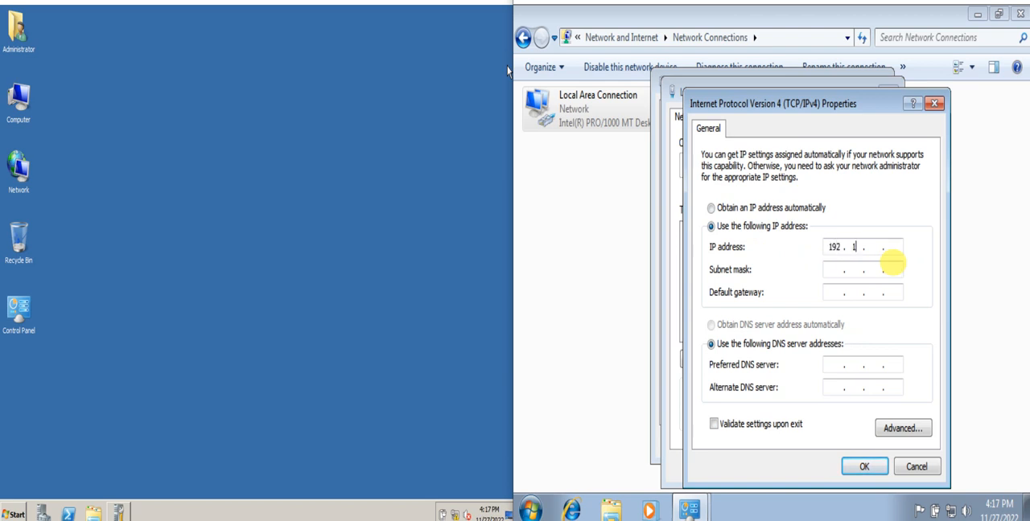
{"action": "type", "text": "136"}
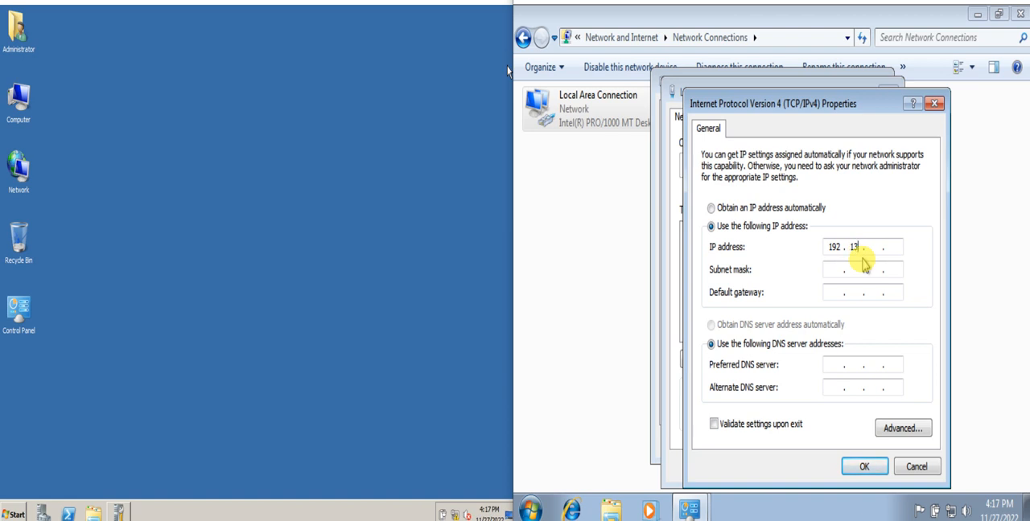
{"action": "type", "text": "168.1"}
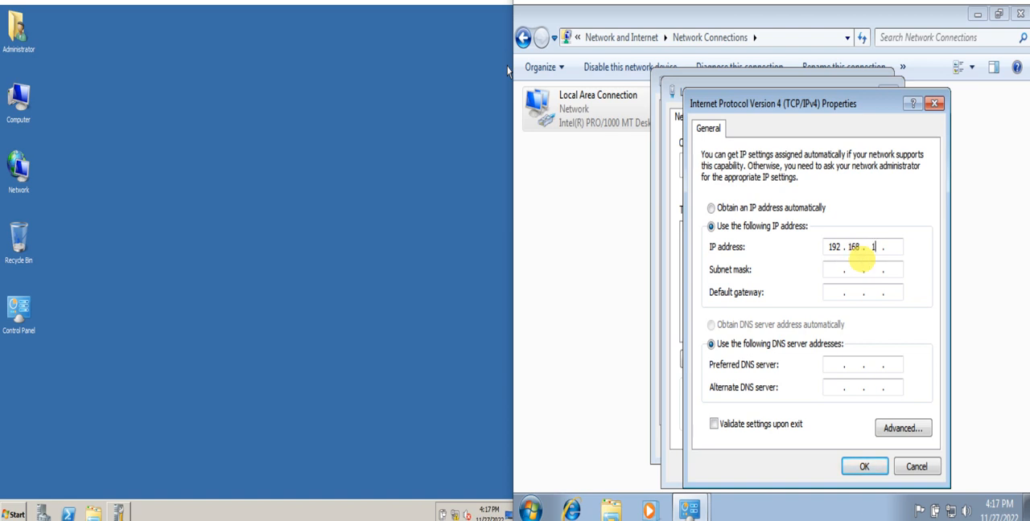
{"action": "type", "text": "2"}
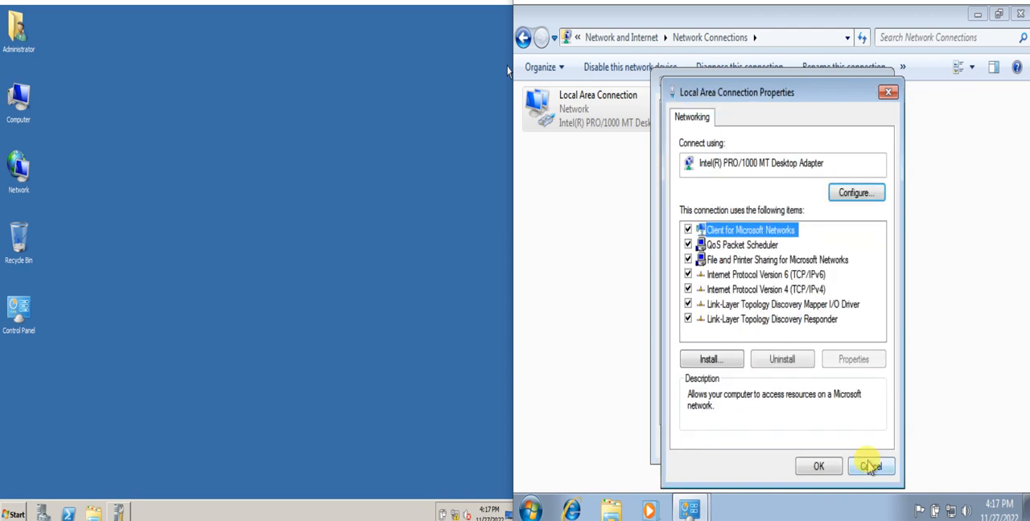
Close the network windows and launch Command Prompt from the server's Start menu
{"action": "left_click", "coordinate": [871, 466]}
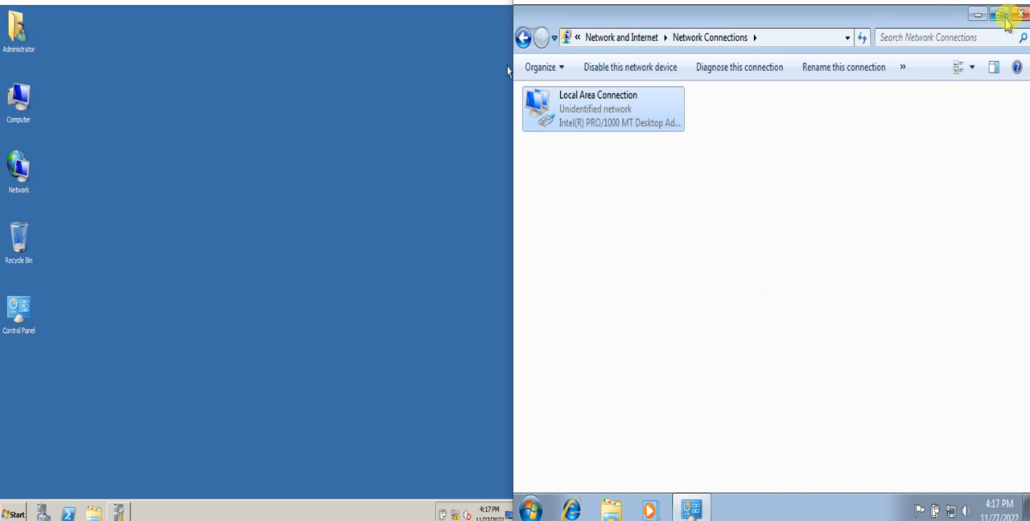
{"action": "left_click", "coordinate": [1022, 15]}
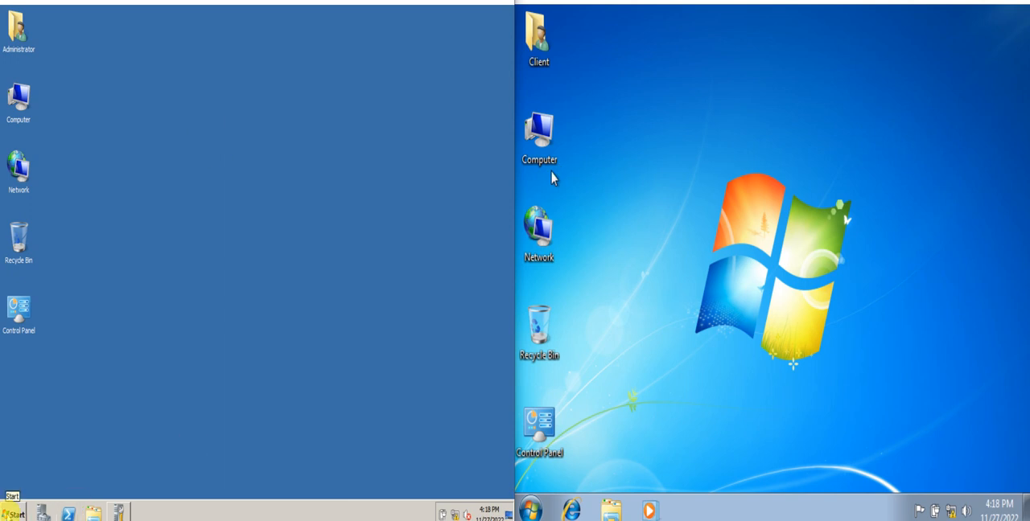
{"action": "left_click", "coordinate": [12, 514]}
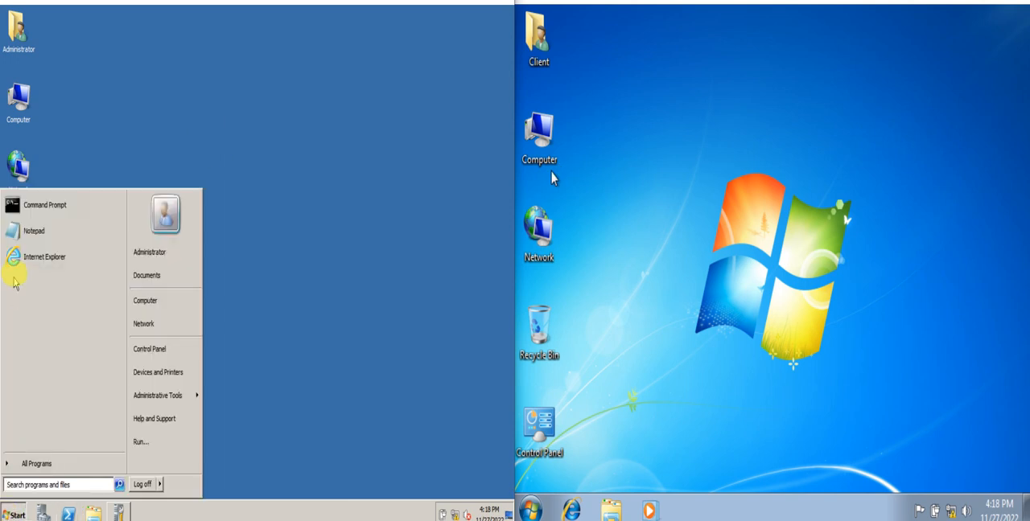
{"action": "left_click", "coordinate": [45, 205]}
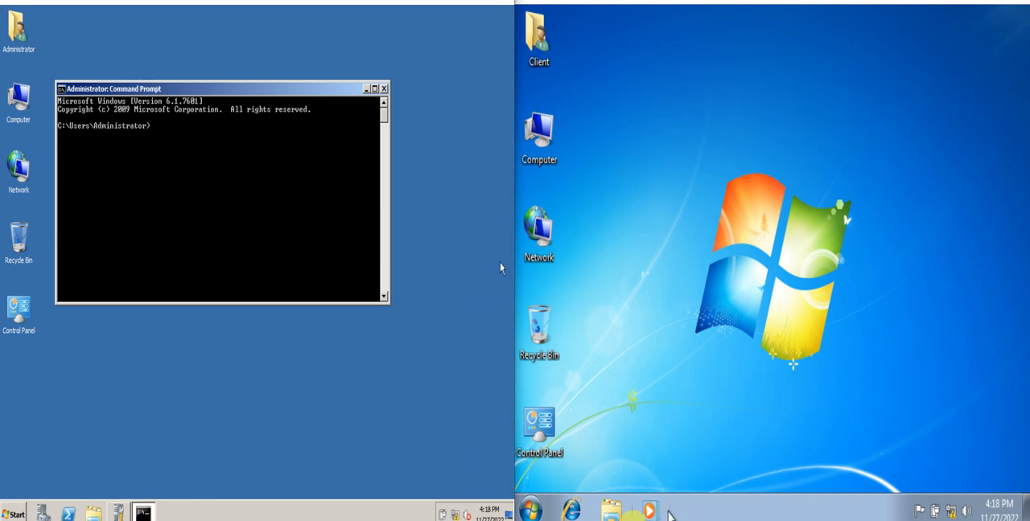
Launch Command Prompt on the client by searching cmd in the Start menu
{"action": "left_click", "coordinate": [529, 509]}
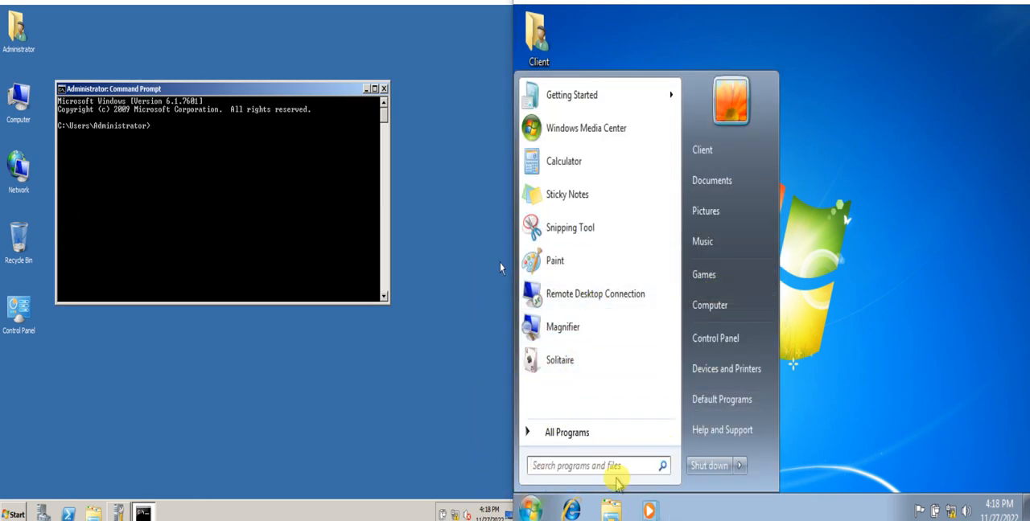
{"action": "type", "text": "cmd"}
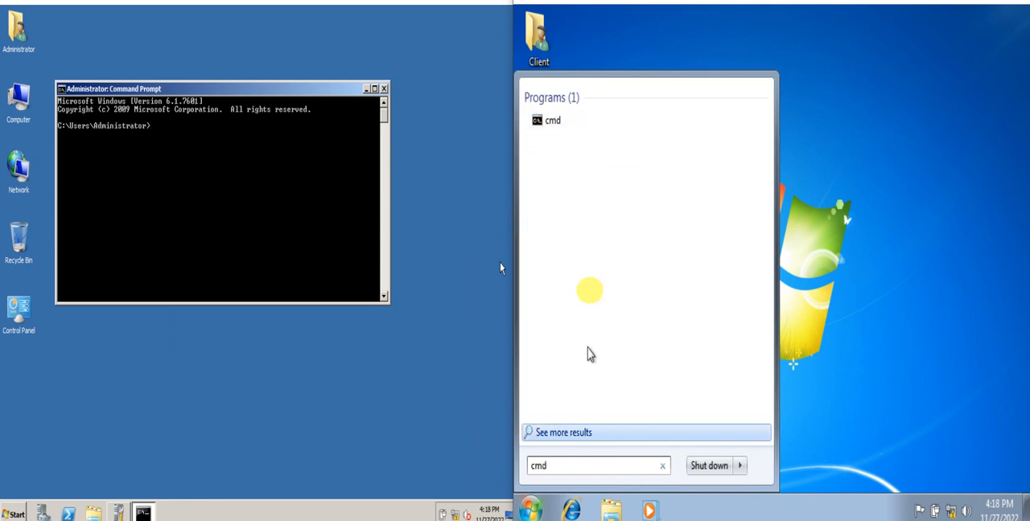
{"action": "left_click", "coordinate": [552, 120]}
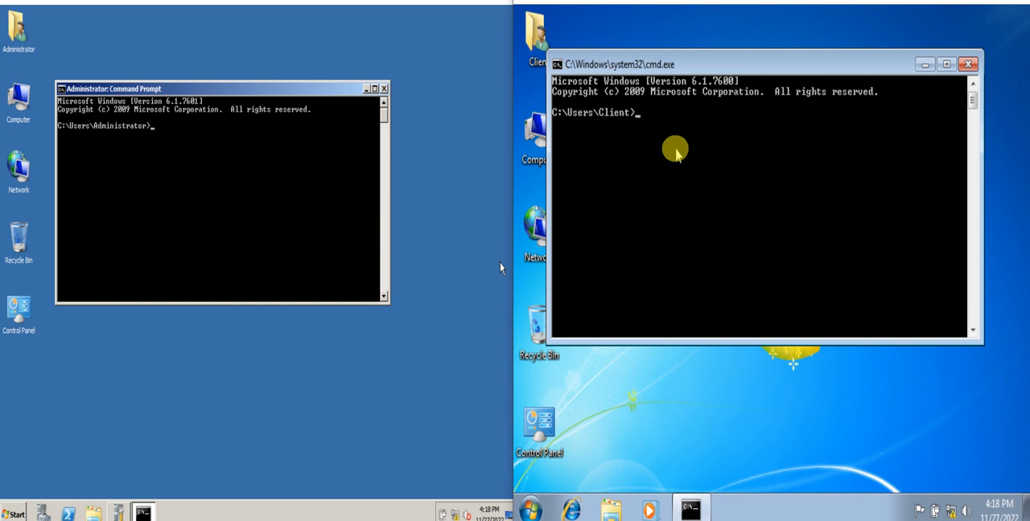
Run ping 192.168.1.2 on the server, getting Destination host unreachable
{"action": "type", "text": "ping 192."}
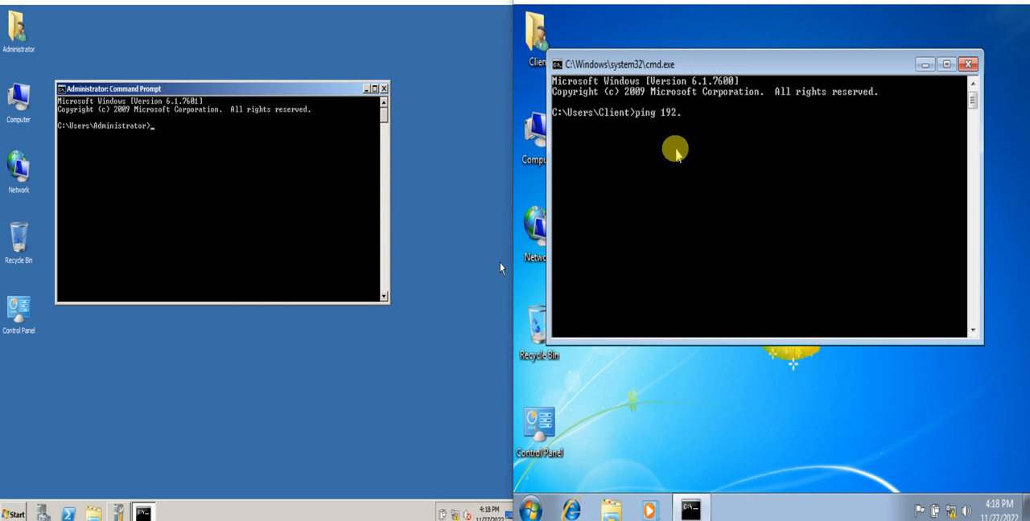
{"action": "type", "text": "168"}
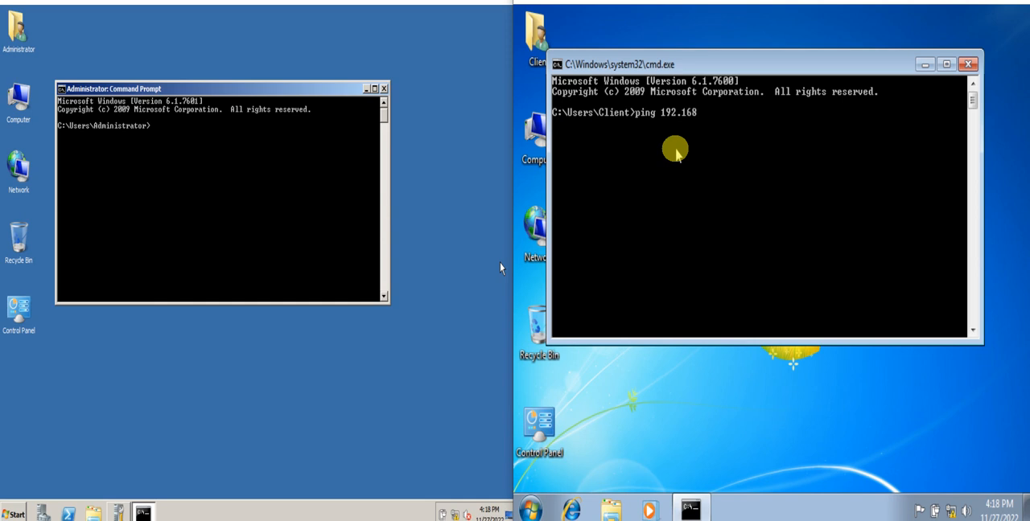
{"action": "type", "text": ".1.2"}
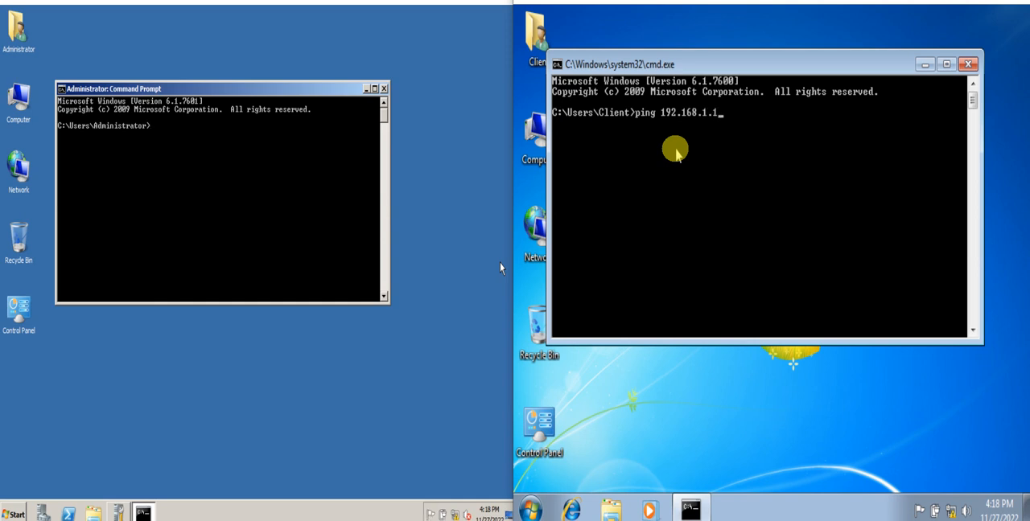
{"action": "key", "text": "enter"}
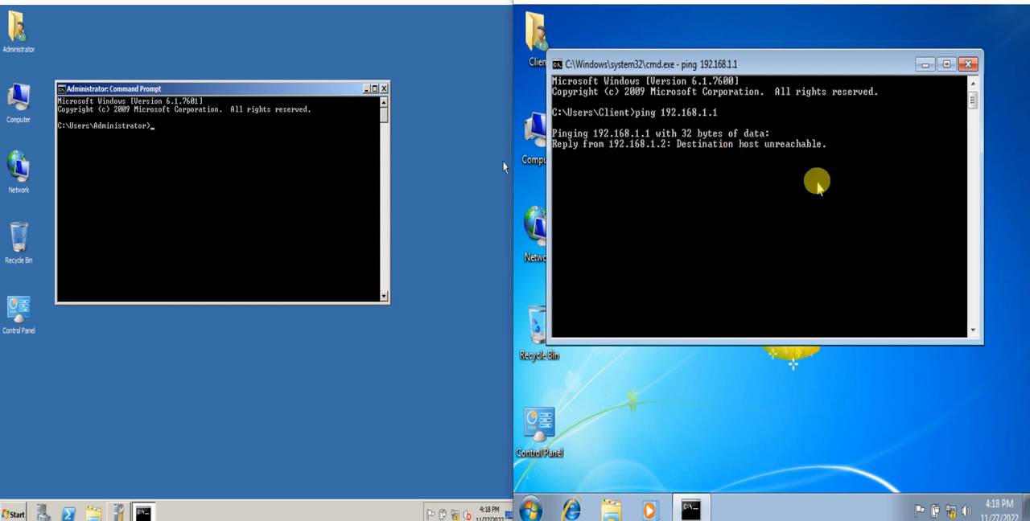
{"action": "mouse_move", "coordinate": [745, 173]}
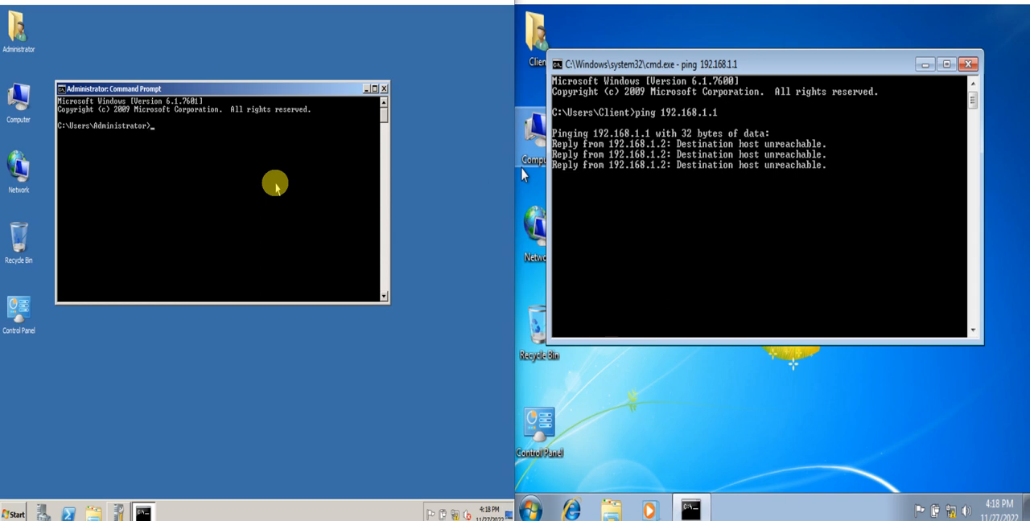
Retype the ping 192.168.1.2 command
{"action": "type", "text": "192.168."}
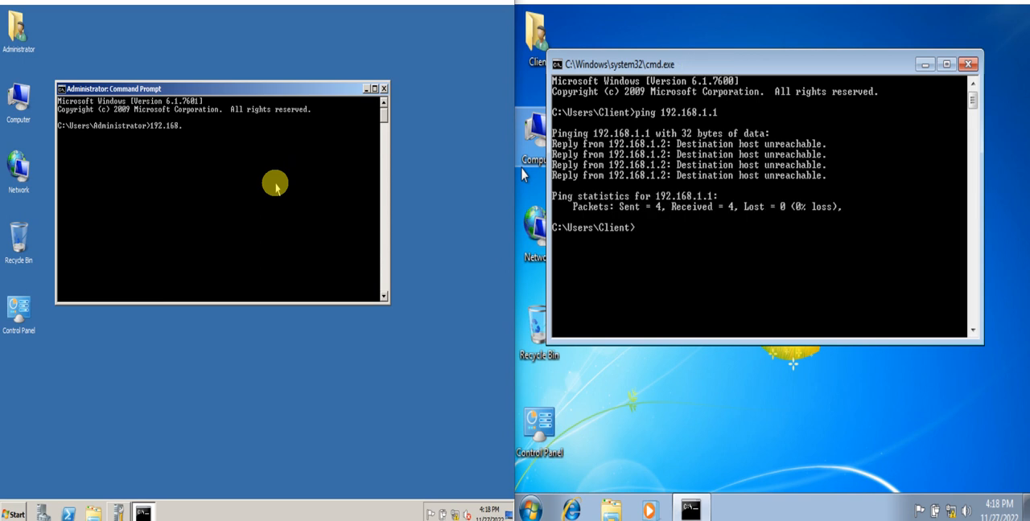
{"action": "type", "text": "1.2"}
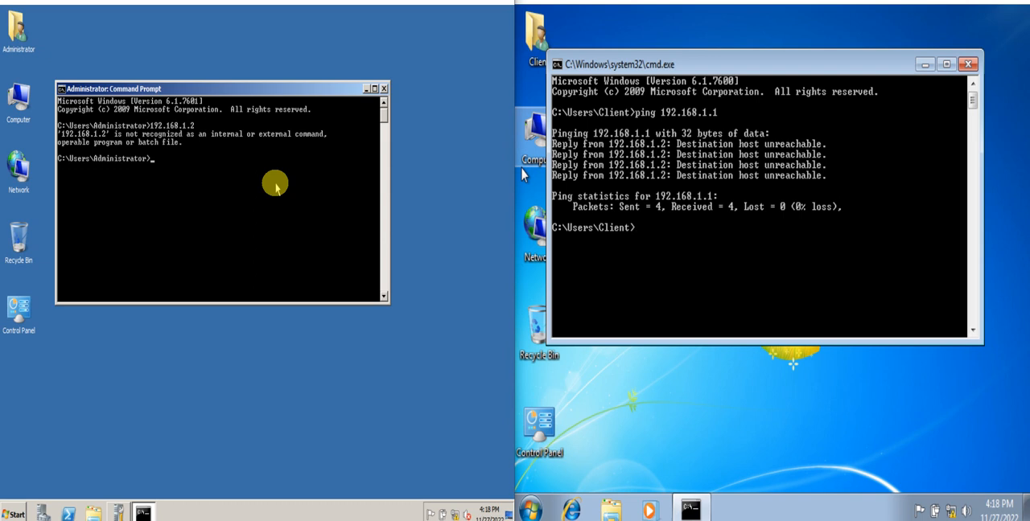
{"action": "type", "text": "192.168.1.2"}
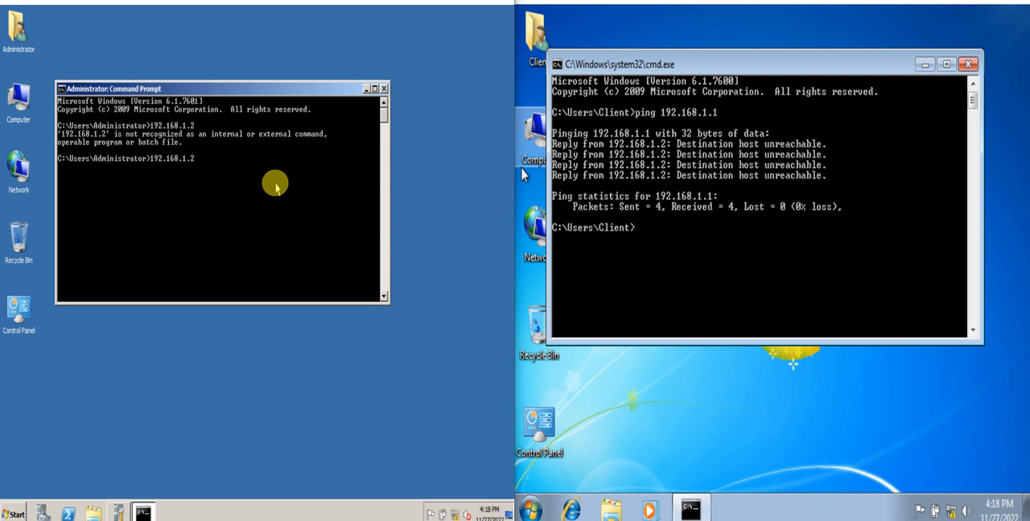
{"action": "type", "text": "ping 192.168.1.2"}
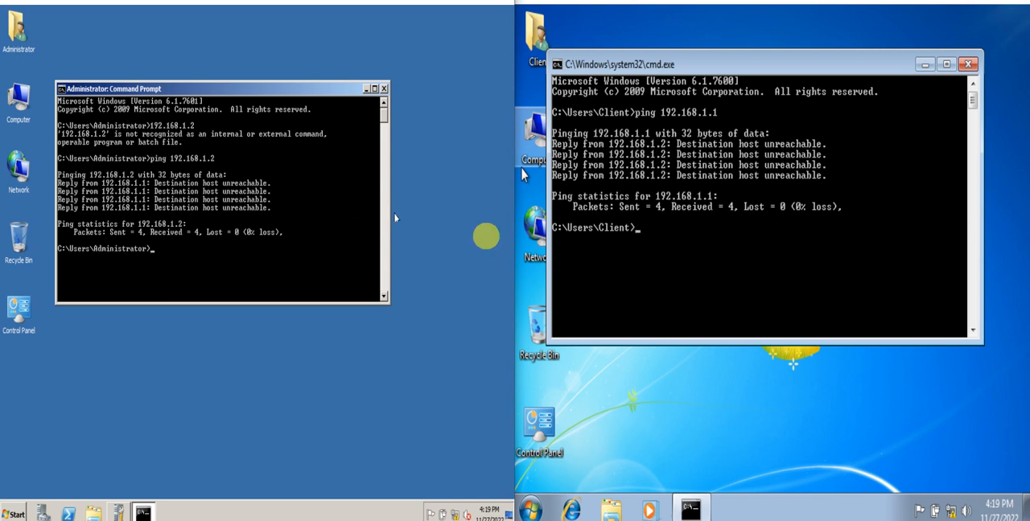
{"action": "mouse_move", "coordinate": [900, 266]}
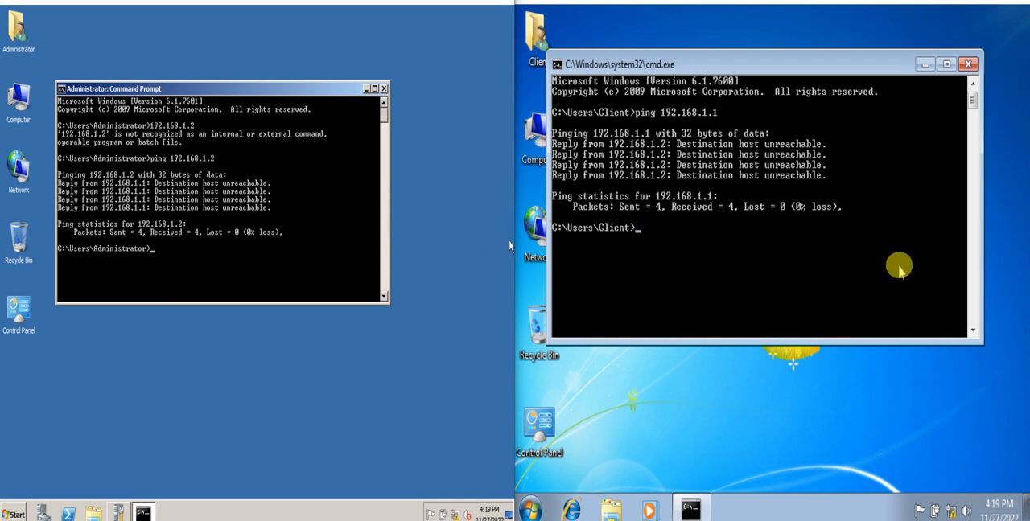
{"action": "mouse_move", "coordinate": [1005, 305]}
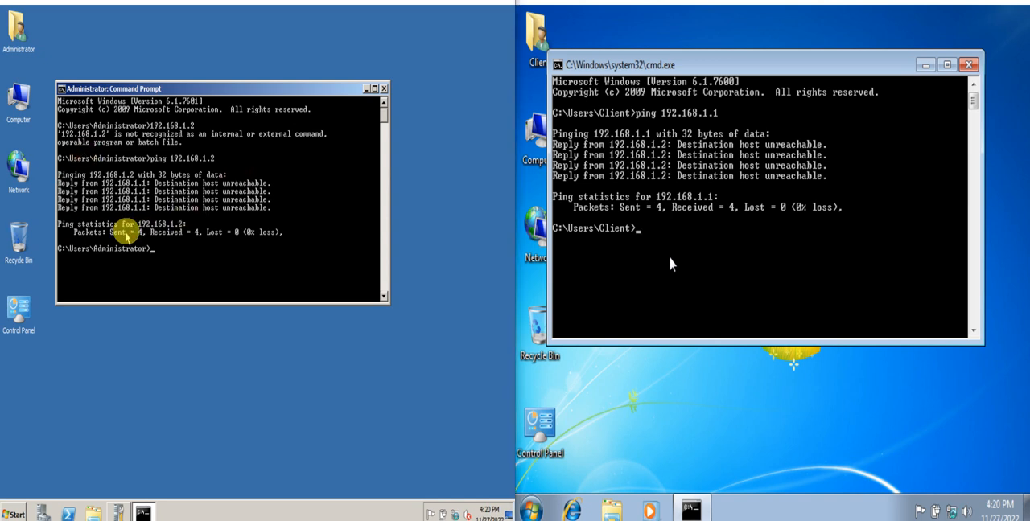
Rerun ping 192.168.1.2 on the server, which times out with 100% loss
{"action": "type", "text": "pi"}
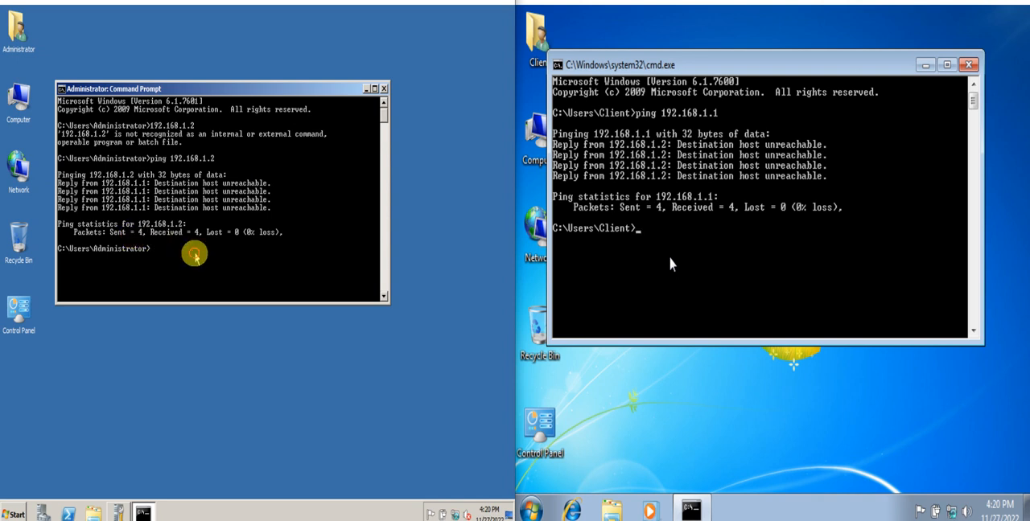
{"action": "type", "text": "ping 192.168.1.2"}
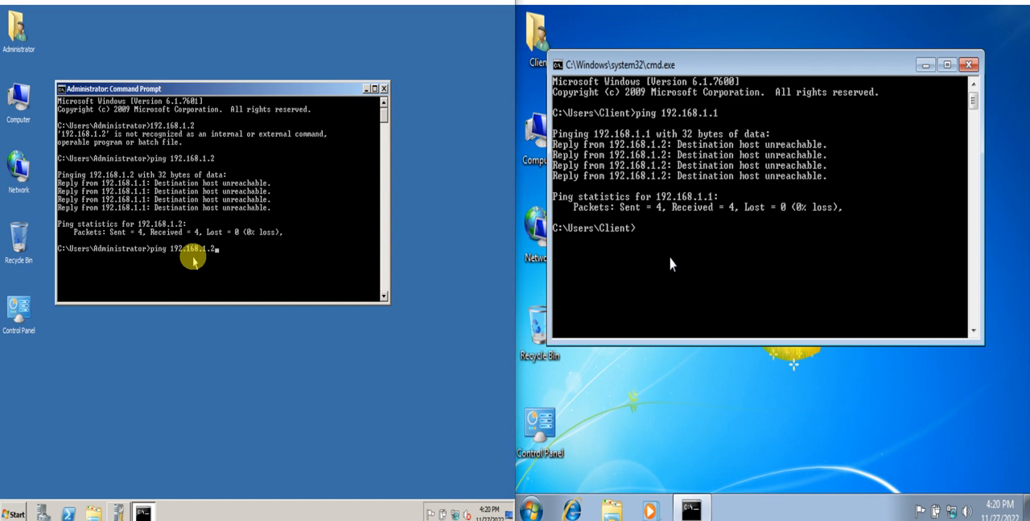
{"action": "key", "text": "enter"}
{"action": "type", "text": "ping 192.168.1.1"}
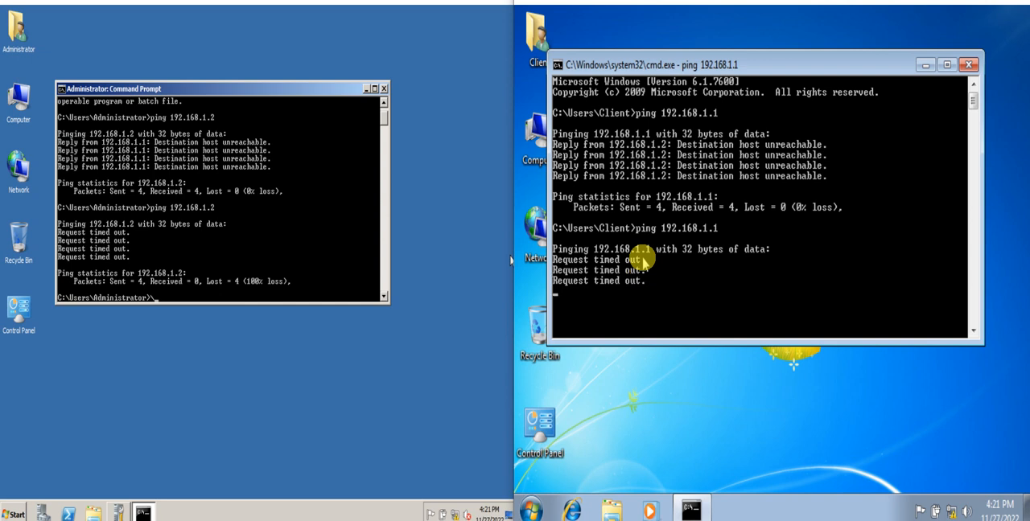
{"action": "mouse_move", "coordinate": [748, 301]}
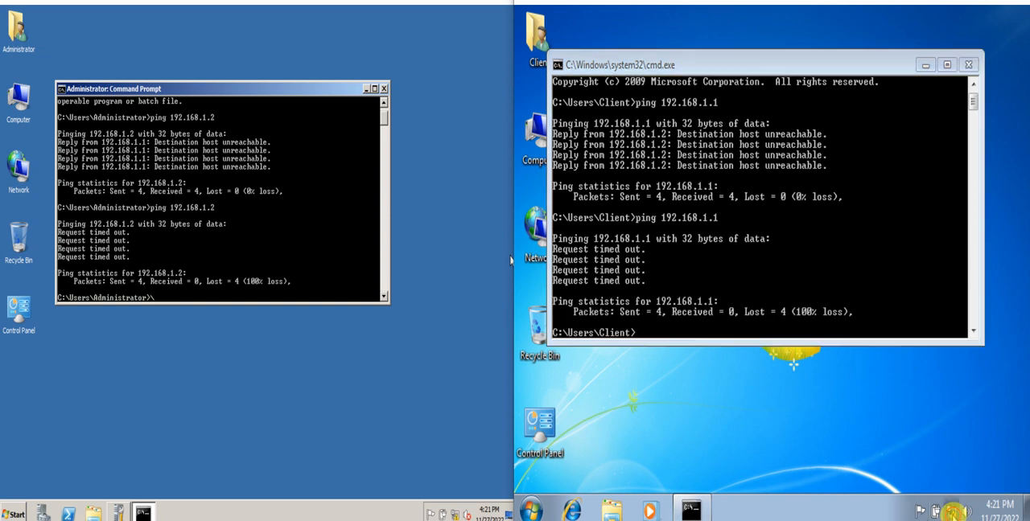
Enable network discovery and file and printer sharing in the client's advanced sharing settings, and save
{"action": "left_click", "coordinate": [952, 511]}
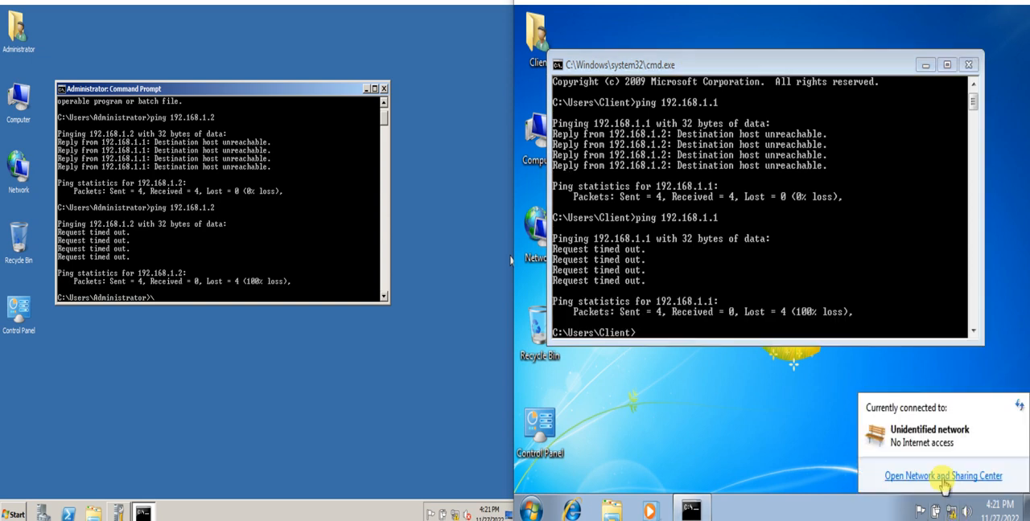
{"action": "left_click", "coordinate": [942, 476]}
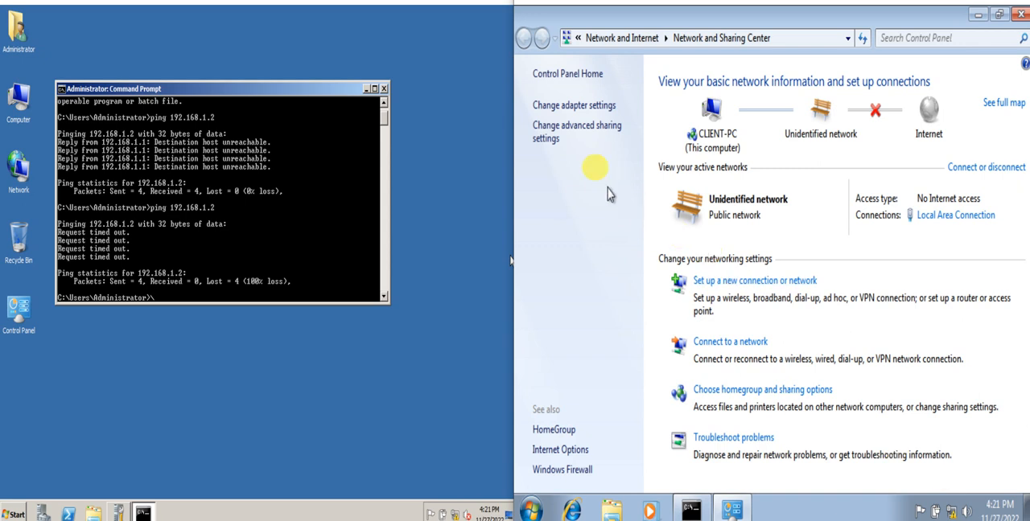
{"action": "left_click", "coordinate": [576, 131]}
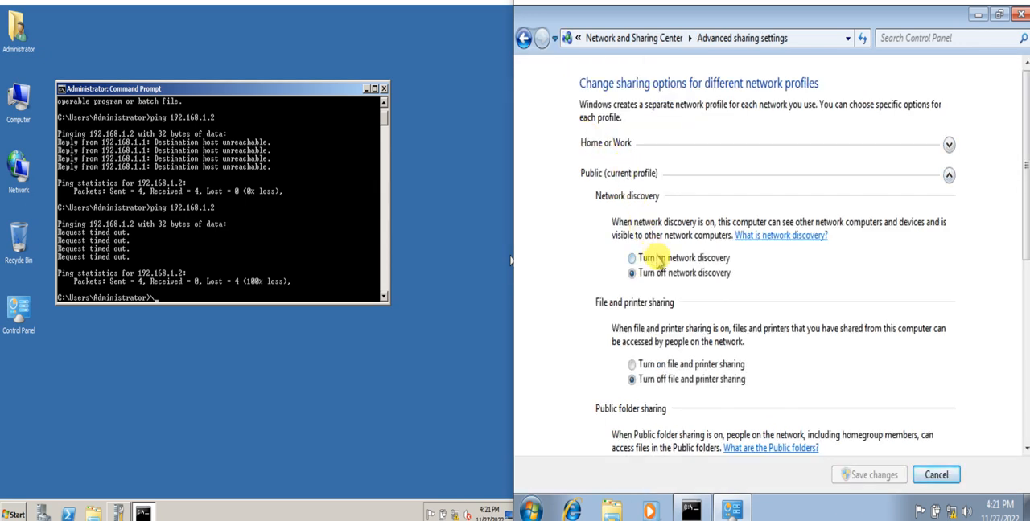
{"action": "left_click", "coordinate": [631, 257]}
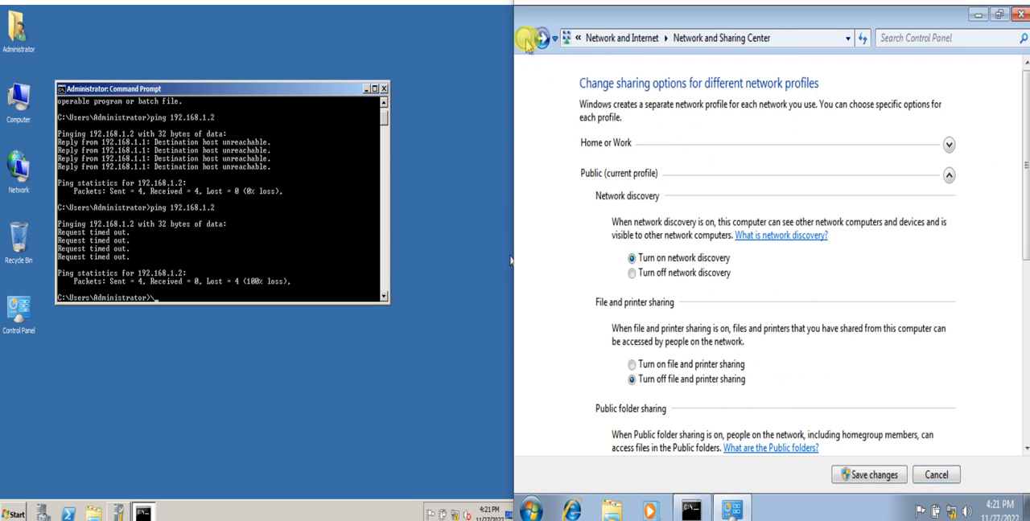
{"action": "left_click", "coordinate": [524, 38]}
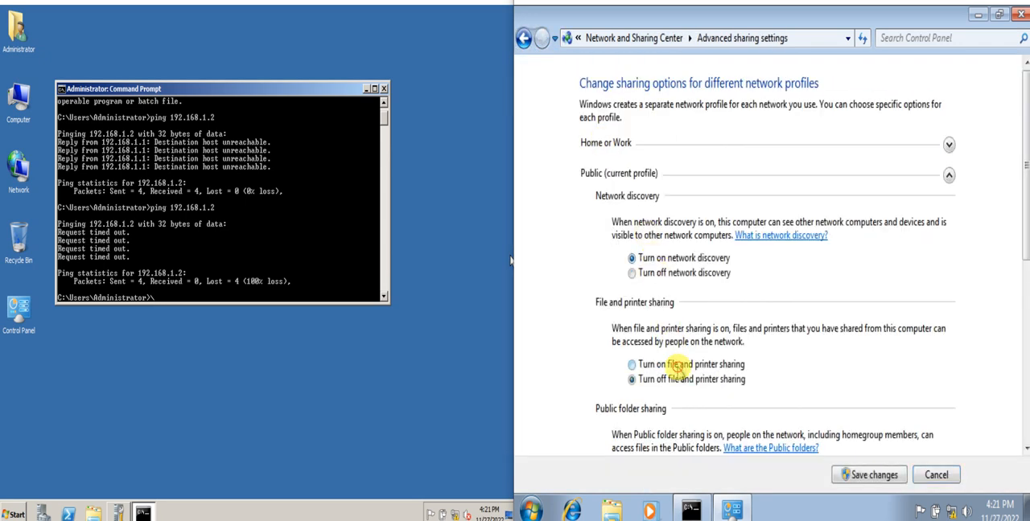
{"action": "left_click", "coordinate": [631, 364]}
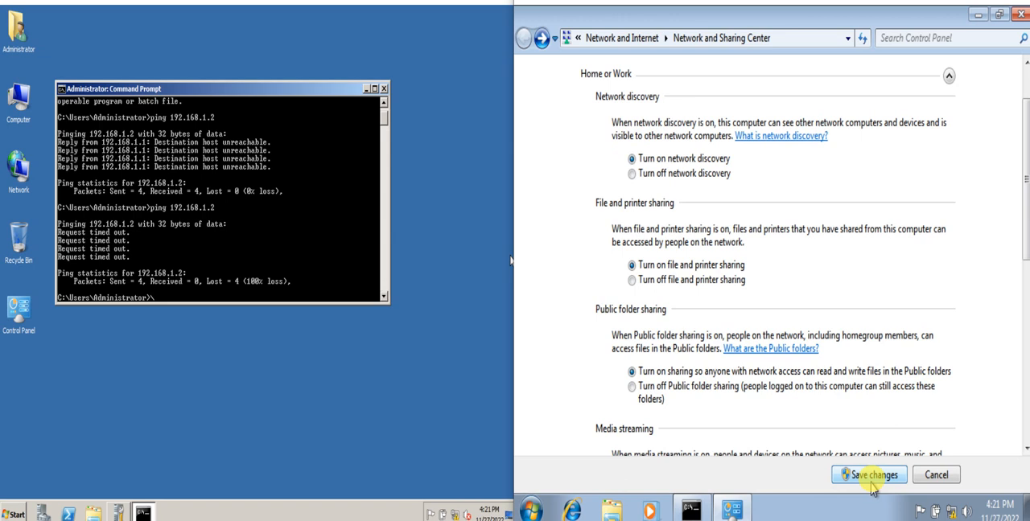
{"action": "left_click", "coordinate": [867, 475]}
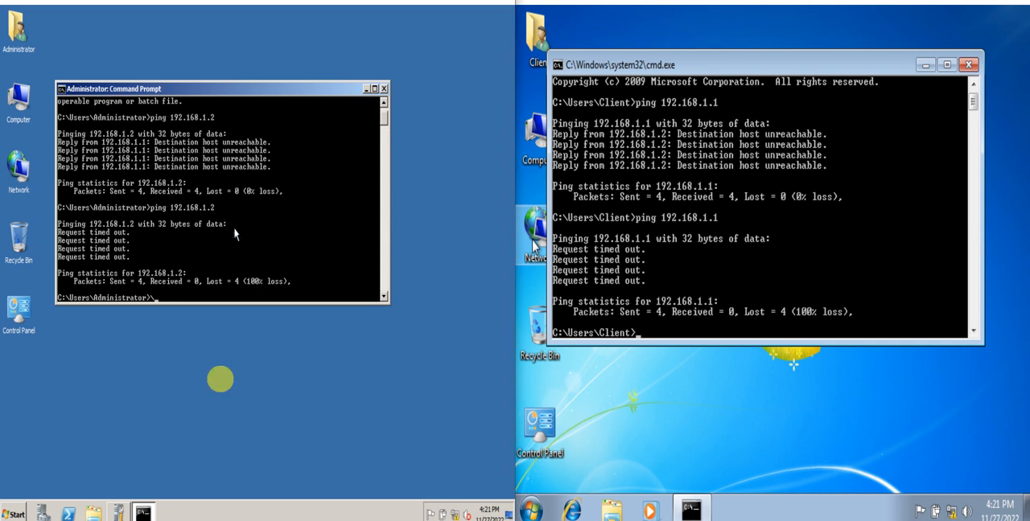
Save the server's advanced sharing settings and type ping 192.168.1.2
{"action": "left_click", "coordinate": [457, 512]}
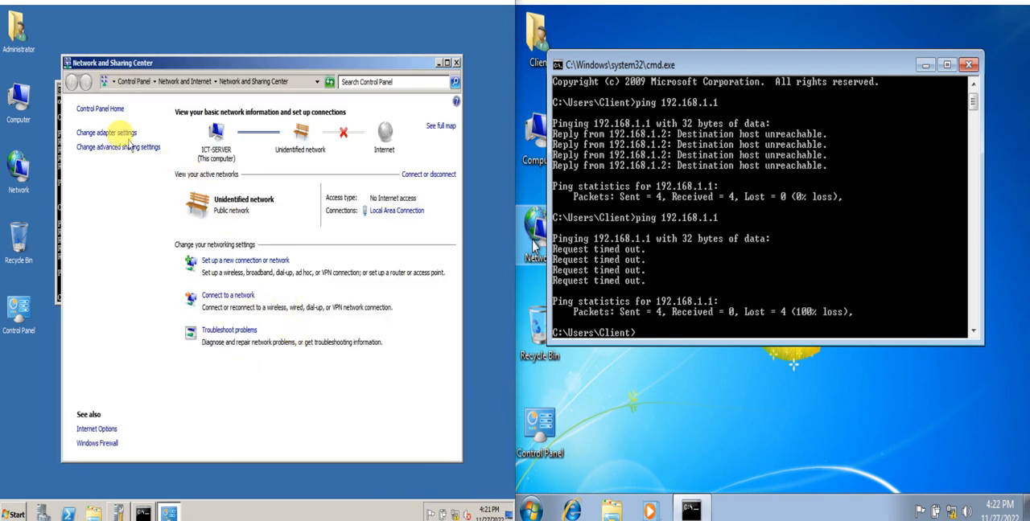
{"action": "left_click", "coordinate": [107, 132]}
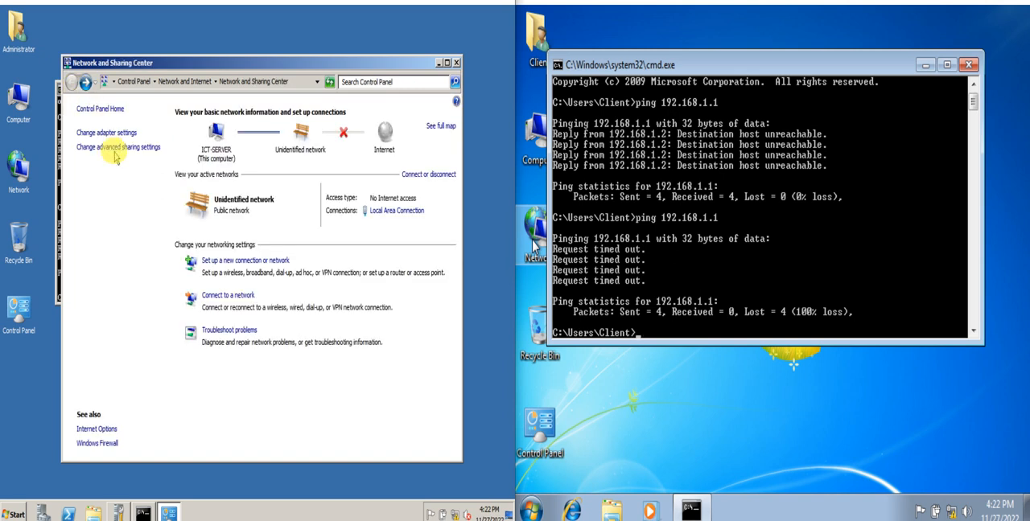
{"action": "left_click", "coordinate": [121, 147]}
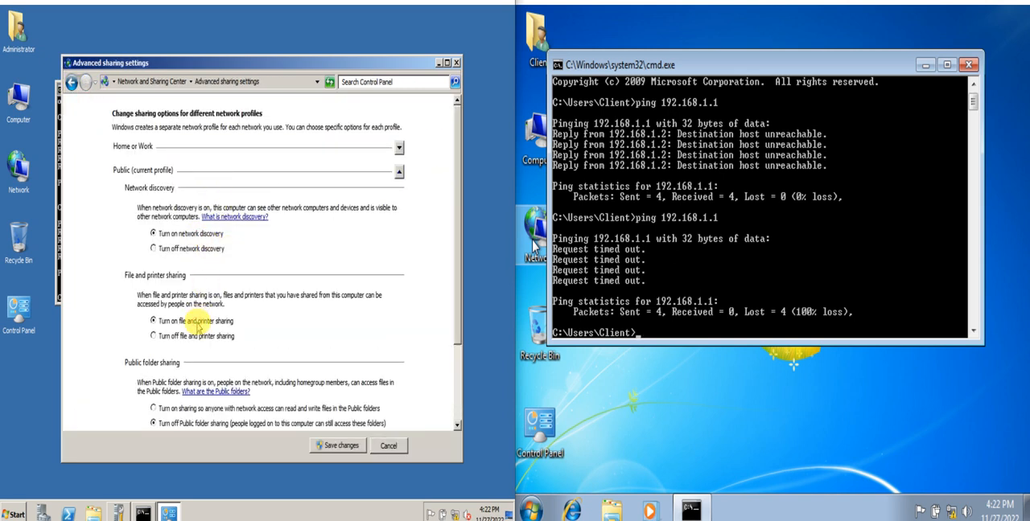
{"action": "scroll", "scroll_direction": "down", "scroll_amount": 3}
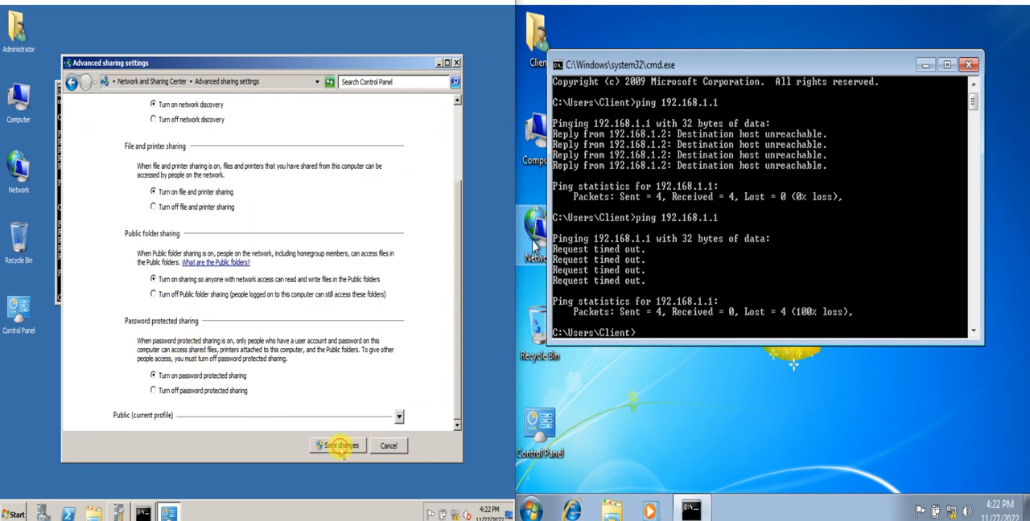
{"action": "left_click", "coordinate": [338, 446]}
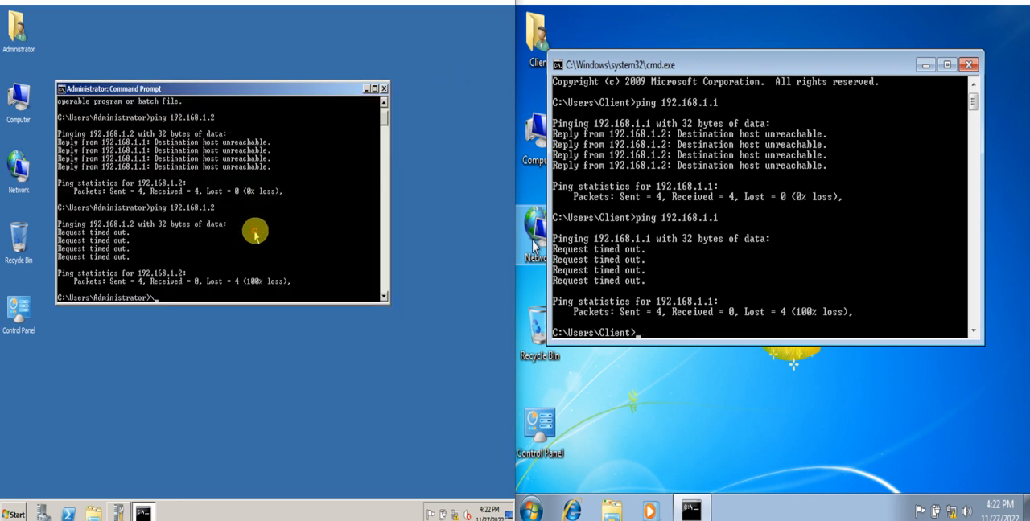
{"action": "type", "text": "ping 192.168.1.2"}
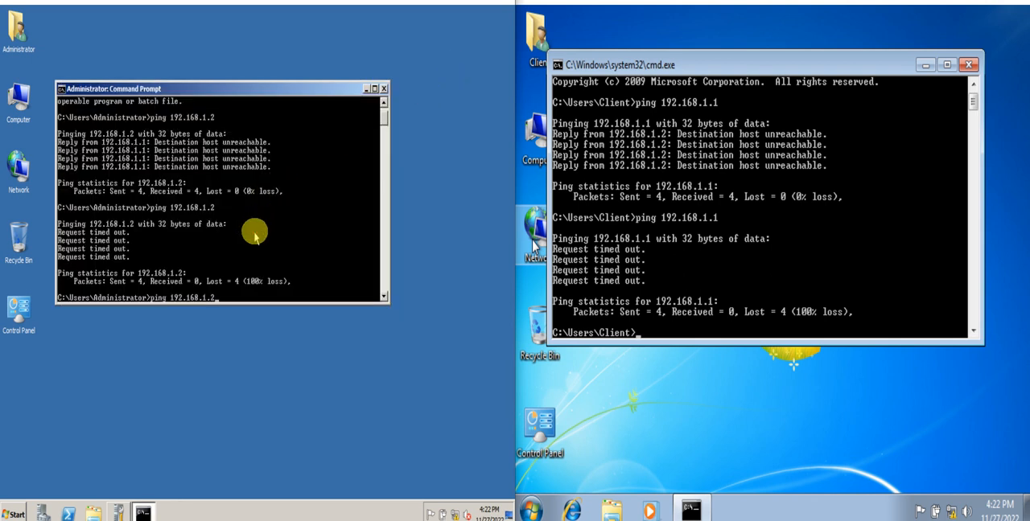